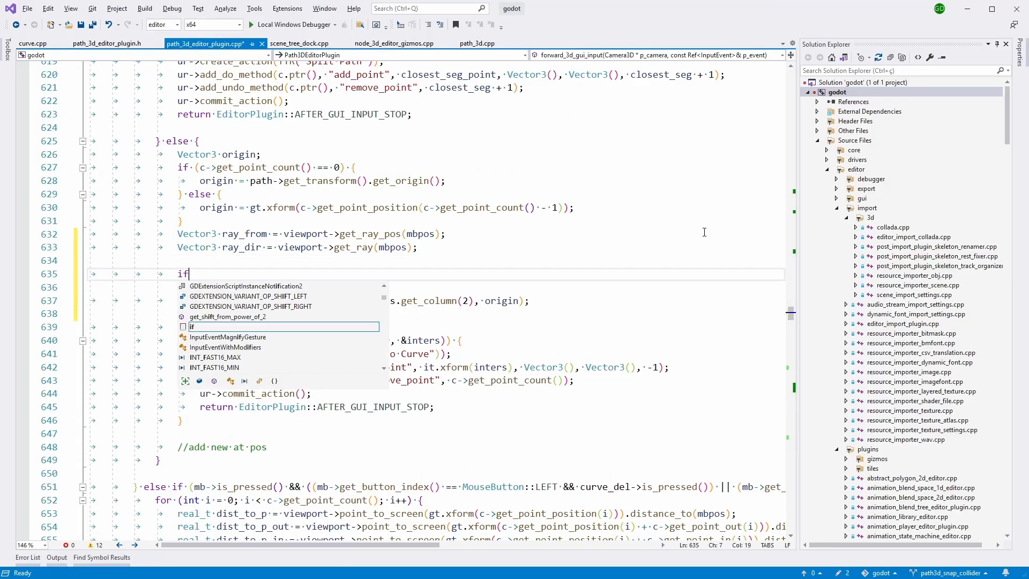
Start an if (snap_to condition in path_3d_editor_plugin.cpp, then view merged PR #95839's timeline
type("(snap_to")
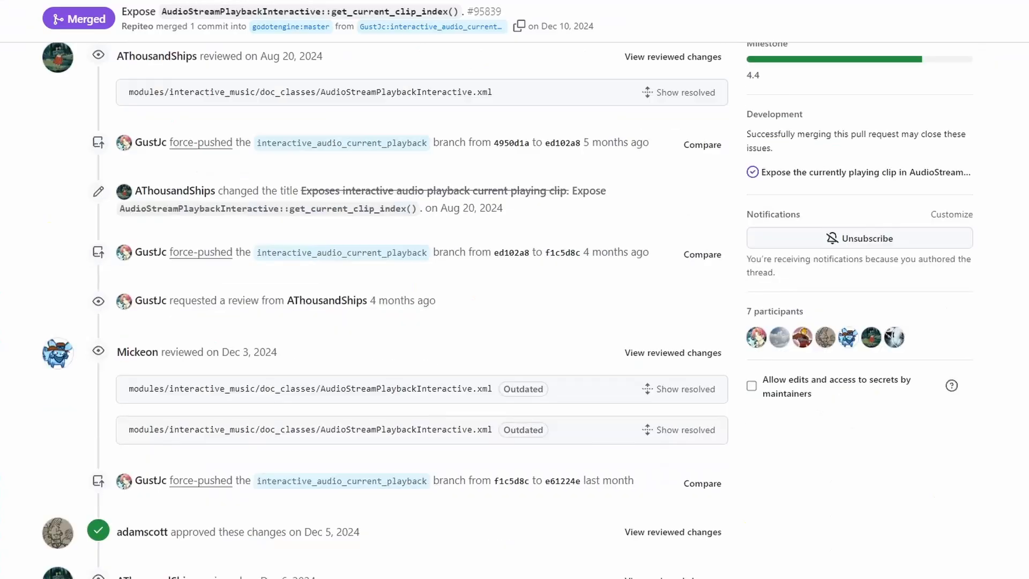
left_click(685, 388)
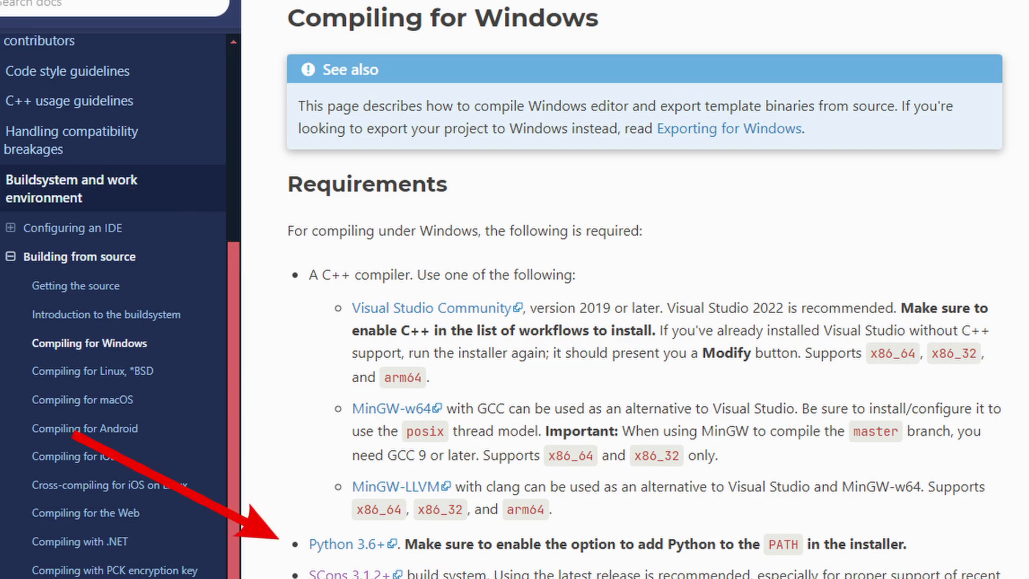
Launch the Python 3.13.1 setup with 'Add python.exe to PATH' ticked, then browse gitforwindows.org
scroll("down", 3)
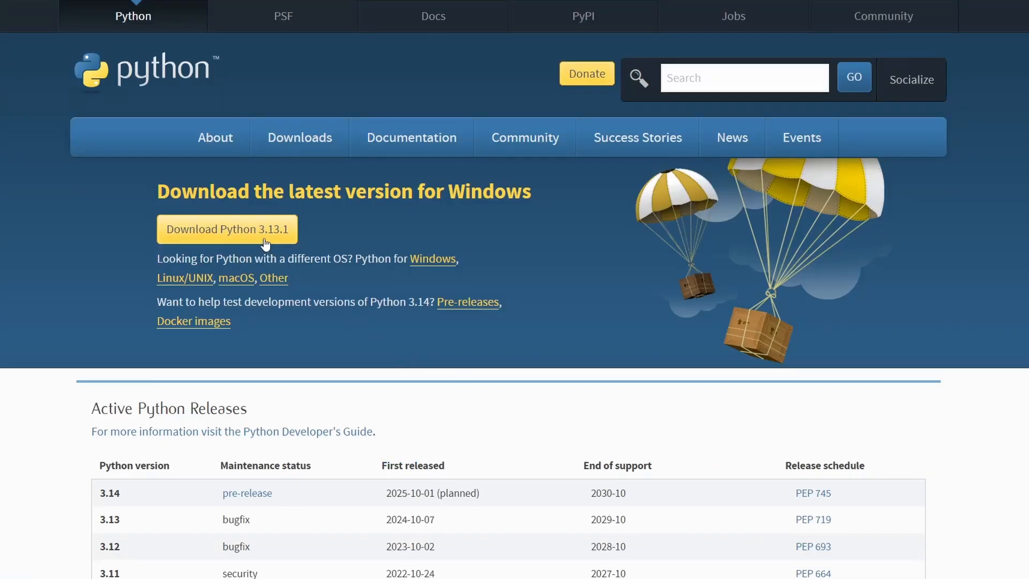
left_click(226, 229)
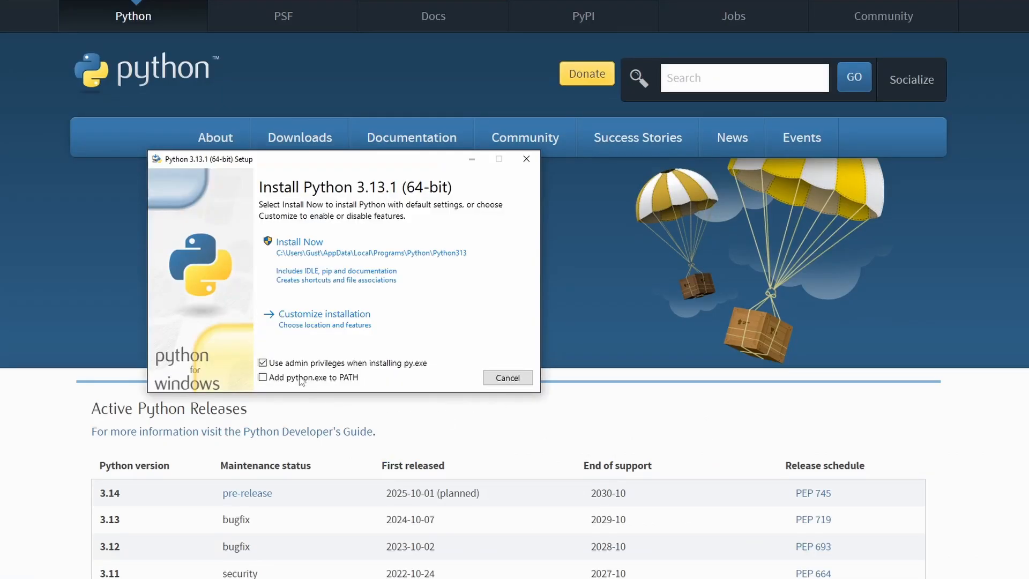
left_click(262, 378)
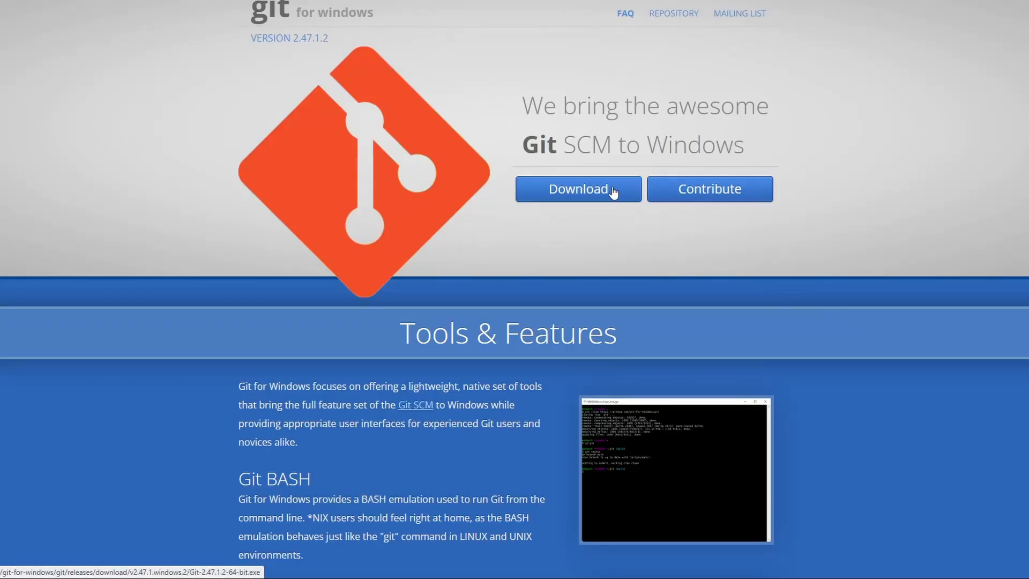
scroll("down", 3)
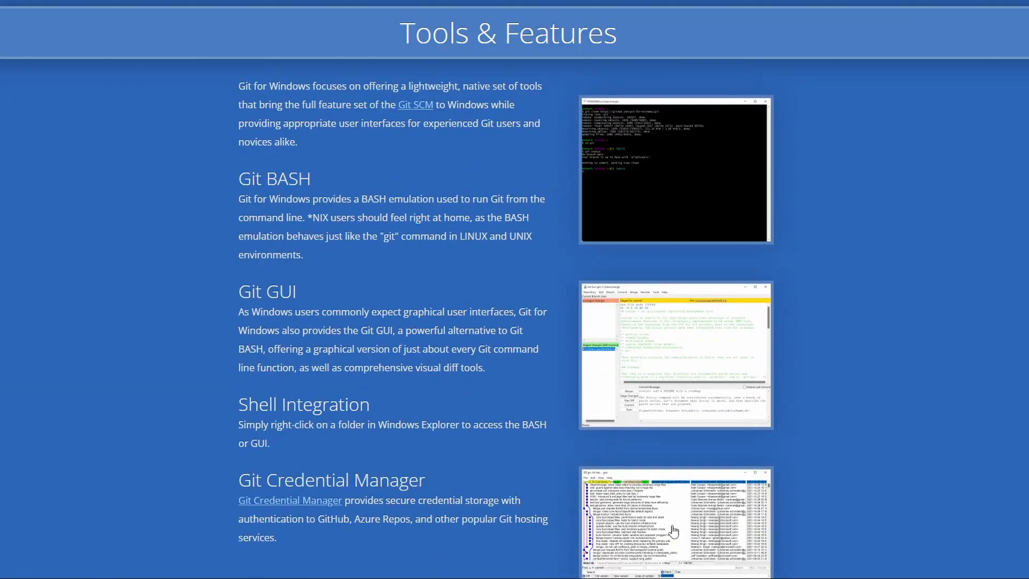
left_click(676, 170)
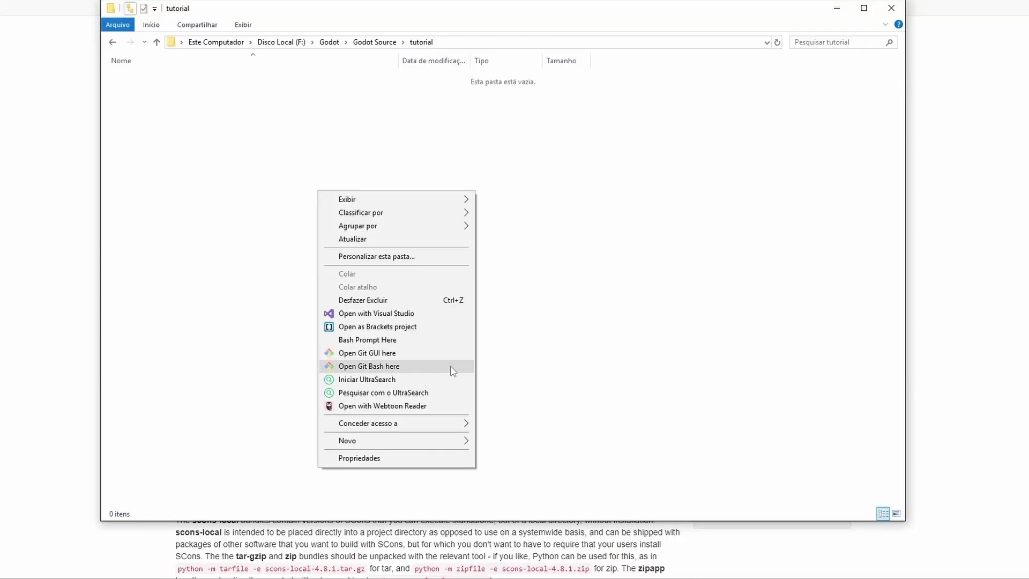
In a Git Bash terminal in the tutorial folder, run pip install scons and confirm SCons 4.8.1 is installed
left_click(369, 366)
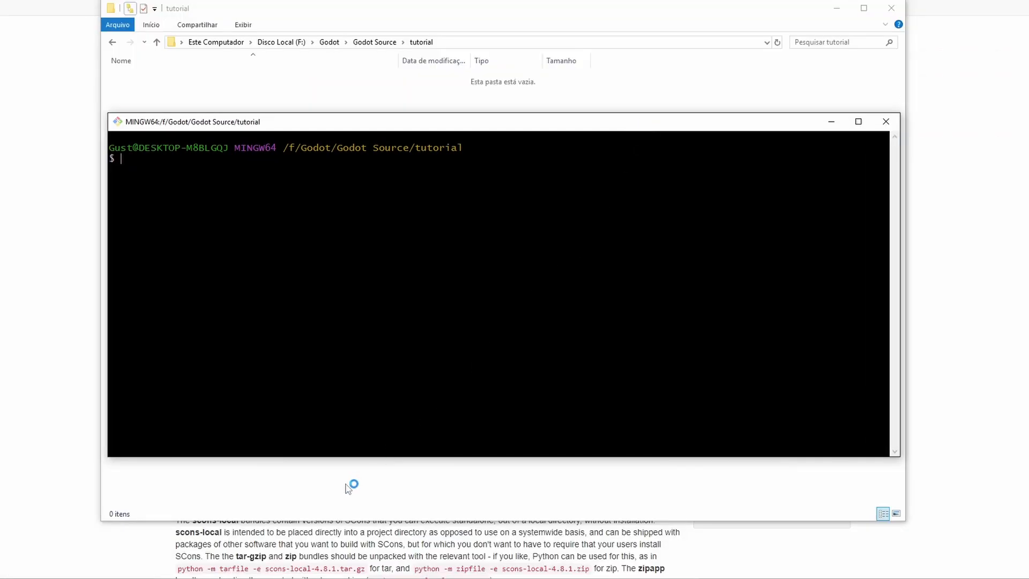
type("pip install")
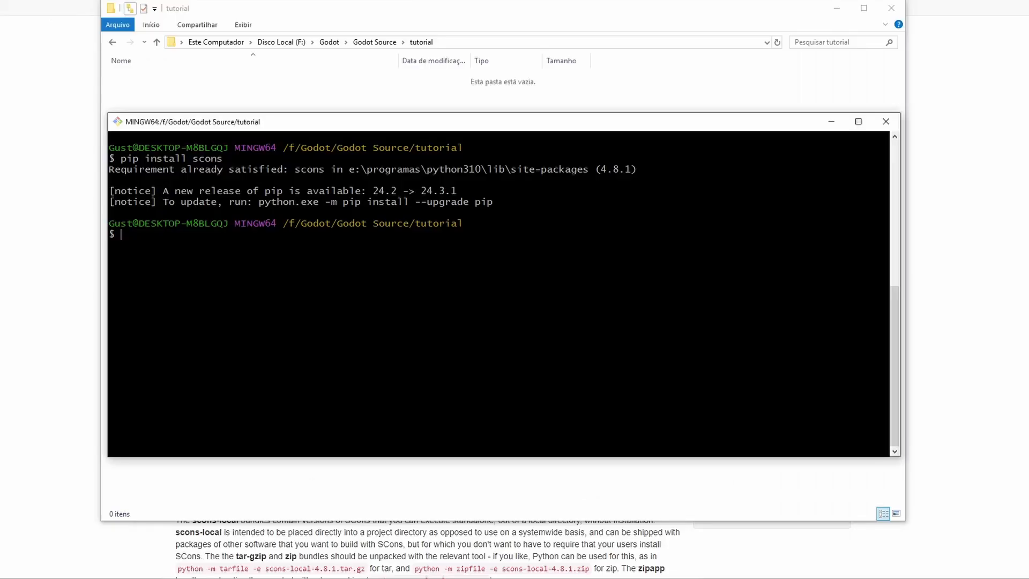
type("scons --")
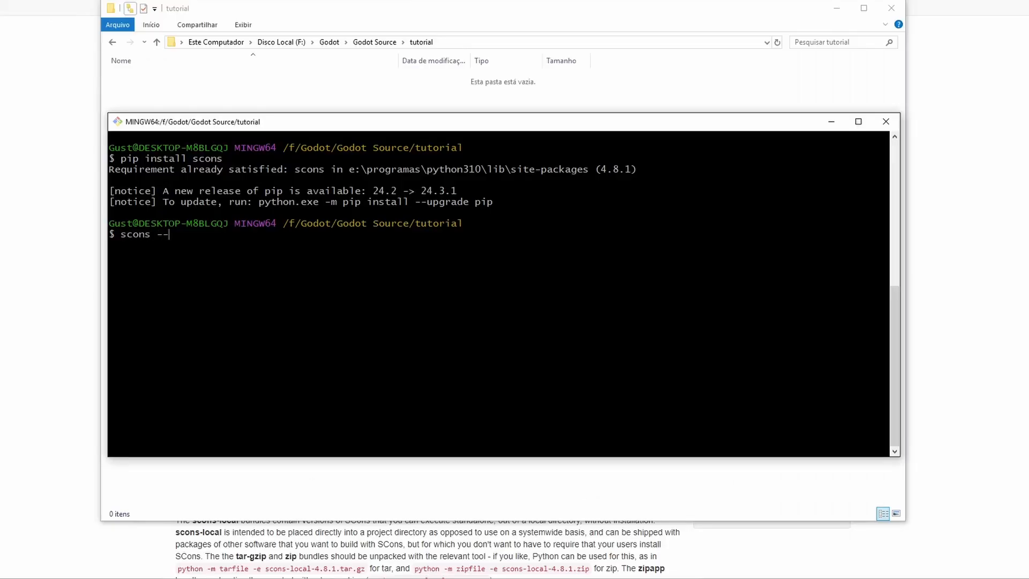
key("Return")
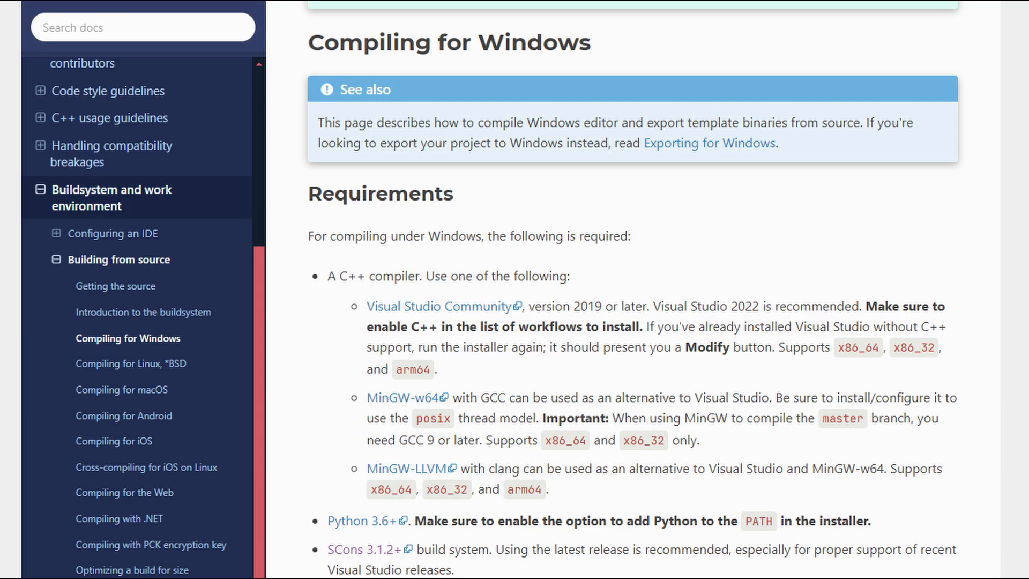
Modify Visual Studio Community 2019 and scroll its Workloads to verify C++ desktop and game development
left_click(321, 11)
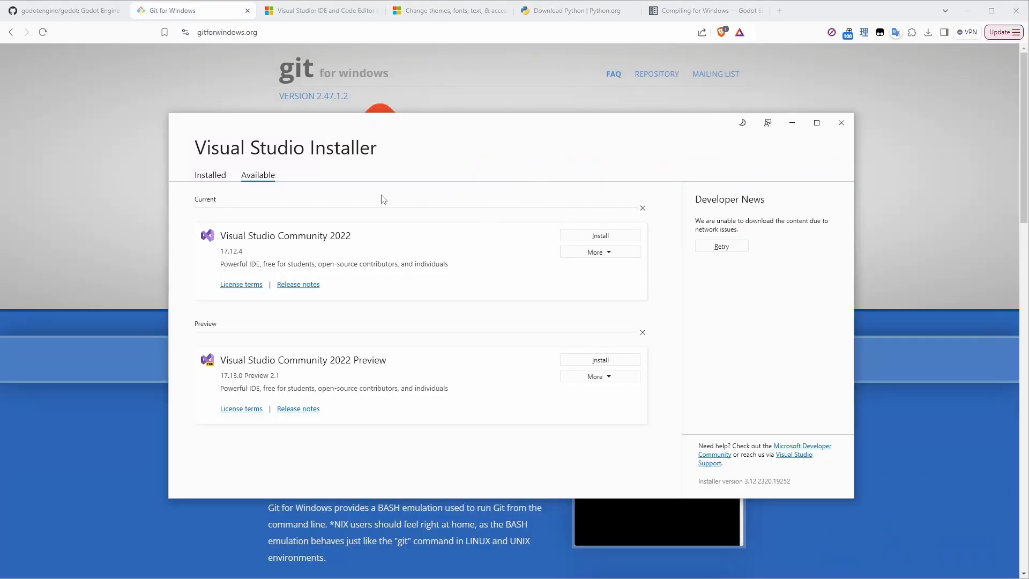
left_click(210, 174)
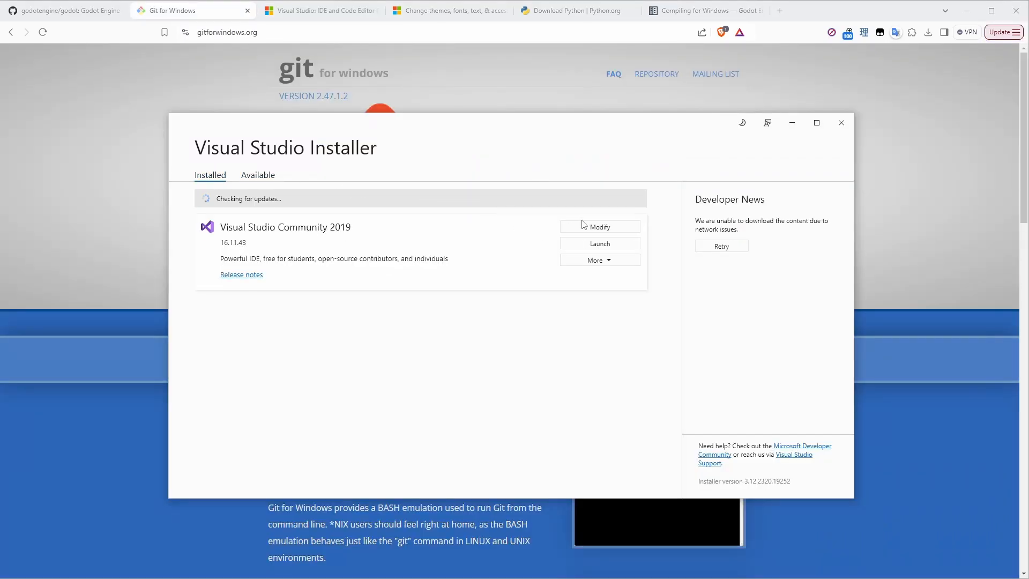
mouse_move(587, 226)
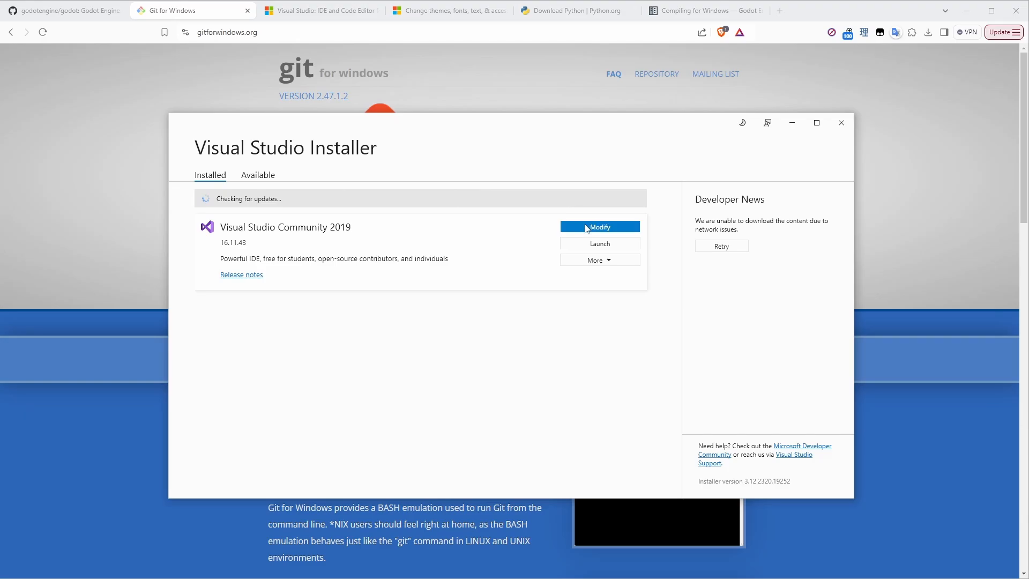
left_click(599, 227)
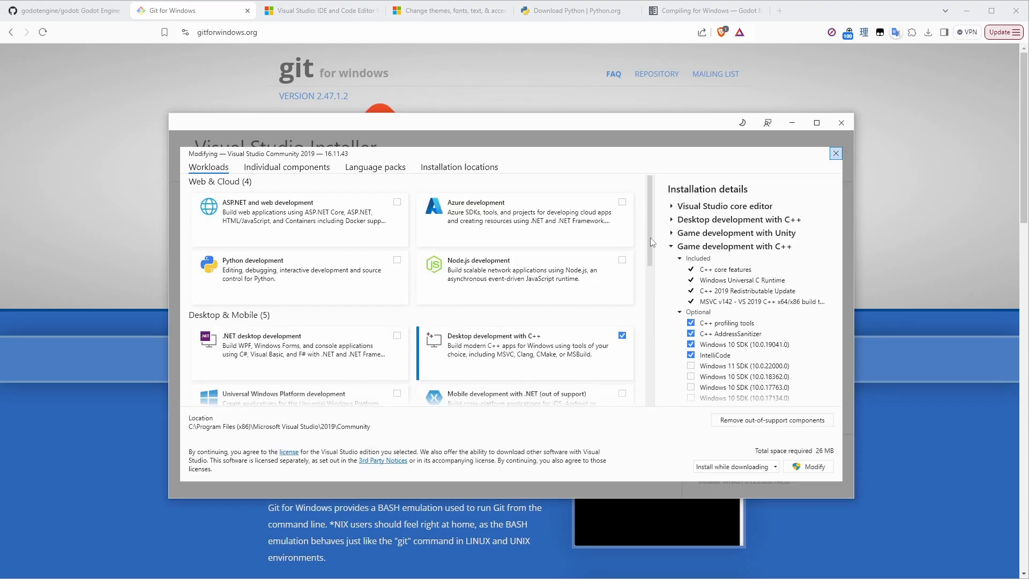
scroll("down", 3)
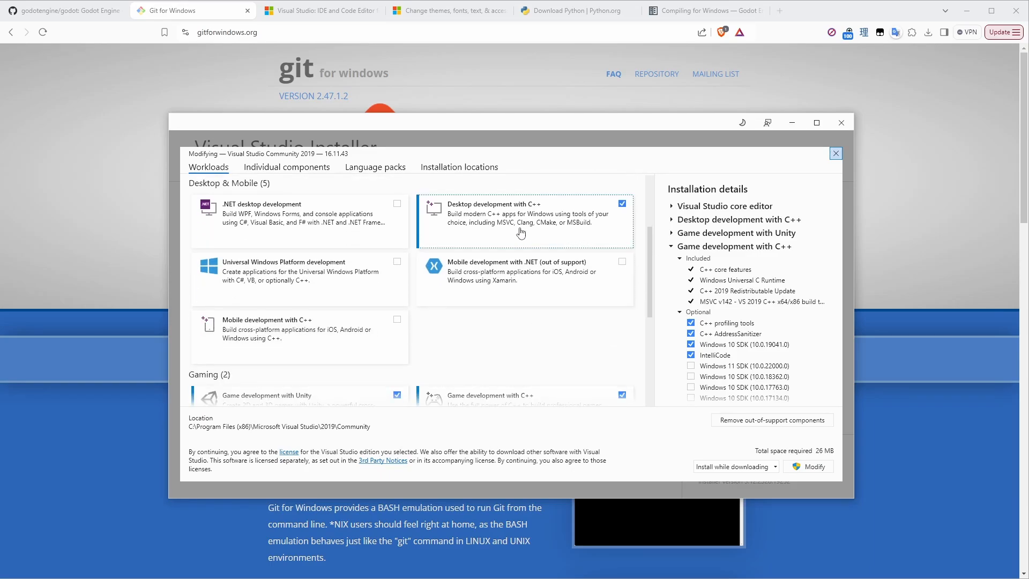
scroll("down", 3)
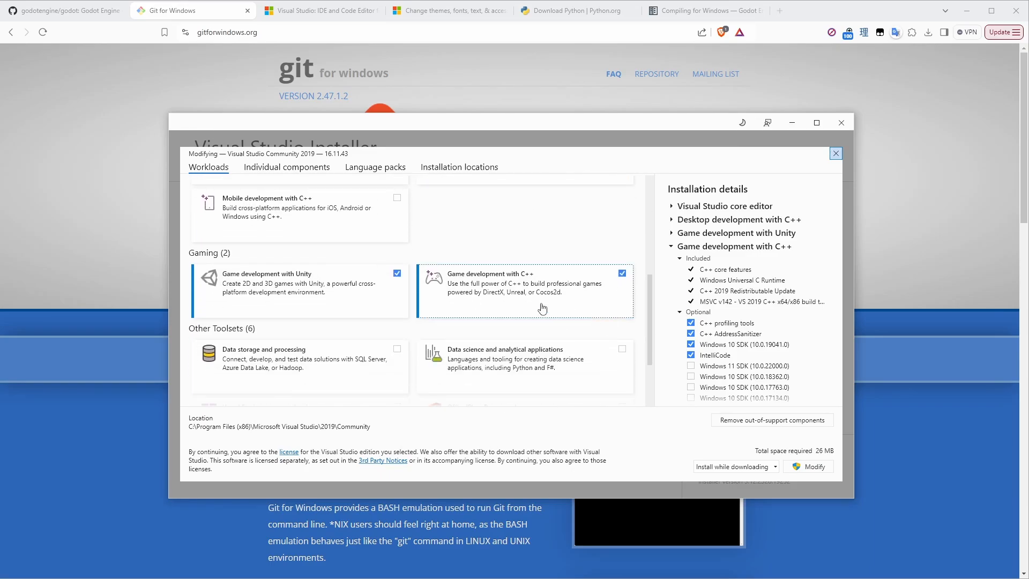
scroll("down", 3)
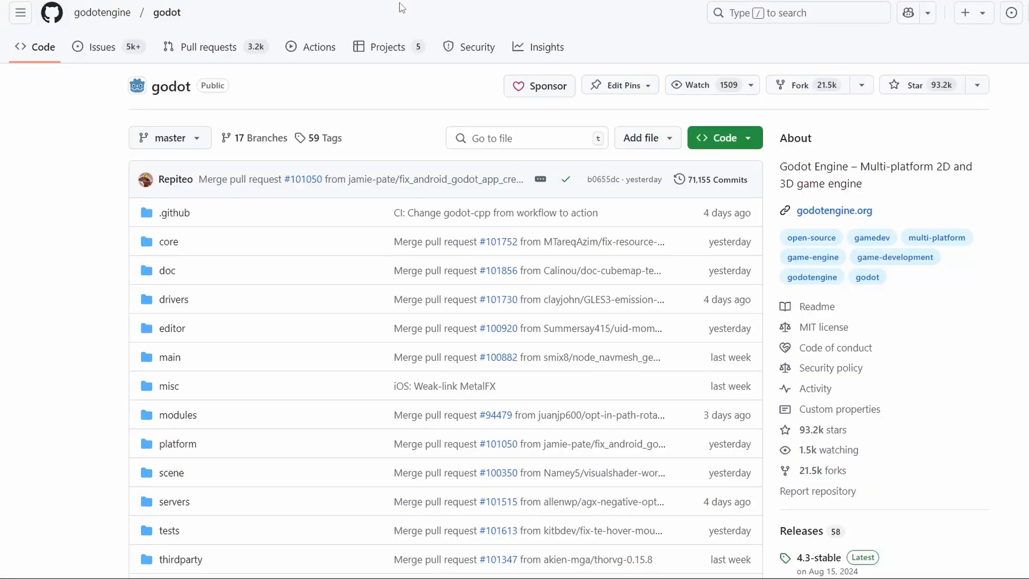
mouse_move(457, 106)
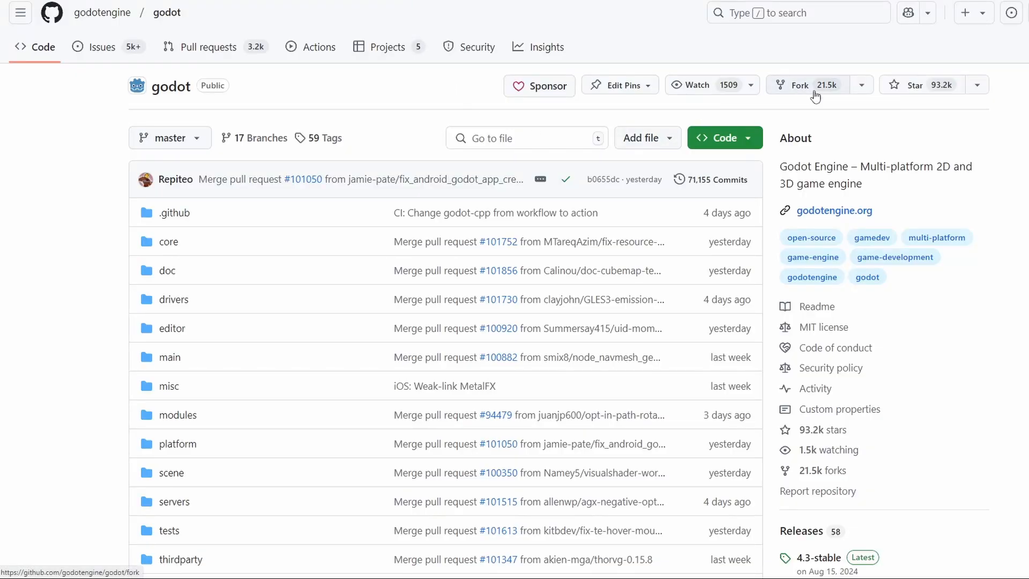
Fork godotengine/godot as godot_fork and show its clone options
left_click(799, 84)
type("godot_fork")
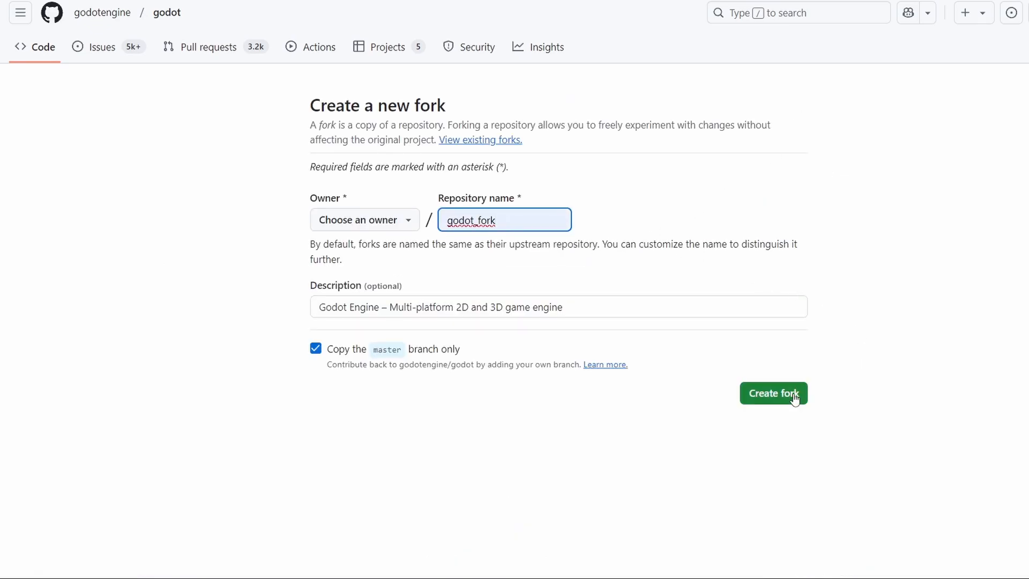
left_click(773, 393)
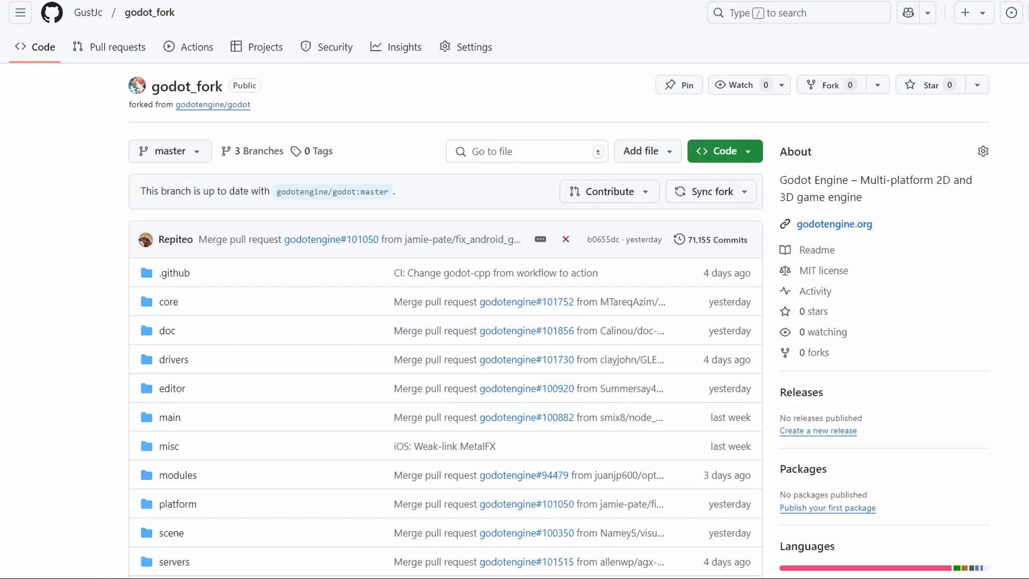
left_click(724, 151)
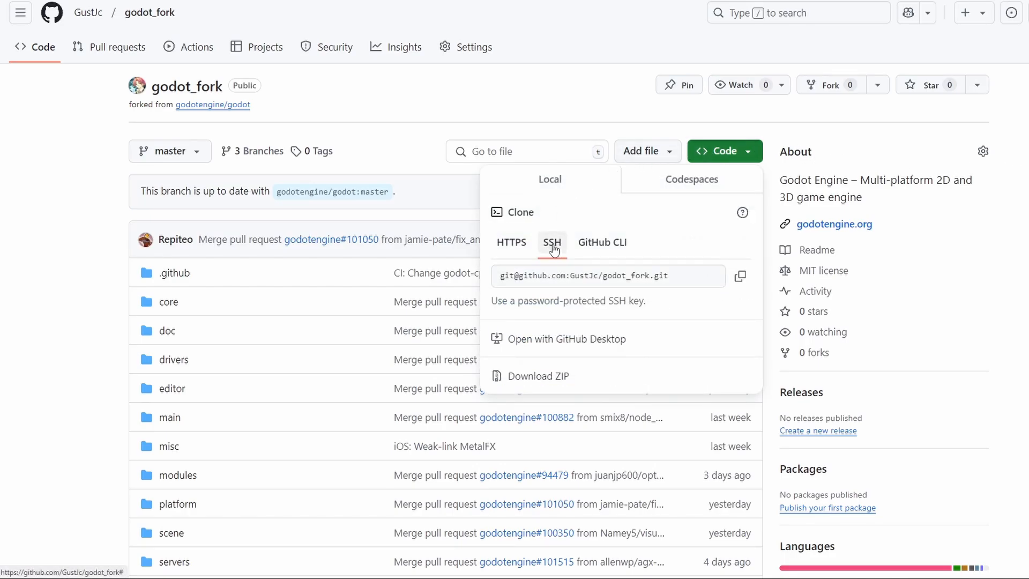
Copy godot_fork's SSH clone address to the clipboard
left_click(511, 242)
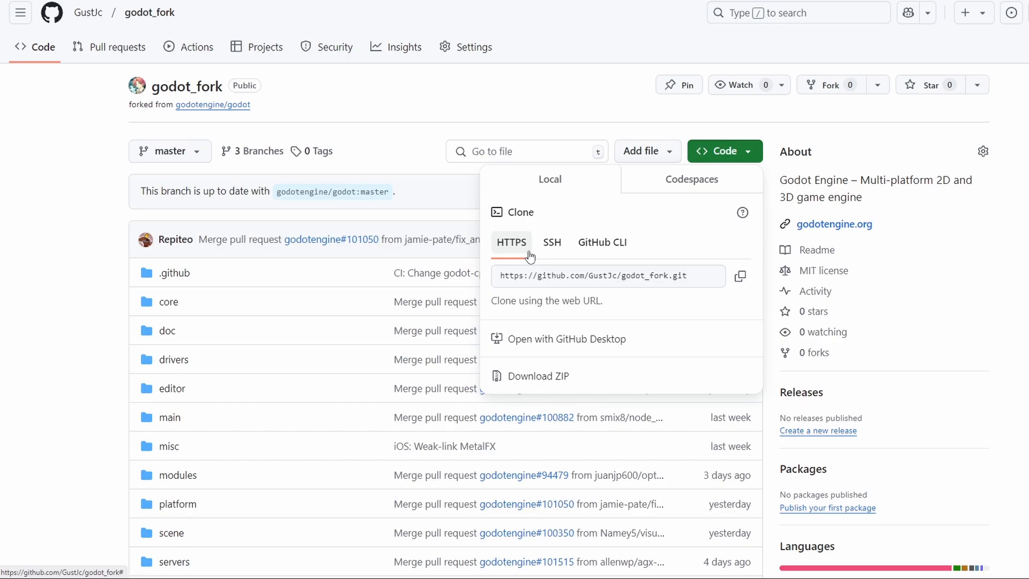
left_click(551, 242)
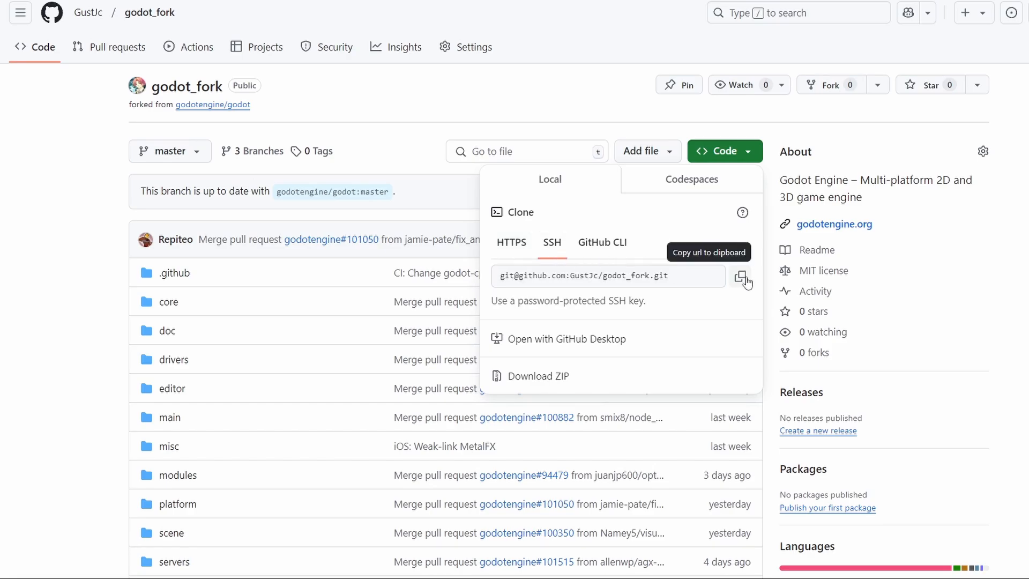
left_click(741, 276)
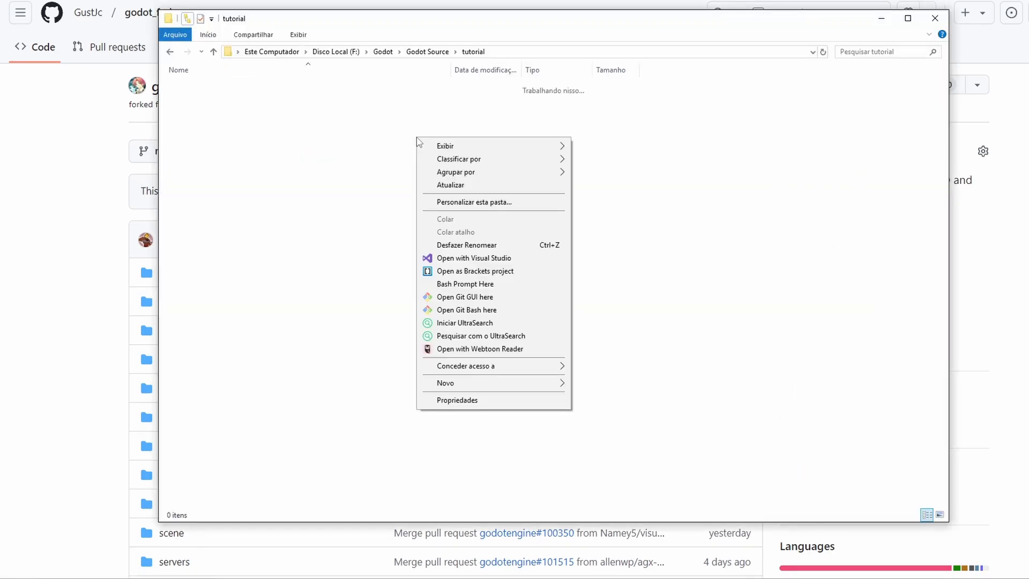
Clone godot_fork via Git Bash into the tutorial folder, cd into it and list its files
left_click(465, 284)
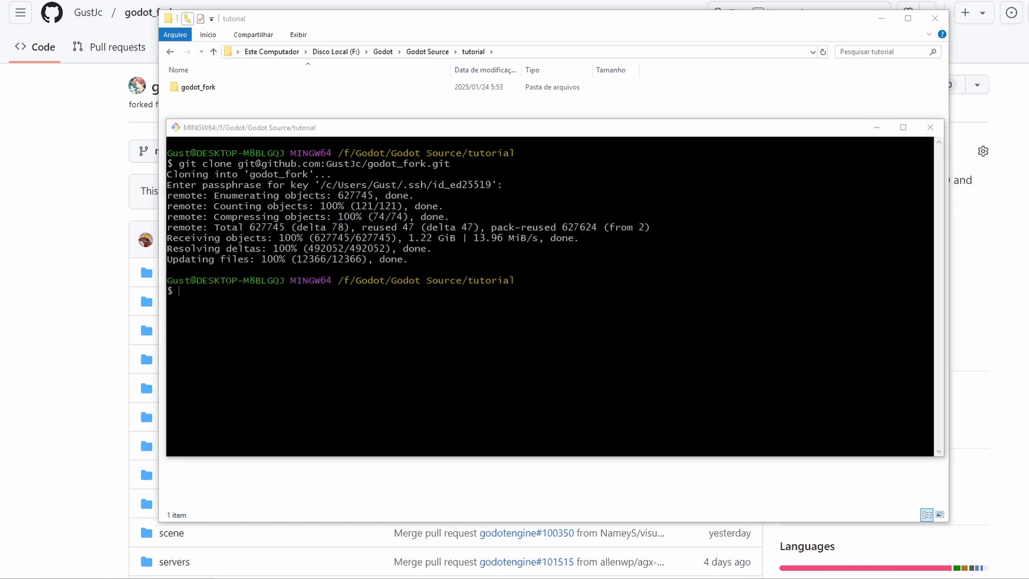
type("c")
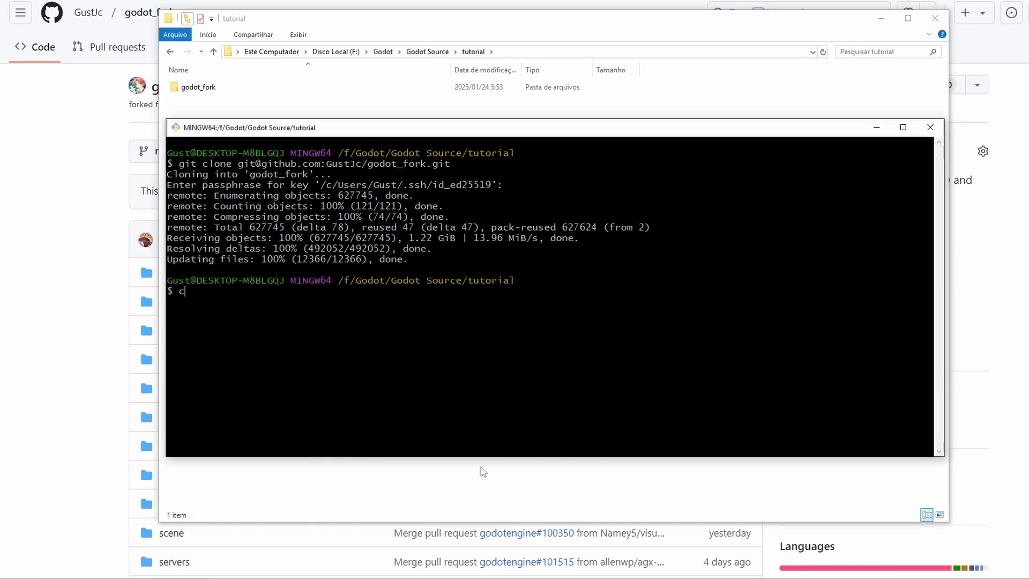
type("d godot_fork/")
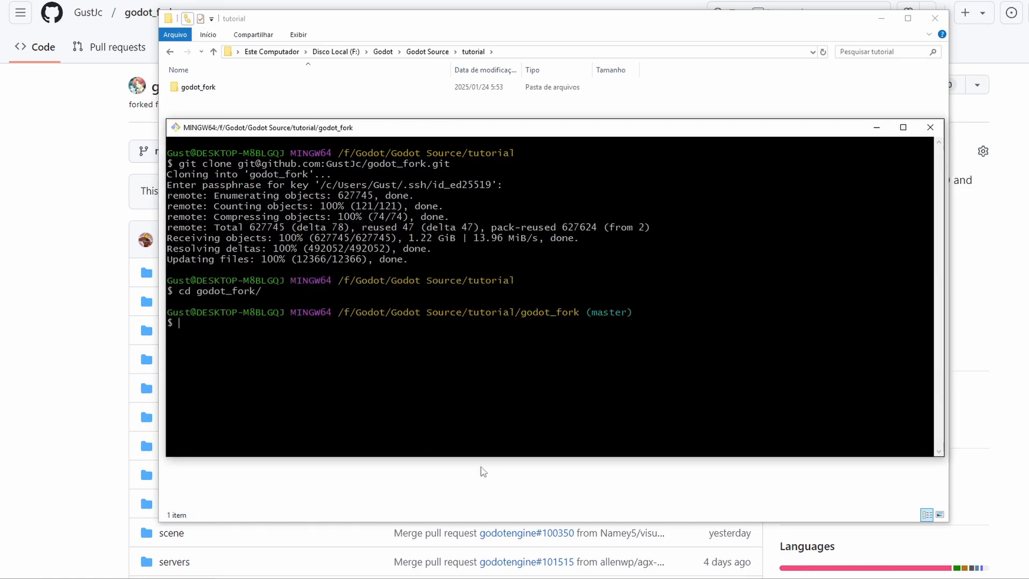
type("ls")
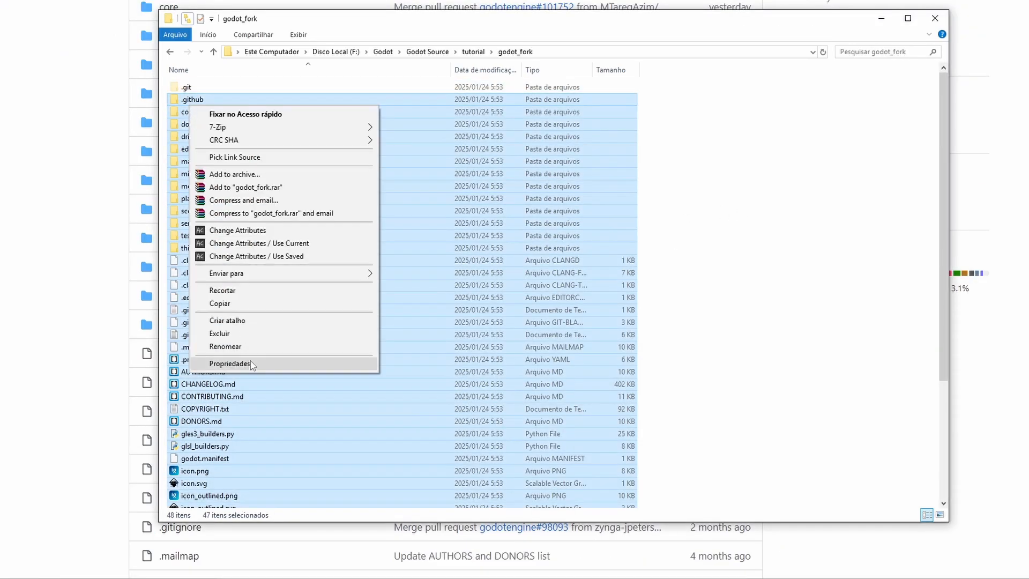
Check the clone's Properties: about 219 MB across 12,366 files
left_click(230, 364)
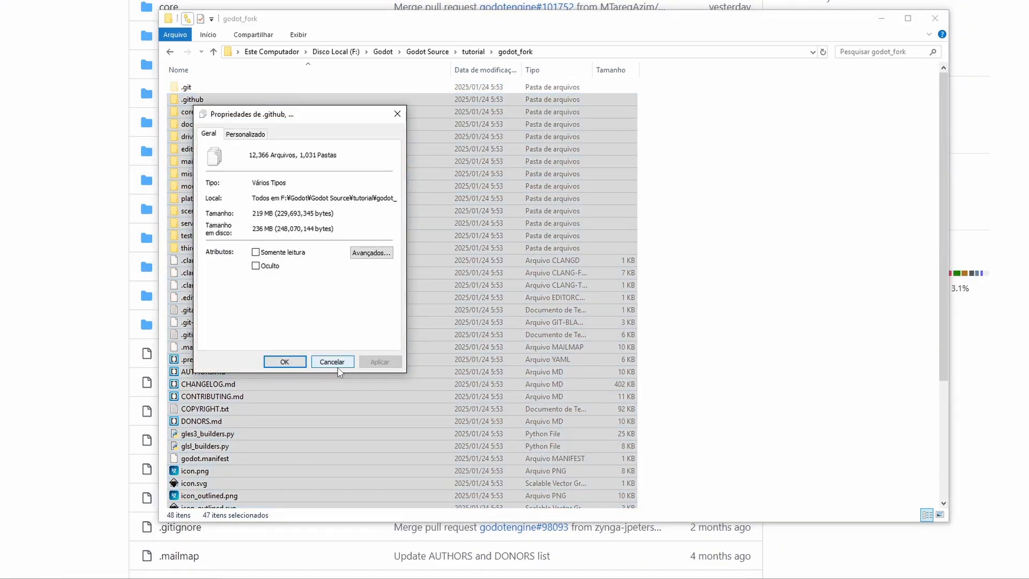
left_click(332, 362)
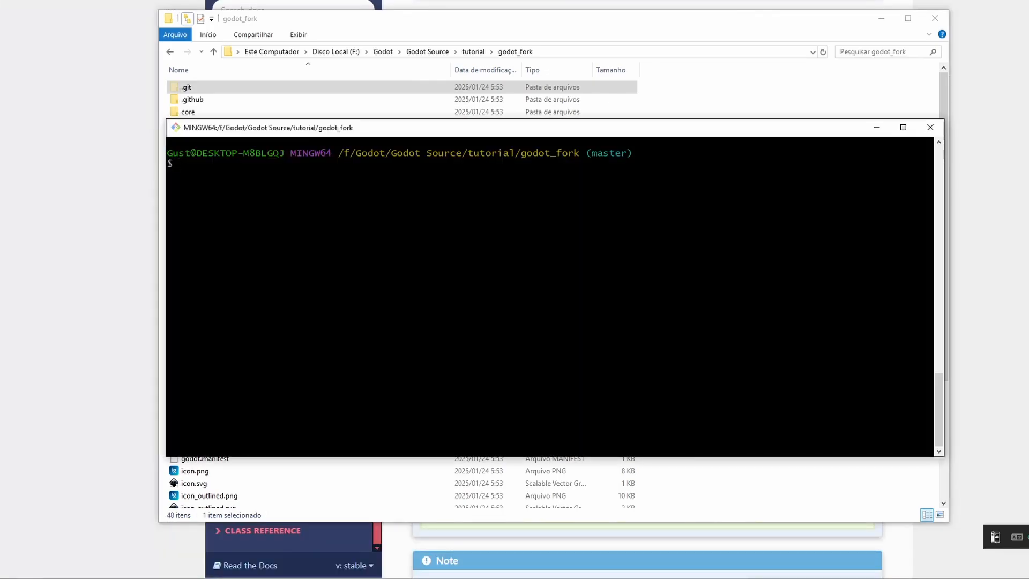
Run scons platform=windows, then interrupt the build with Ctrl+C once compiling begins
type("scons platfo")
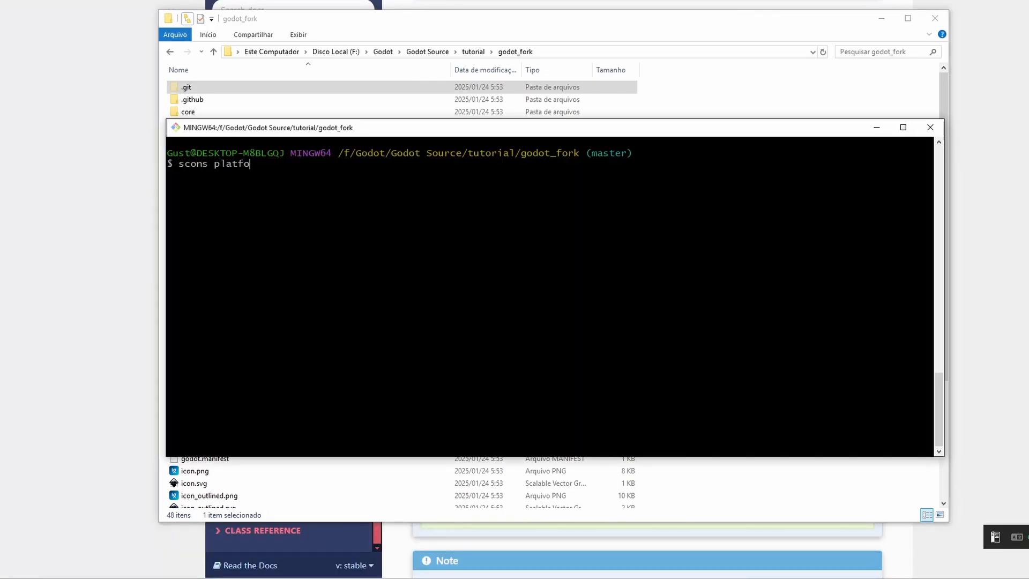
type("rm=windows")
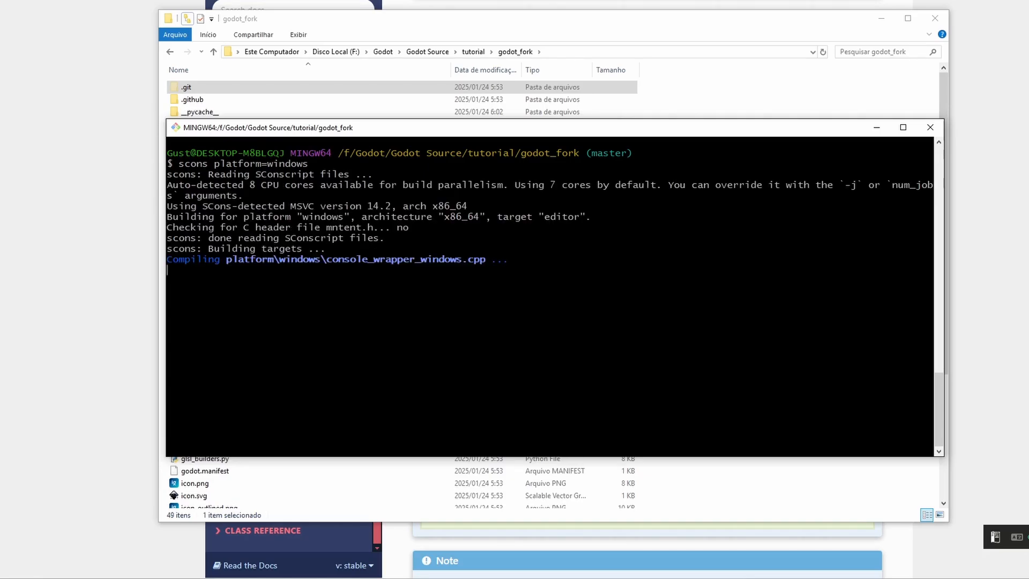
key("Ctrl+c")
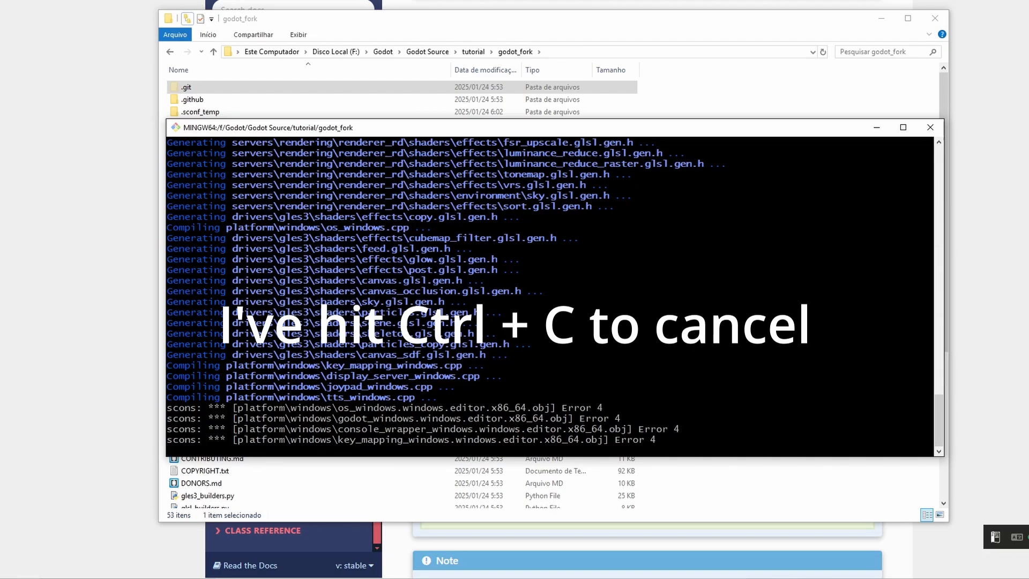
key("ctrl+c")
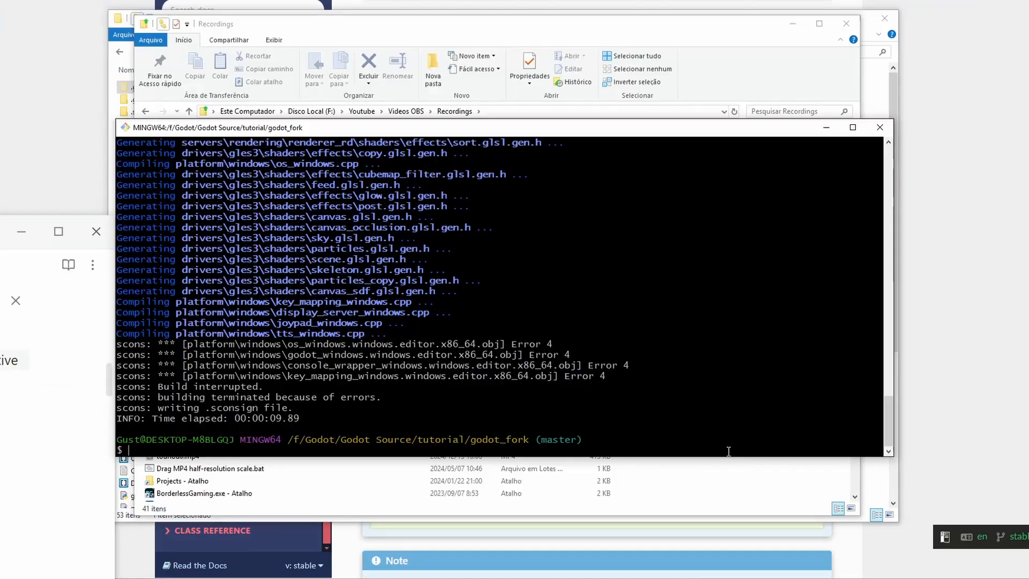
Run scons platform=windows vsproj=yes dev_build=yes to generate godot.sln and godot.vcxproj
type("scons")
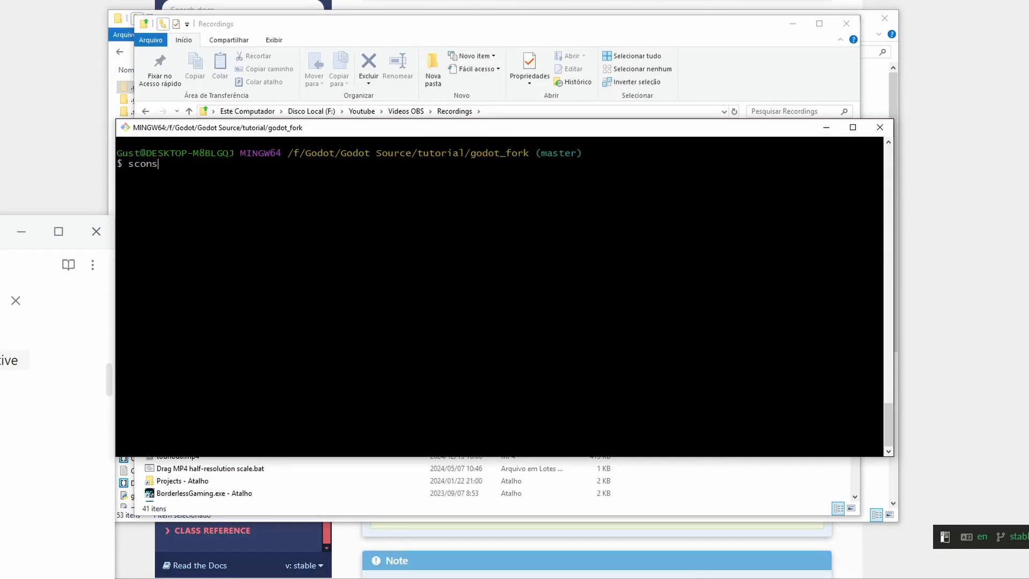
type("platform=wind")
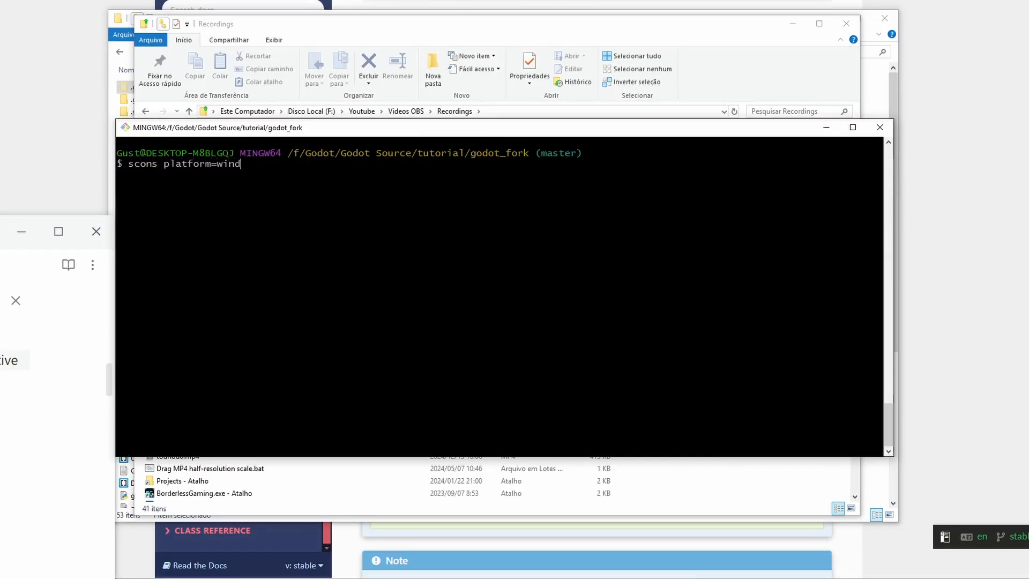
type("ows vsproj=")
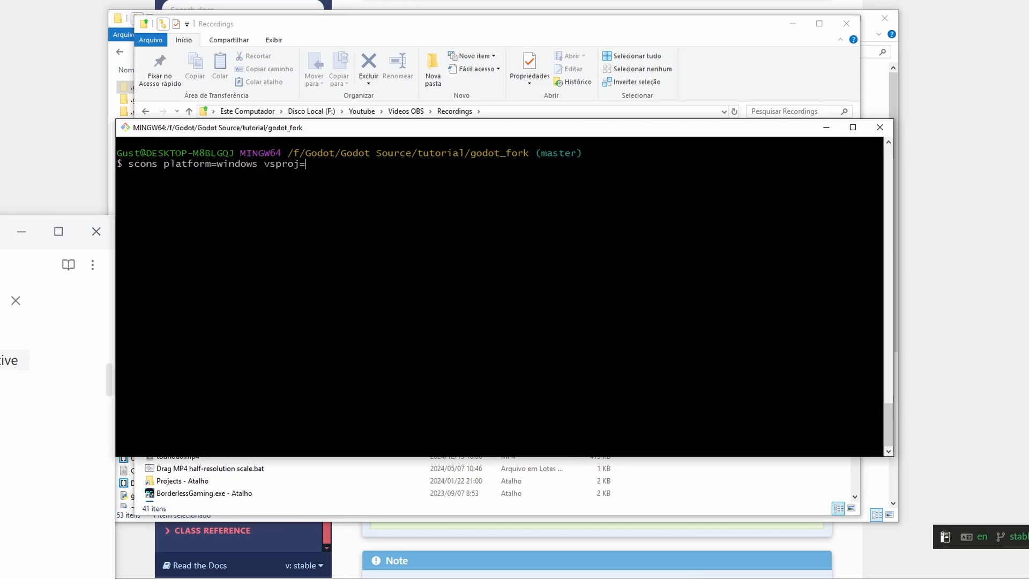
type("yes dev_")
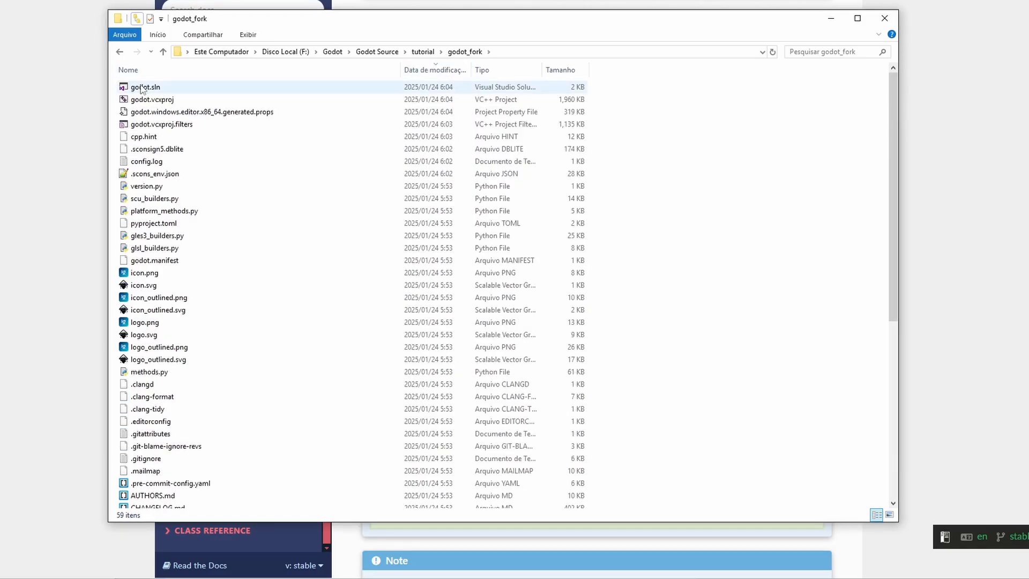
Open godot.sln in Visual Studio
double_click(145, 87)
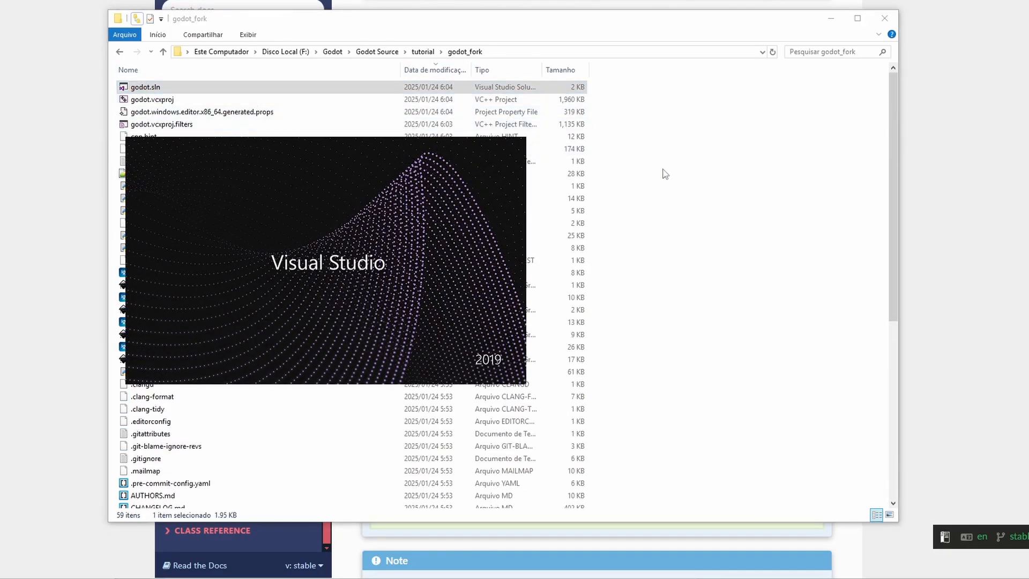
double_click(144, 86)
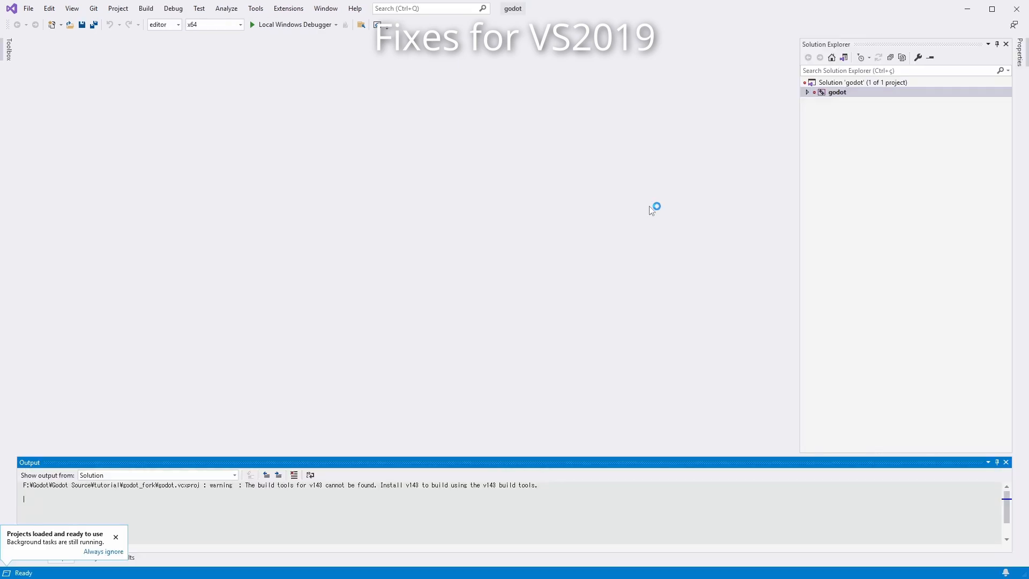
left_click_drag(244, 485, 321, 485)
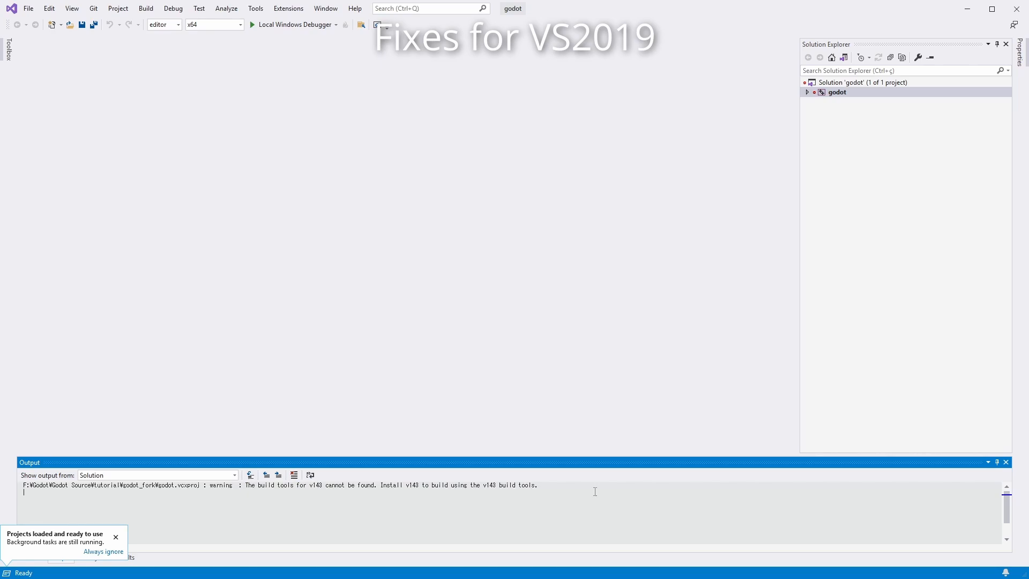
mouse_move(1014, 9)
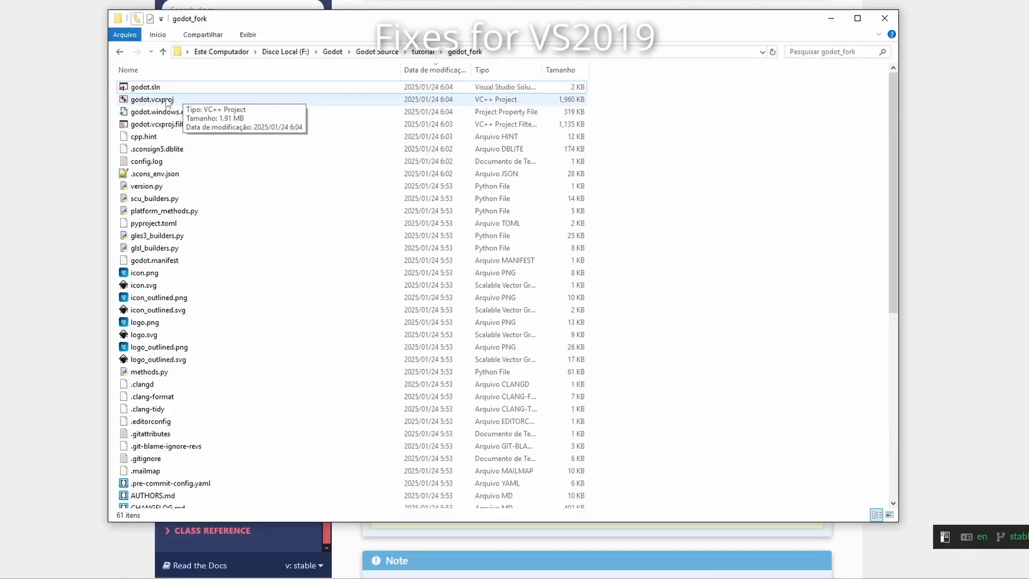
Edit godot.vcxproj in Notepad, changing PlatformToolset from v143 to v142, then save and close
right_click(152, 99)
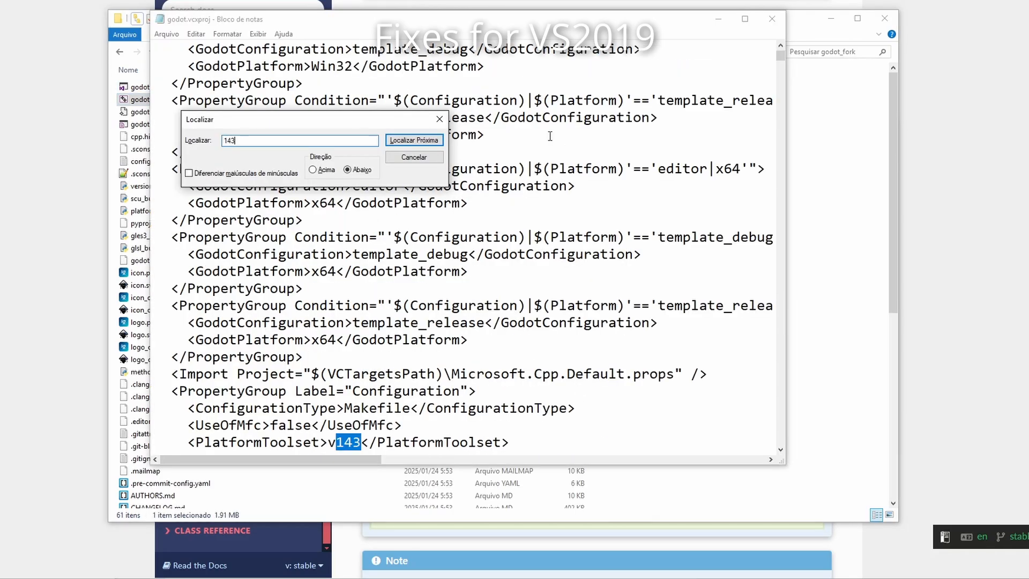
left_click(413, 157)
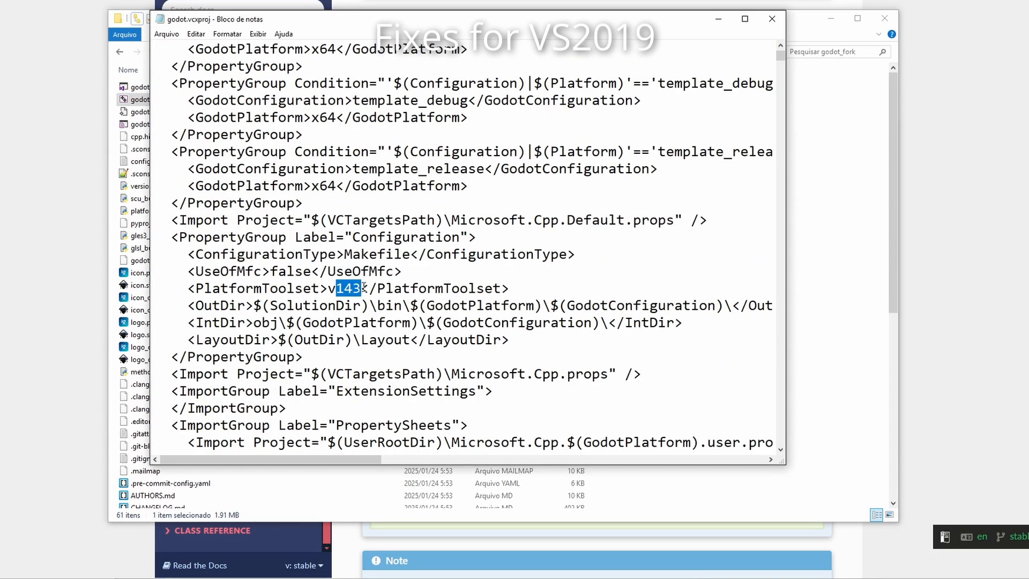
type("142")
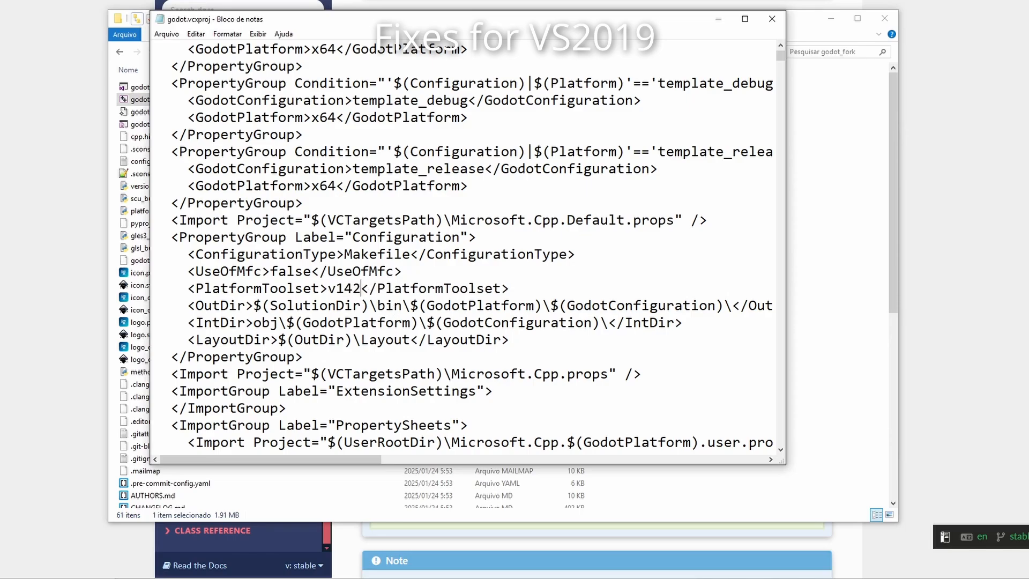
mouse_move(768, 18)
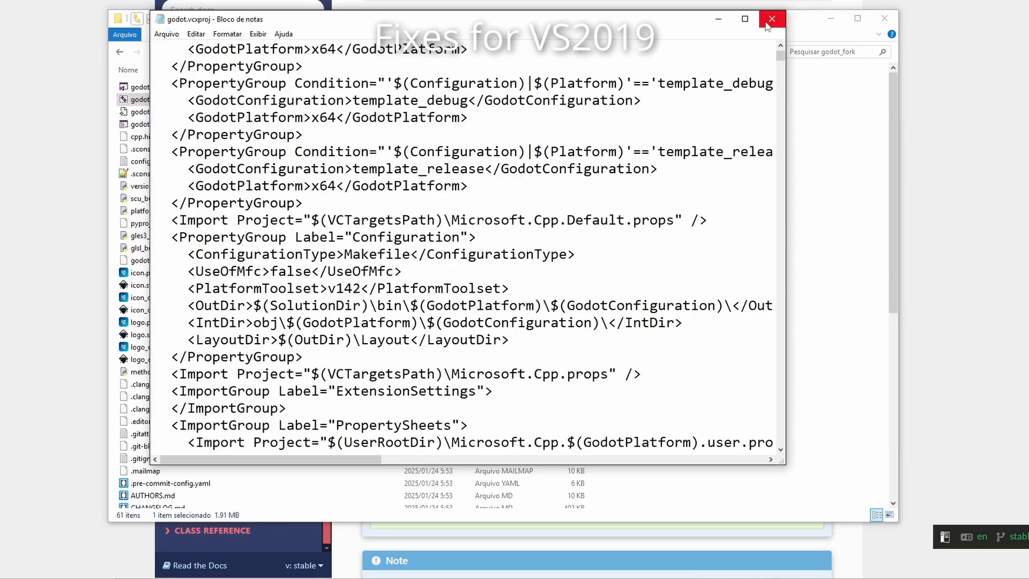
left_click(770, 17)
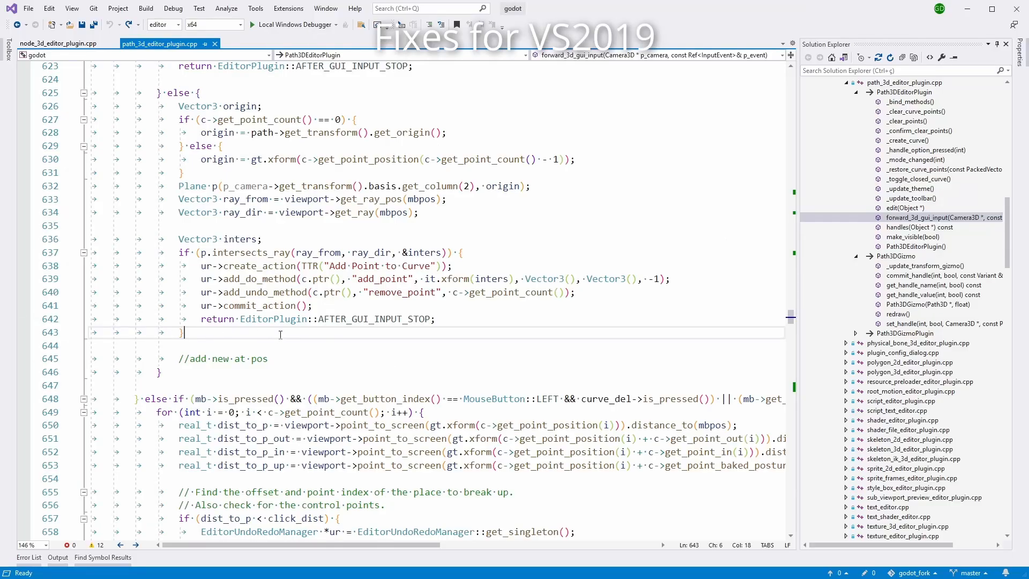
Write if (p.intersects_ray(ray_from, ray_dir, &inters)) {, dismissing the ClangFormat error along the way
key("Enter")
type("if ()")
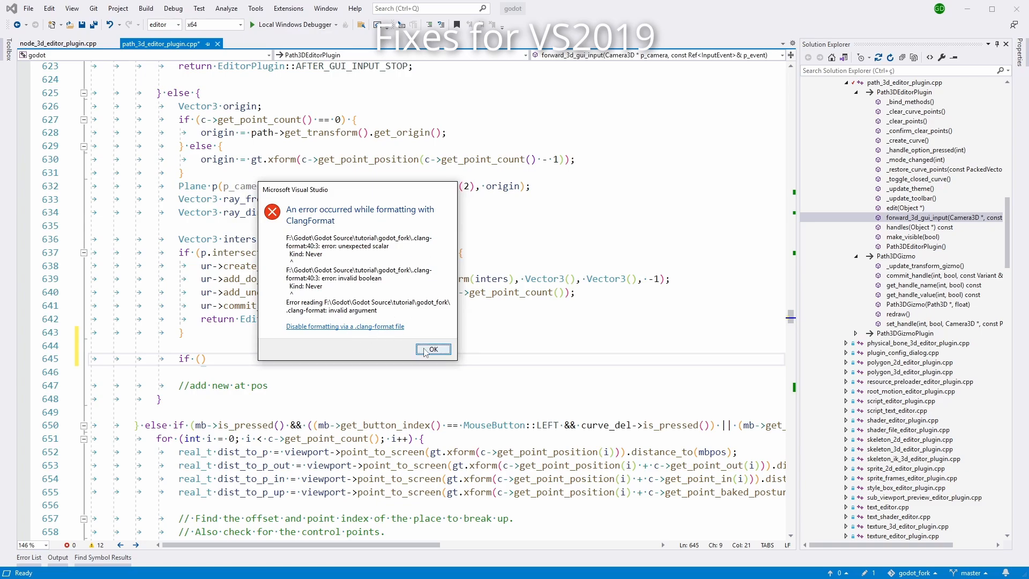
mouse_move(428, 354)
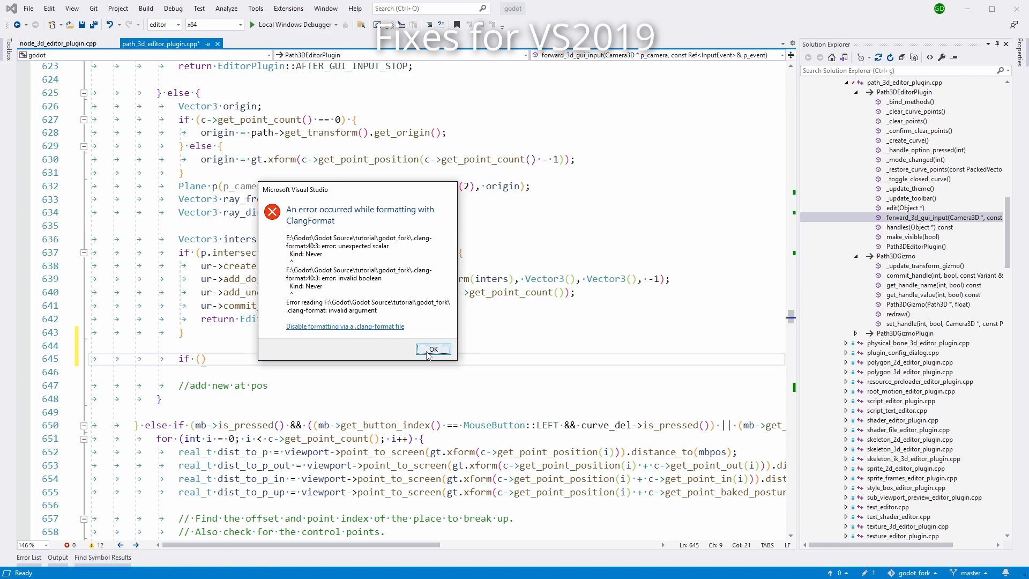
left_click(433, 349)
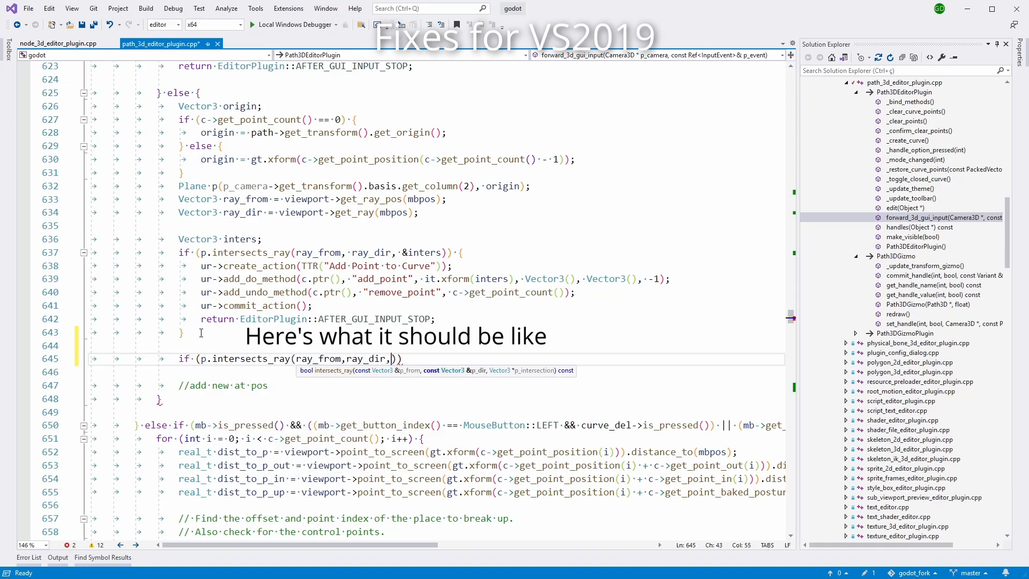
type("&inters)")
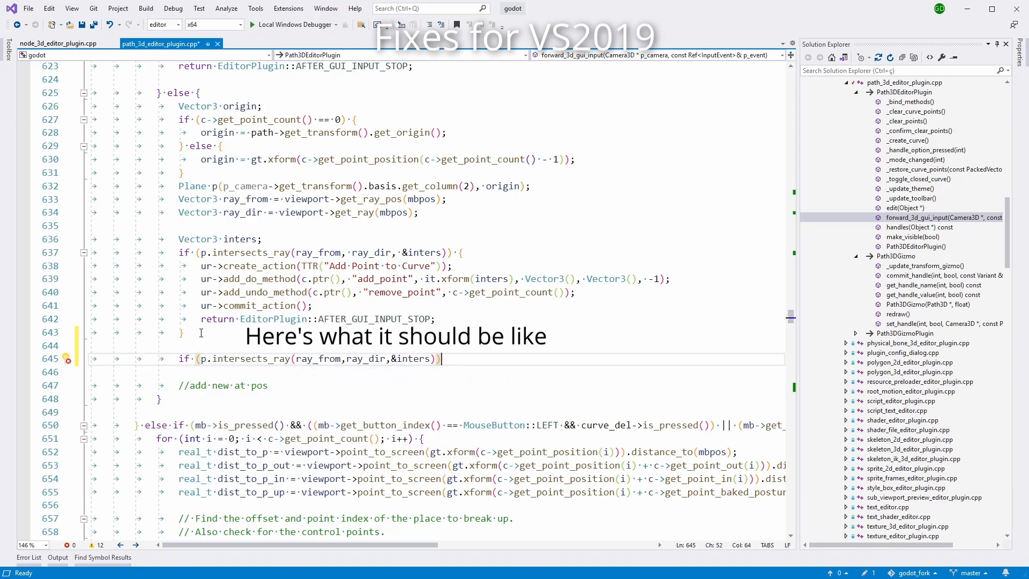
type("{")
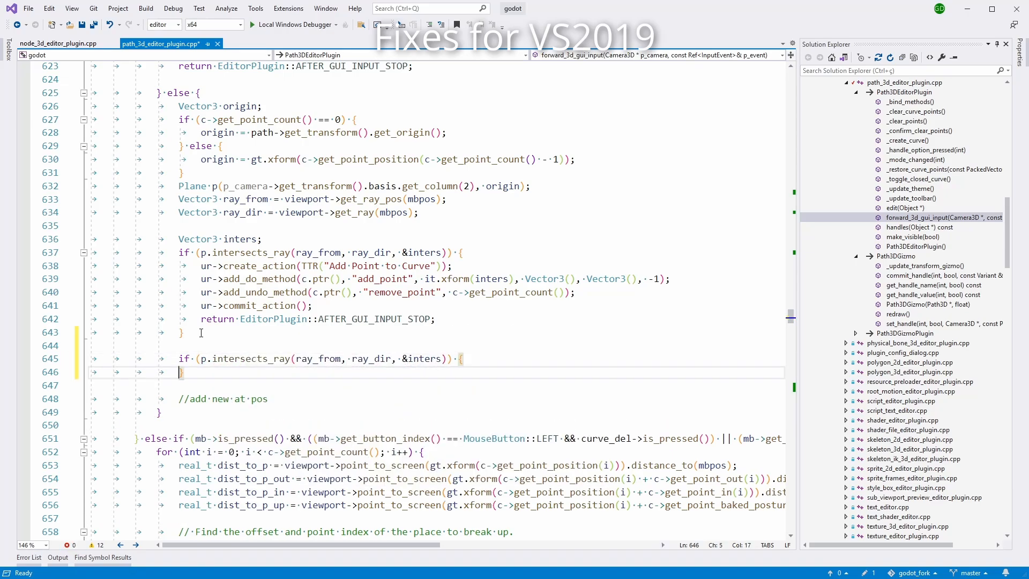
mouse_move(401, 358)
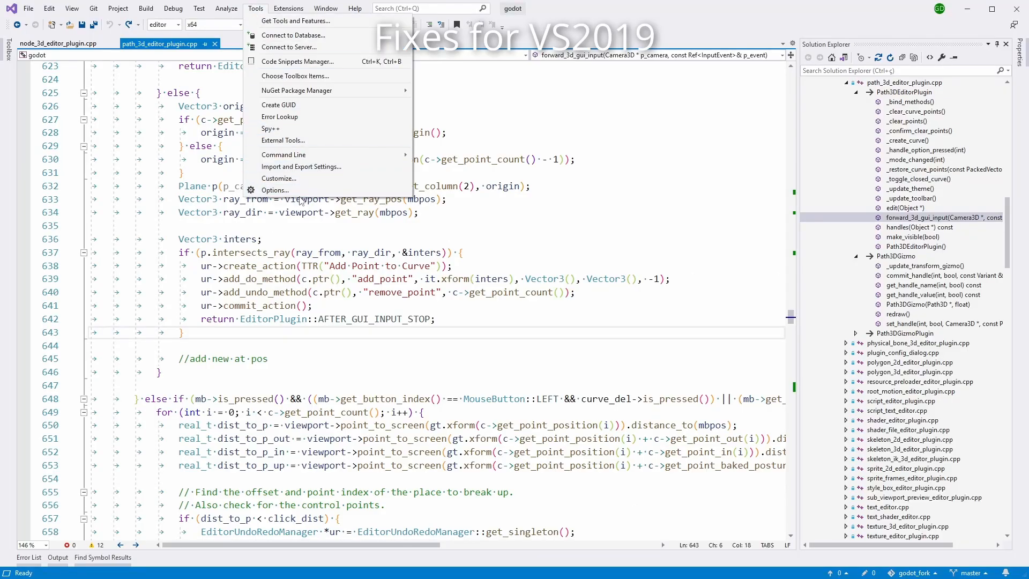
Find the C/C++ Code Style formatting settings in Visual Studio's Options
left_click(275, 190)
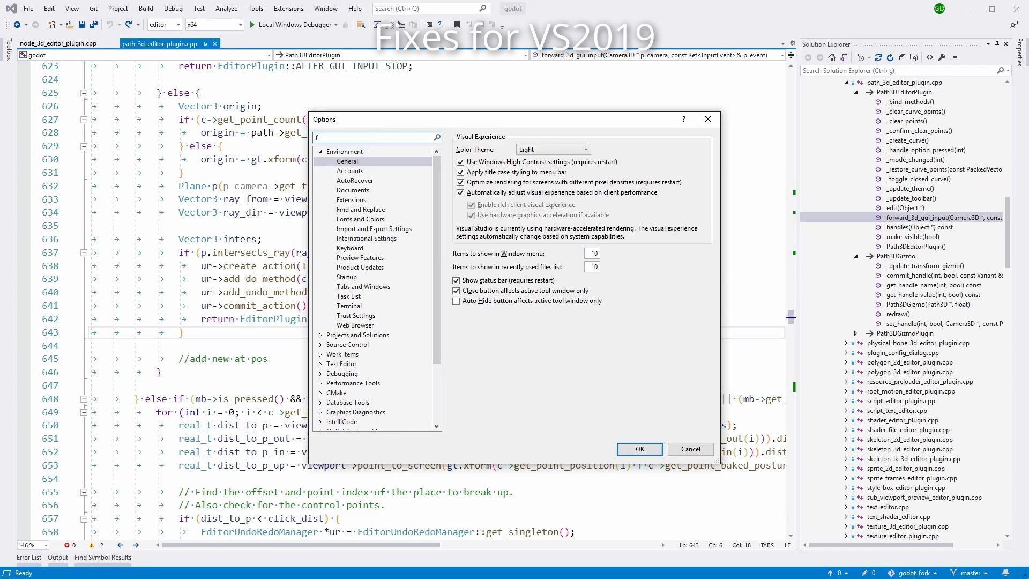
type("ormat")
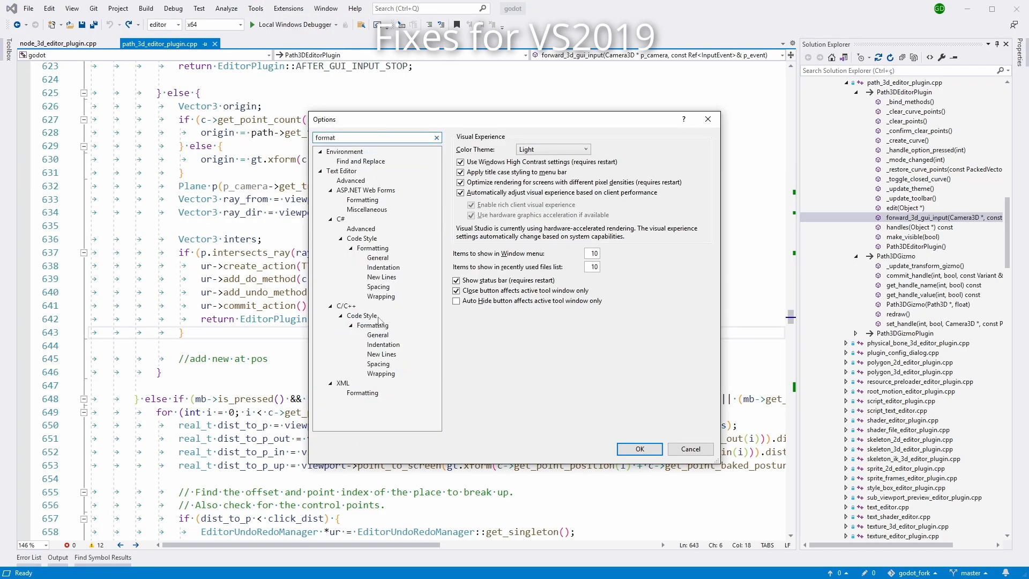
left_click(361, 315)
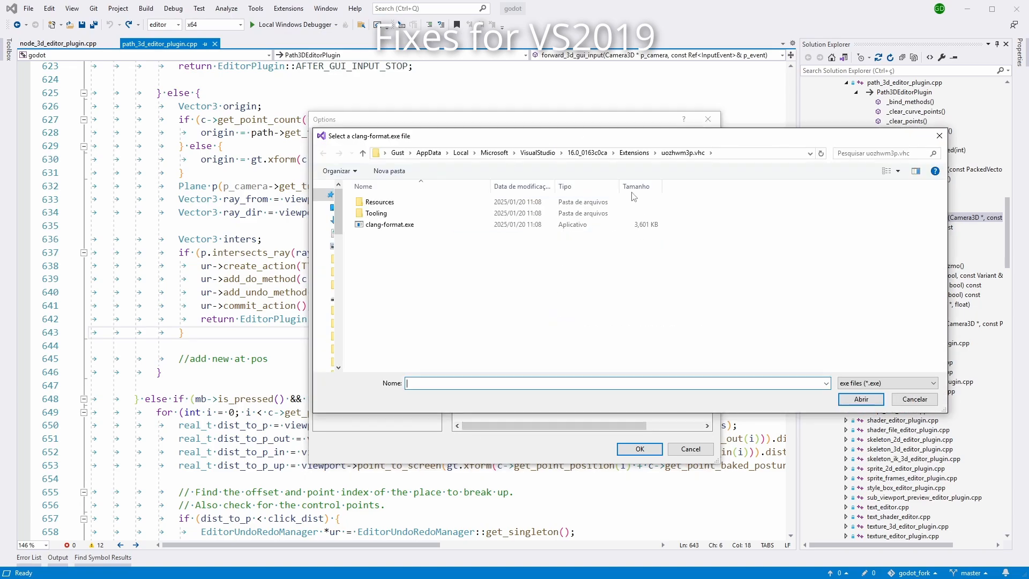
mouse_move(742, 161)
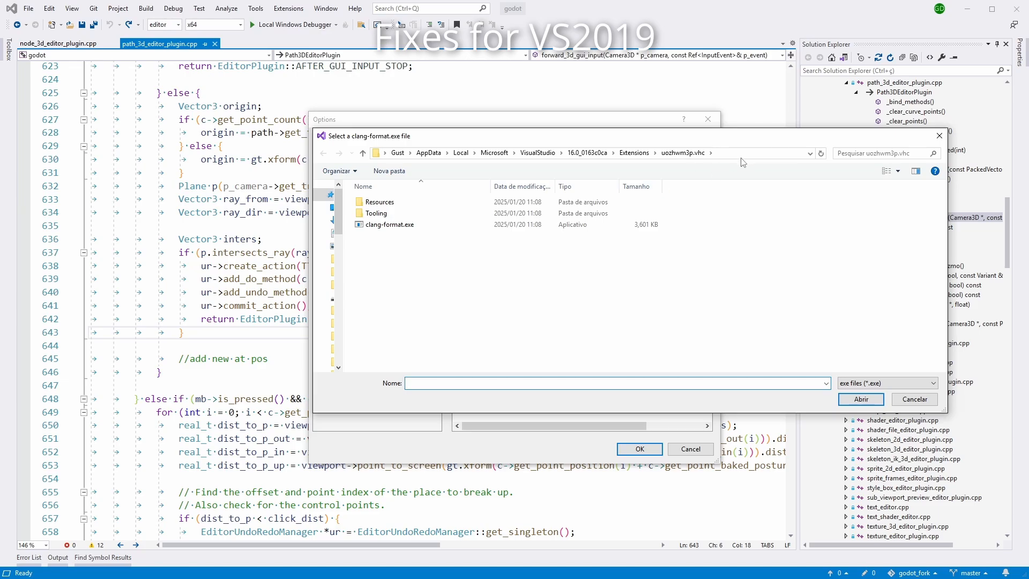
mouse_move(544, 255)
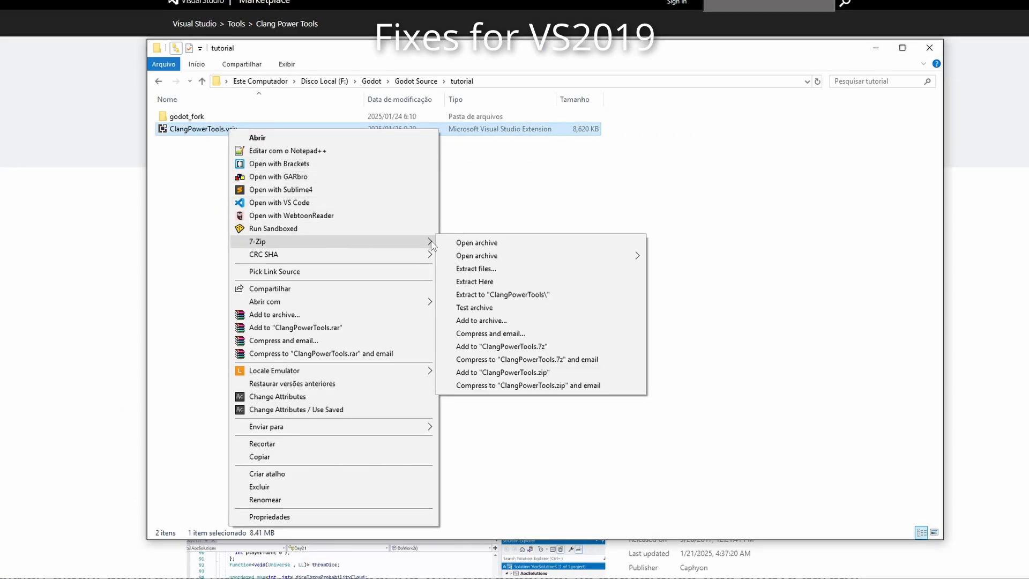
Point ClangFormat at the custom clang-format.exe extracted from Clang Power Tools and confirm
left_click(476, 243)
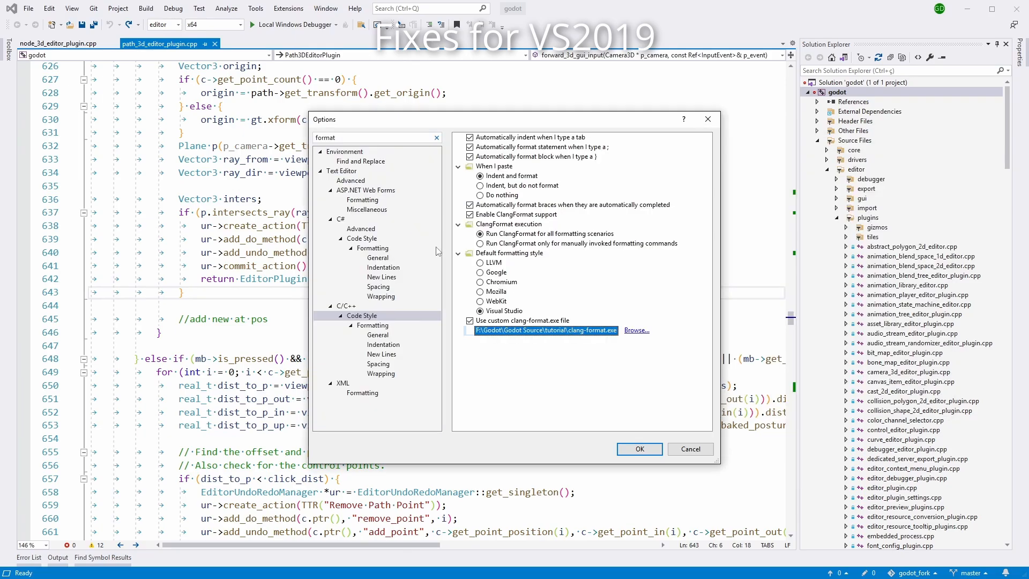
left_click(639, 449)
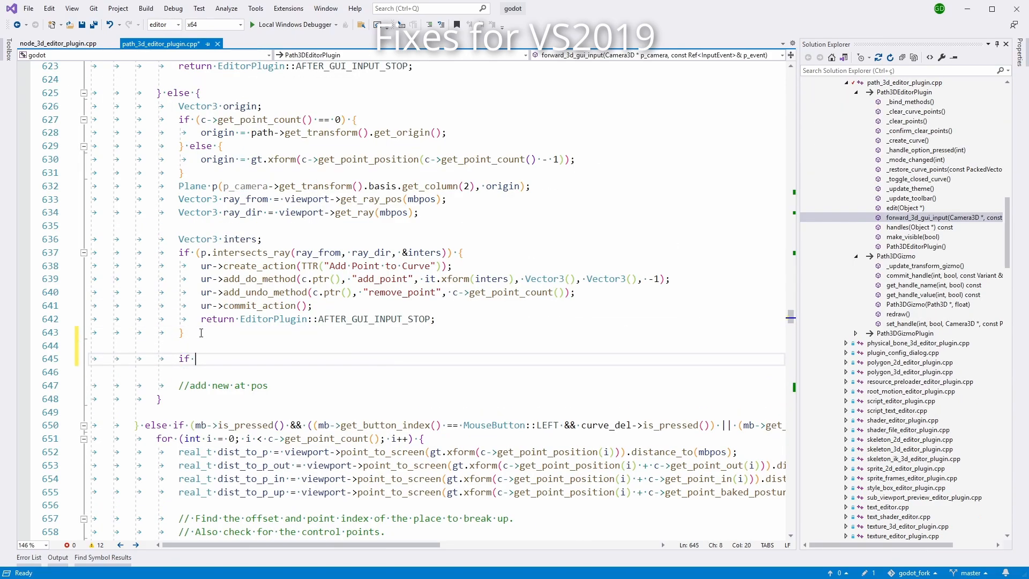
Write the if (p.intersects_ray(ray_from, ray_dir, &inters)) { line
type("(p.intersects_ray(ray_from,ray_dir,&inters")
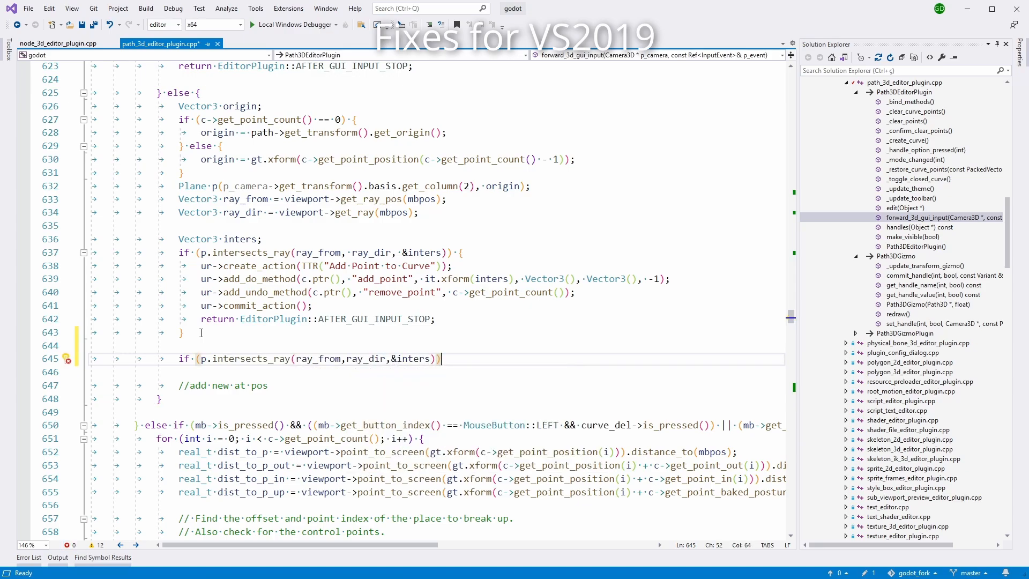
type("{")
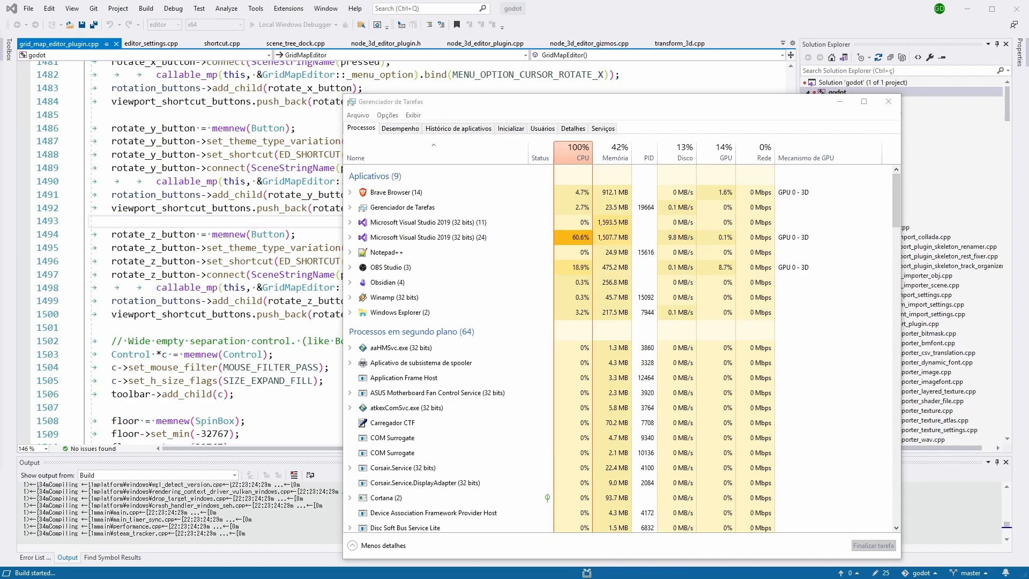
Bring up the Godot source folder alongside Visual Studio
left_click(400, 128)
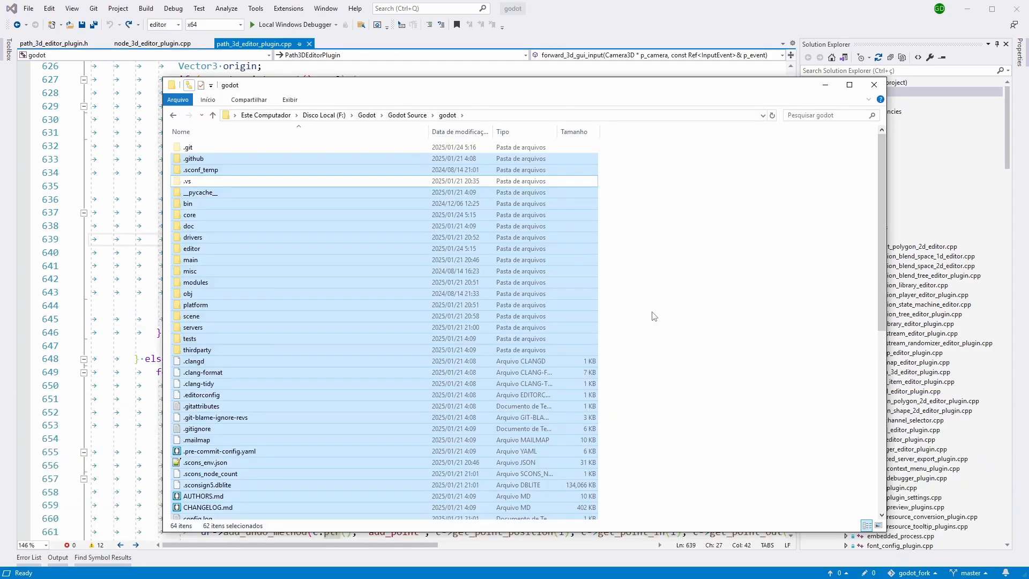
mouse_move(343, 280)
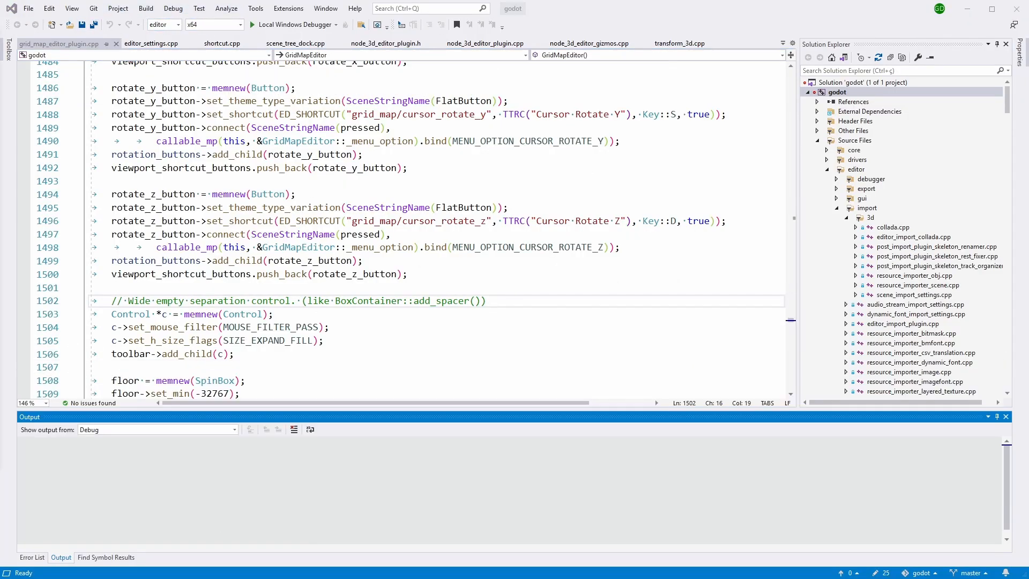
Set the godot project's debug Command Arguments to -e --path to the tutorial project
left_click(117, 9)
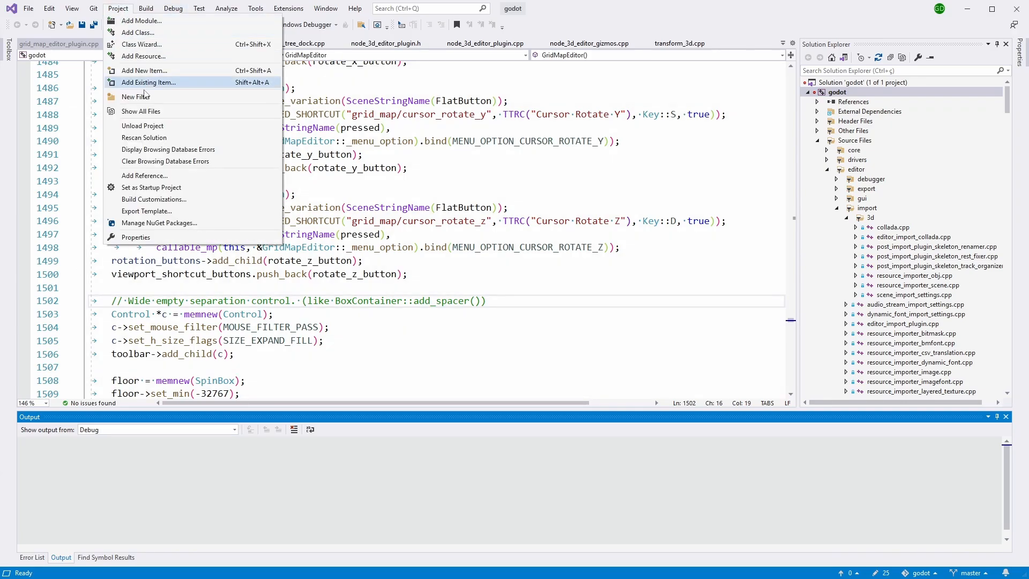
left_click(136, 237)
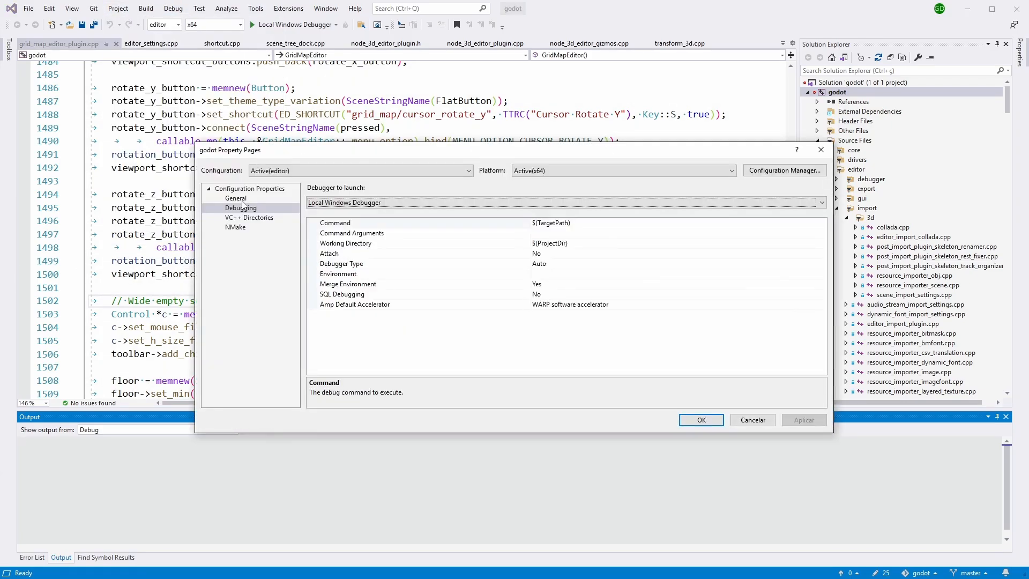
left_click(240, 207)
type("-e")
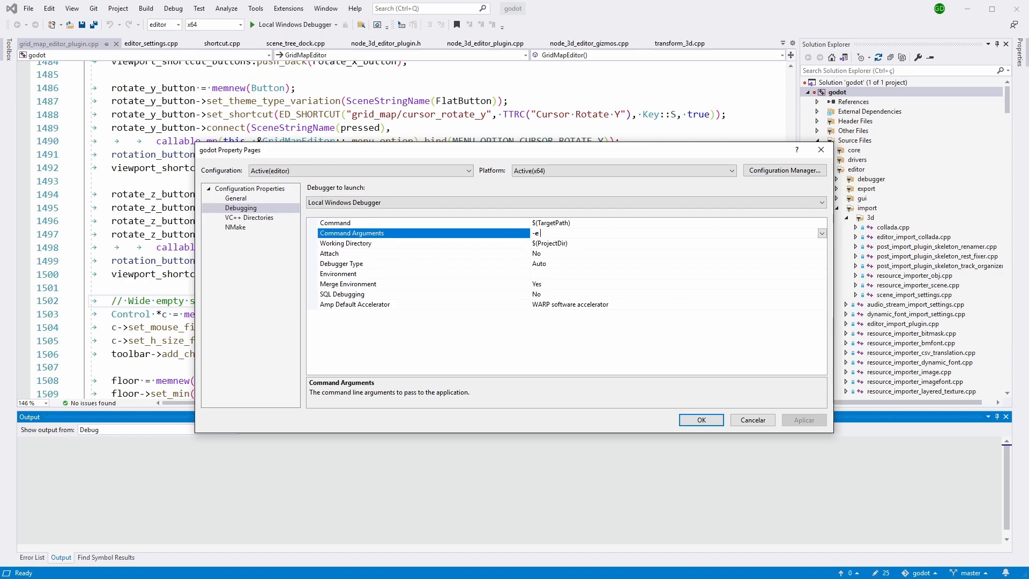
type("--path \"F:\\Godot\\TutorialProjects\\_Min projects\\import-slices-source")
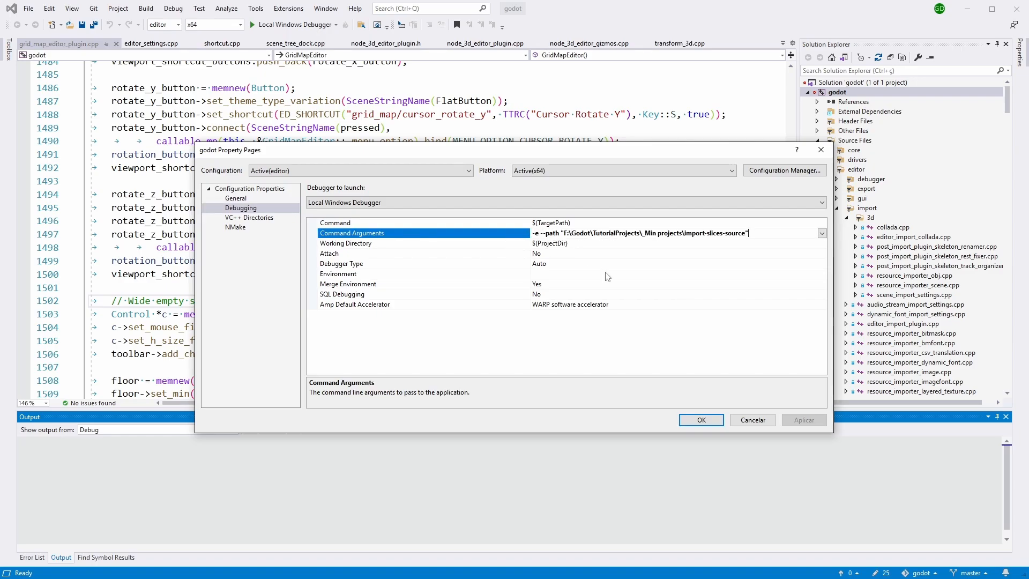
left_click(753, 419)
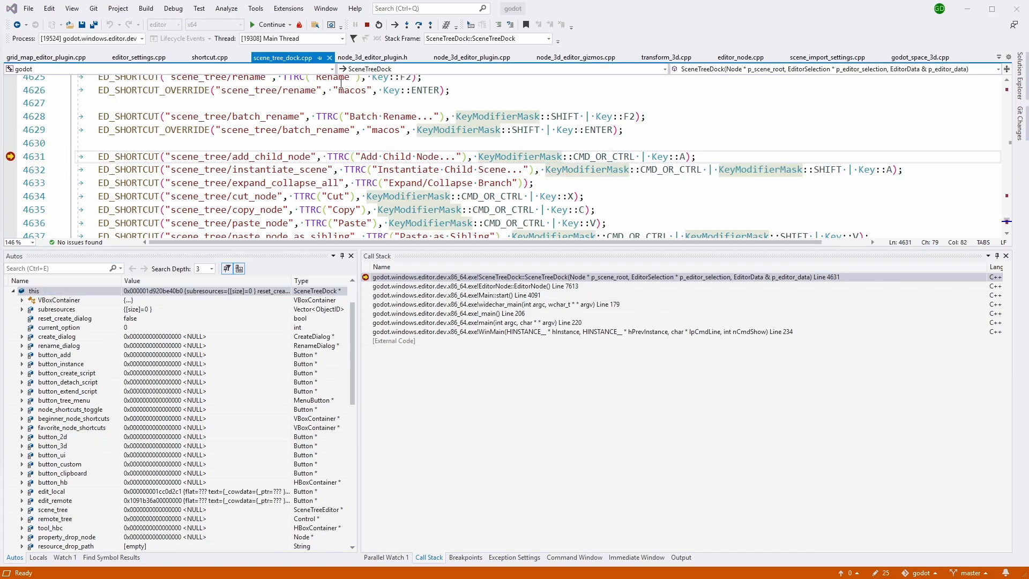
Stop the debug session, review the build configurations, then relaunch and continue past the breakpoint
left_click(251, 24)
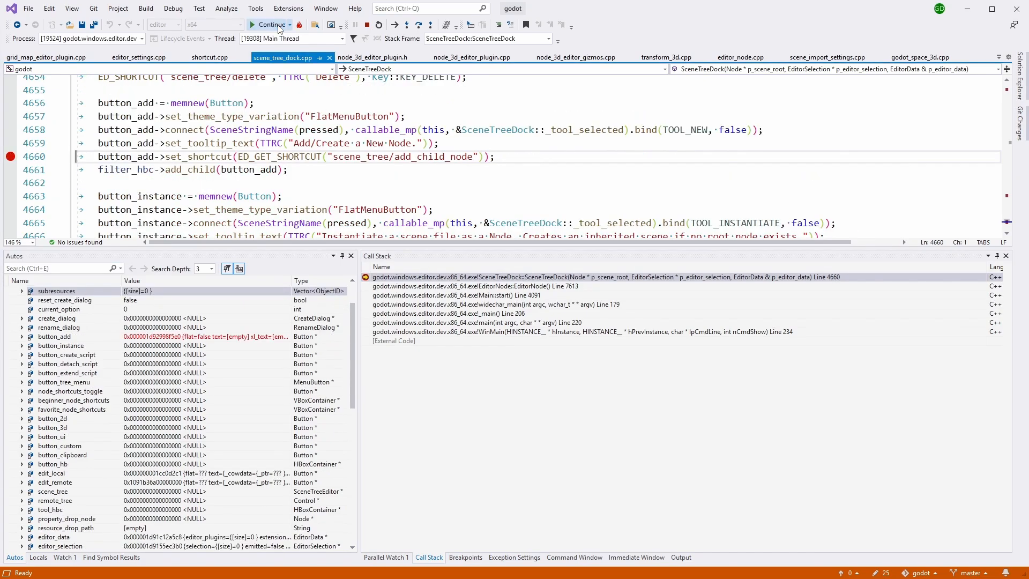
left_click(270, 24)
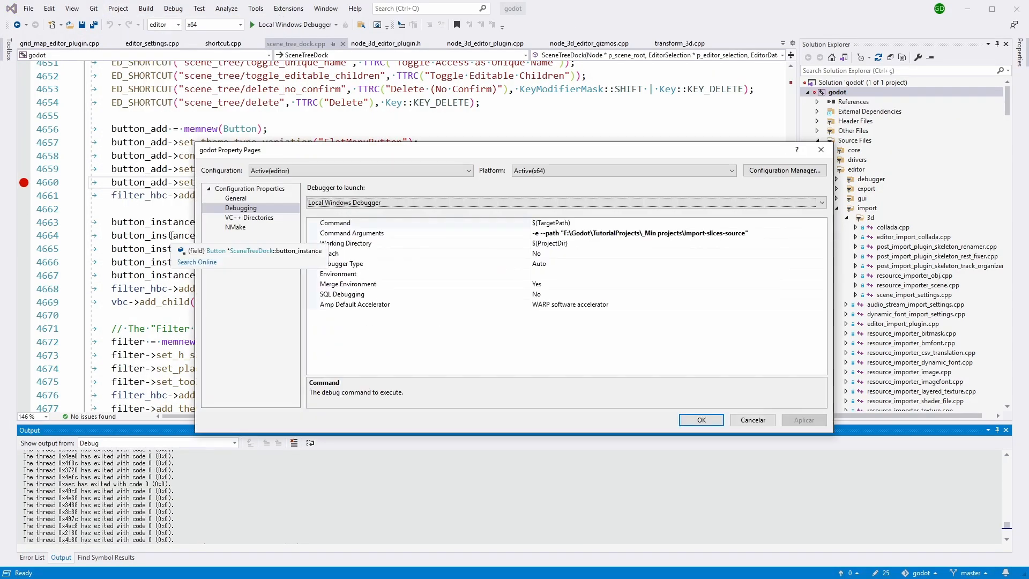
left_click(784, 170)
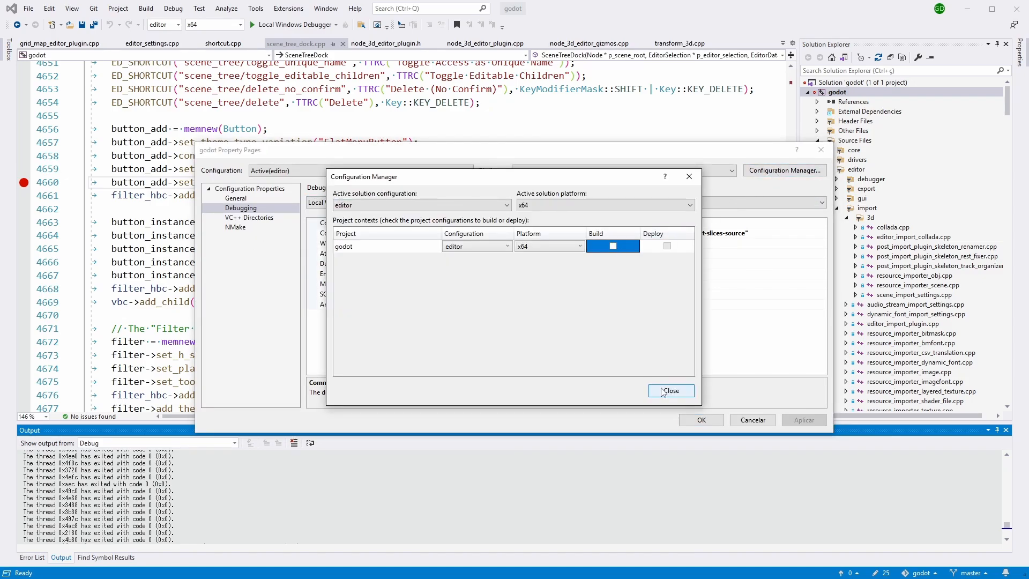
left_click(671, 391)
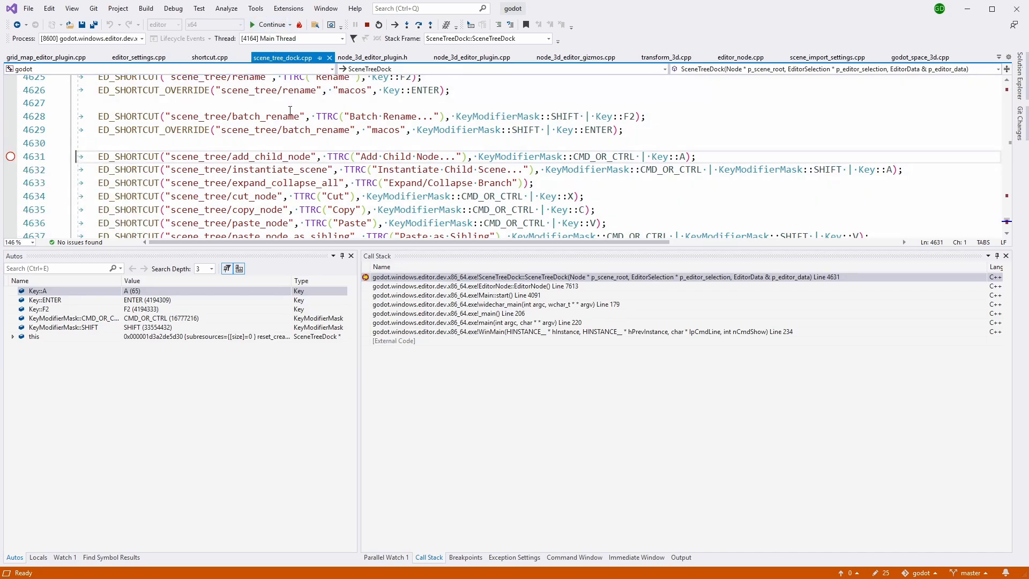
left_click(253, 25)
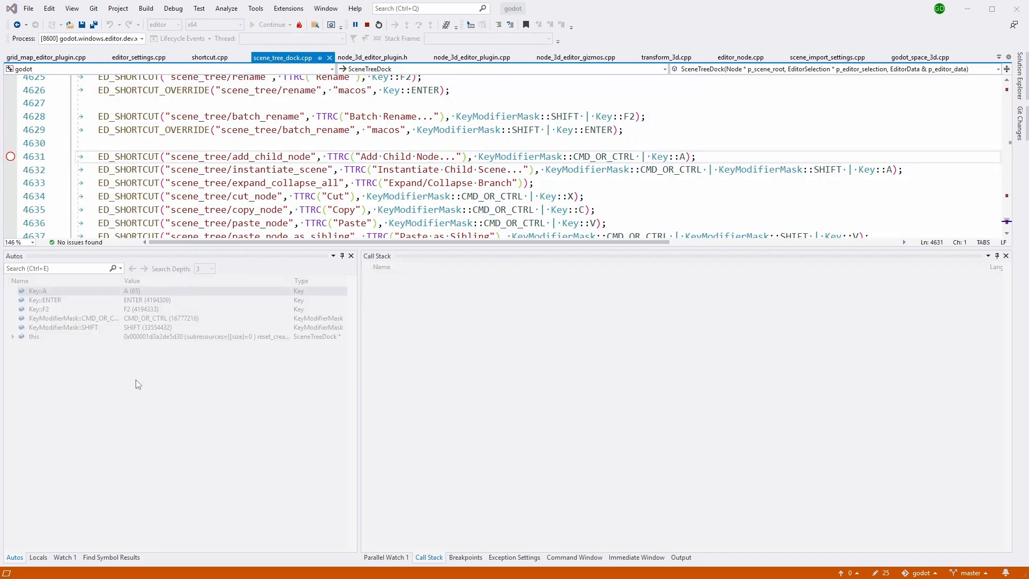
mouse_move(150, 422)
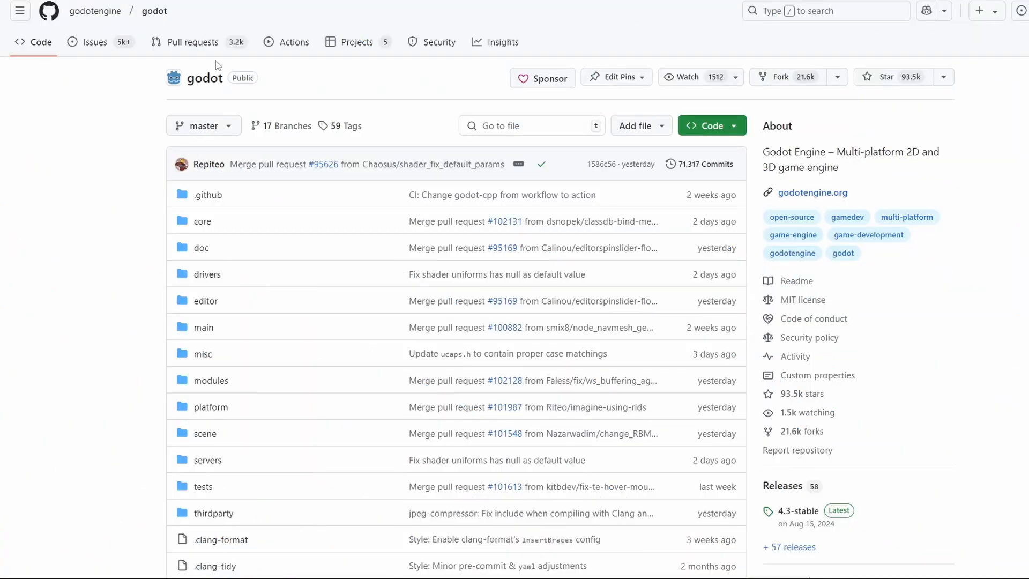
Review the Fix TextEdit visible line count pull request and return to the repository
left_click(192, 41)
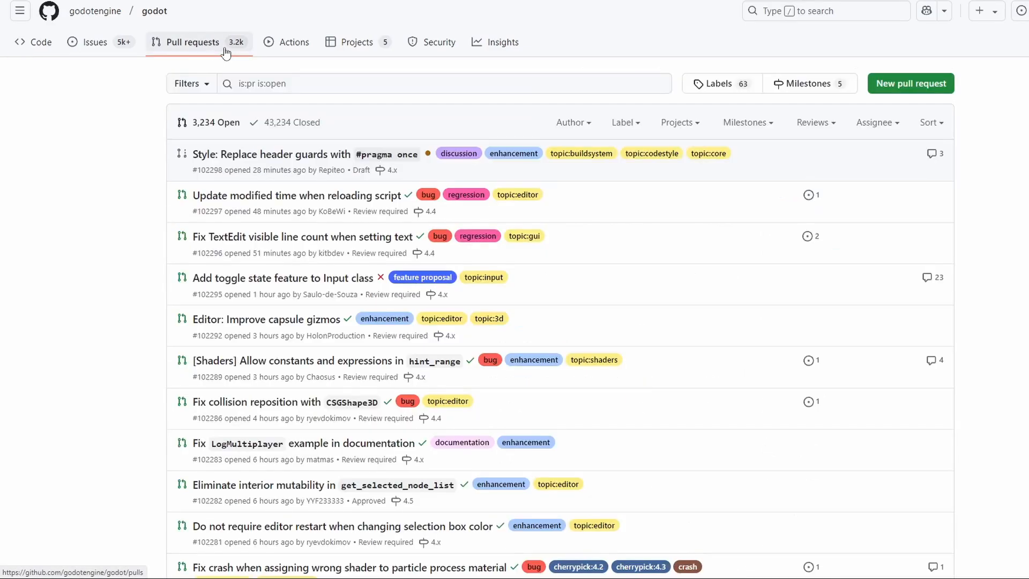
mouse_move(258, 196)
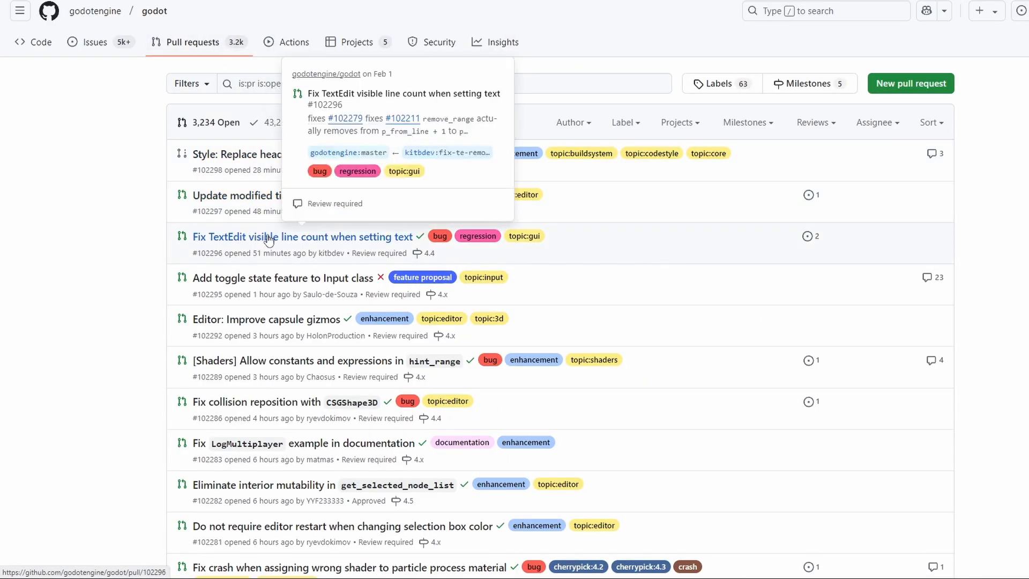
left_click(298, 236)
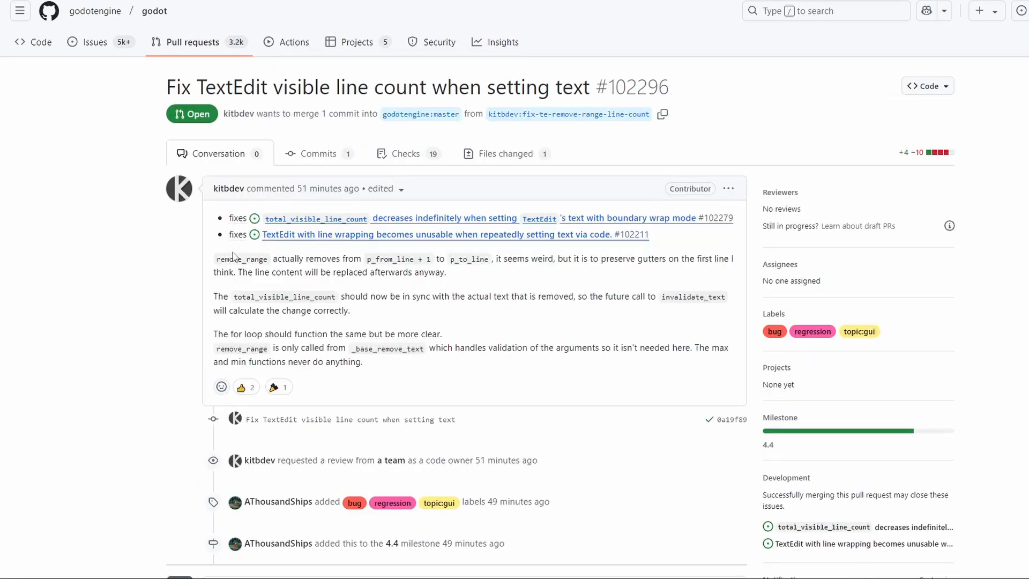
left_click(35, 47)
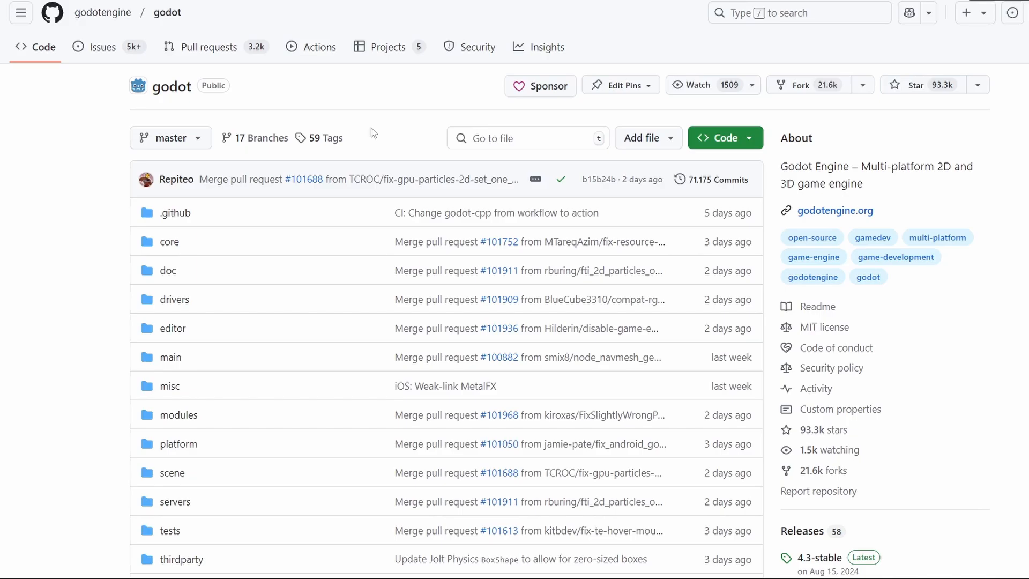
Browse godot's issues and start a new issue
left_click(102, 47)
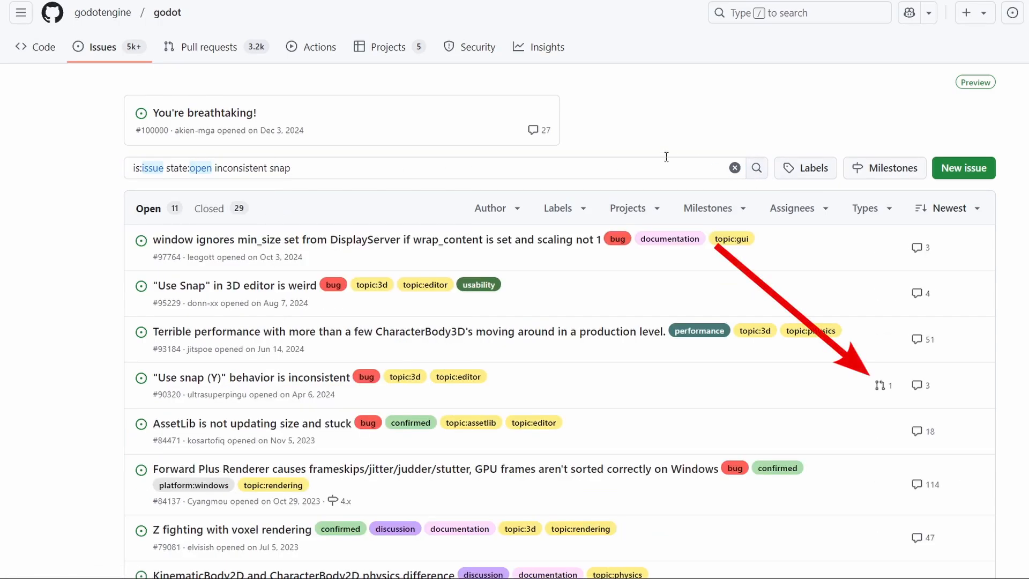
mouse_move(885, 398)
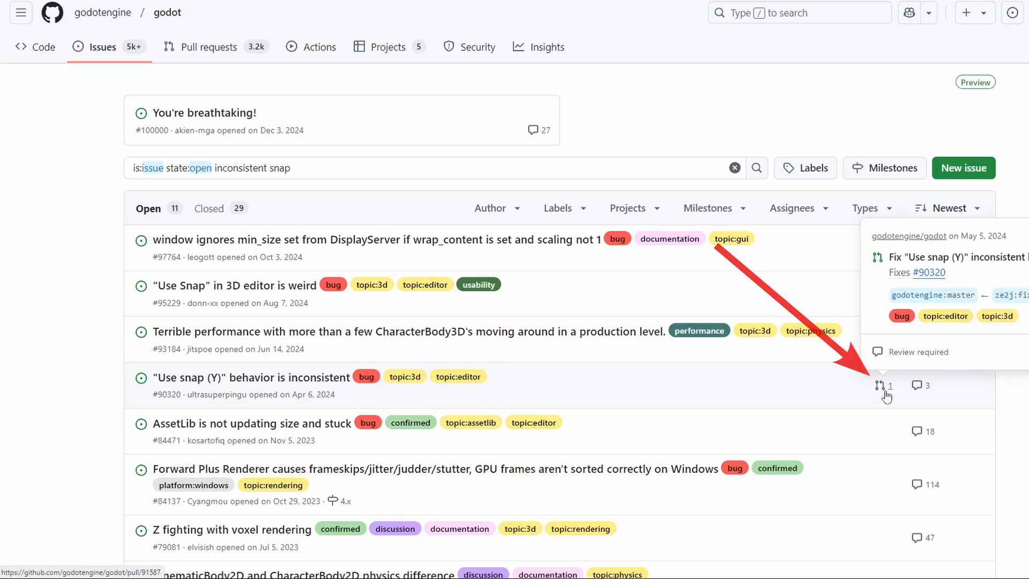
mouse_move(214, 211)
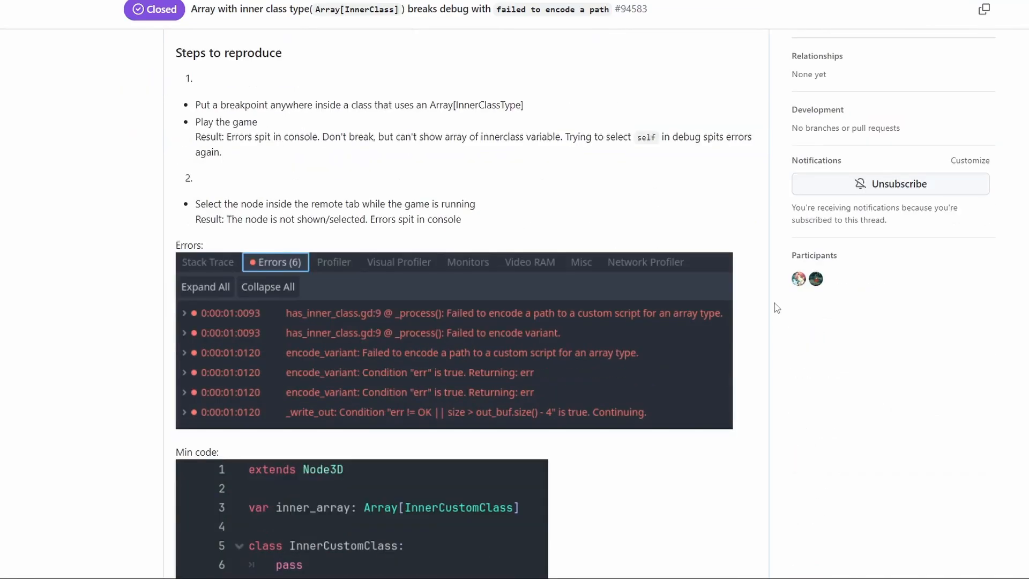
scroll("down", 3)
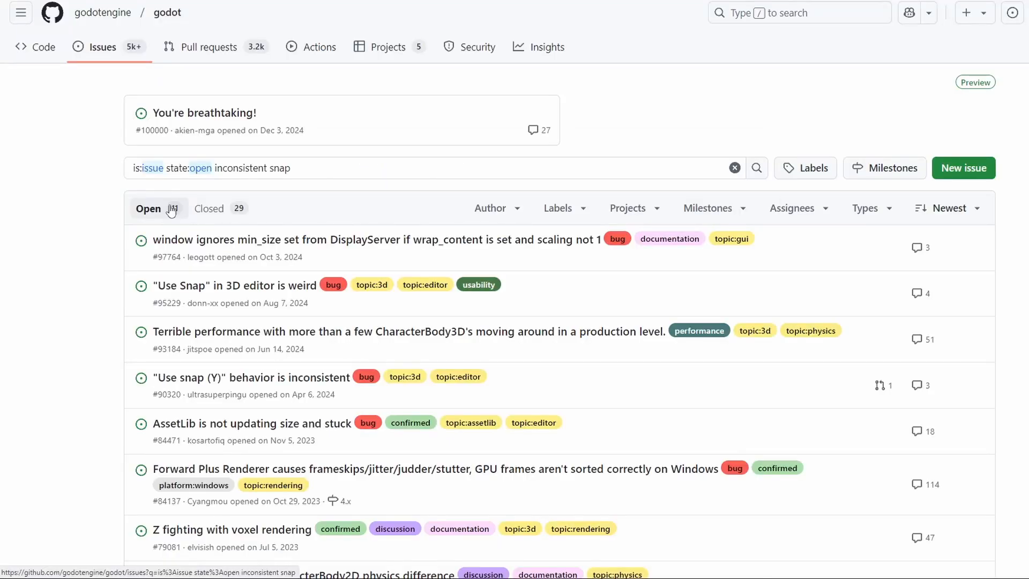
left_click(963, 167)
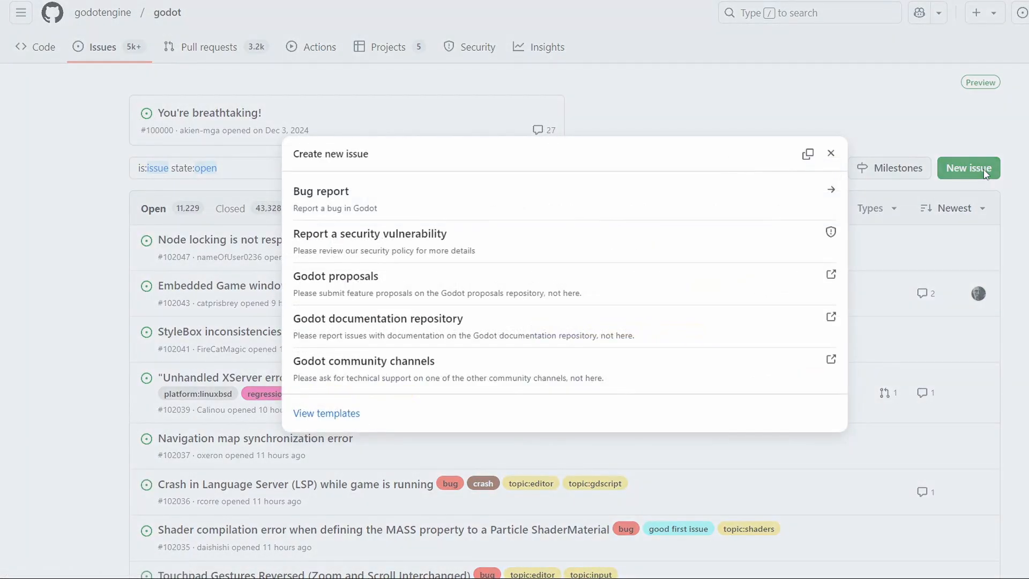
Choose the Bug report template and scroll through its form and sample issues
left_click(321, 192)
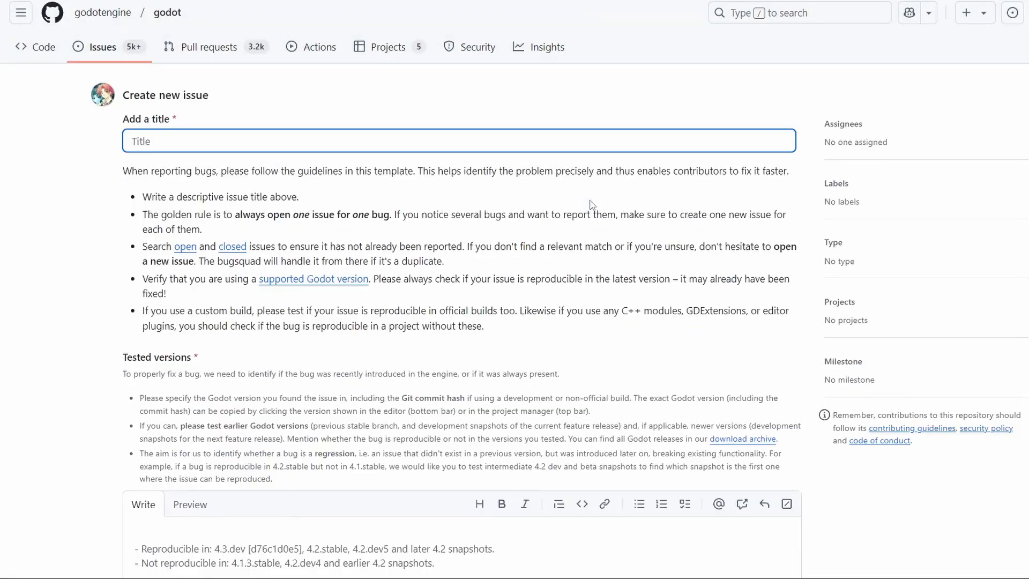
scroll("down", 3)
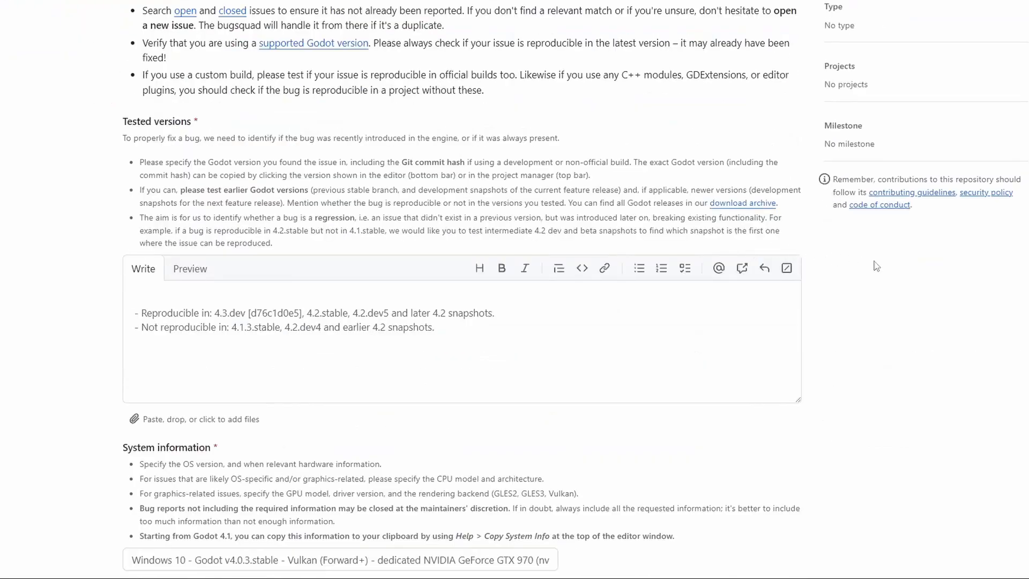
scroll("down", 3)
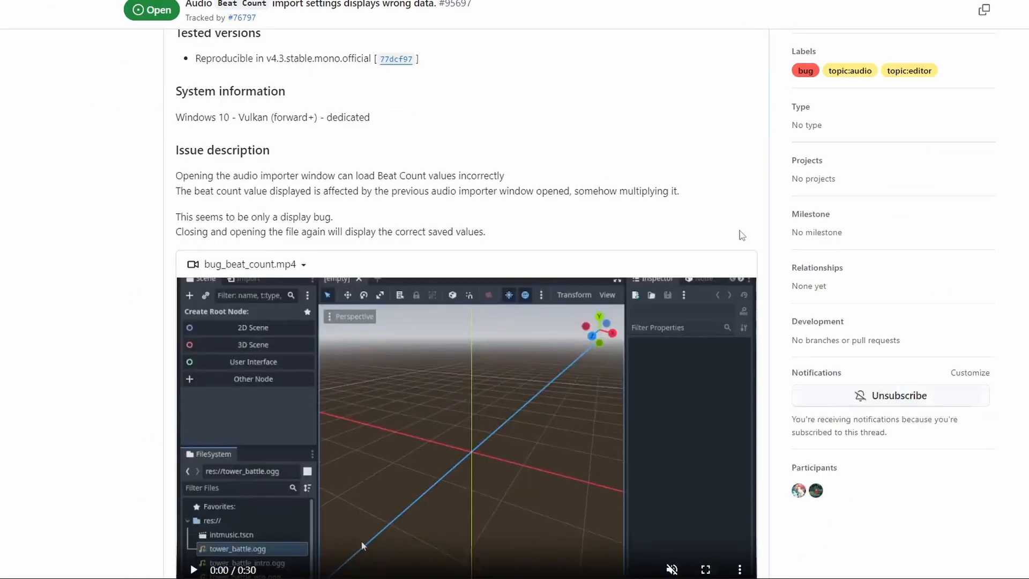
scroll("down", 3)
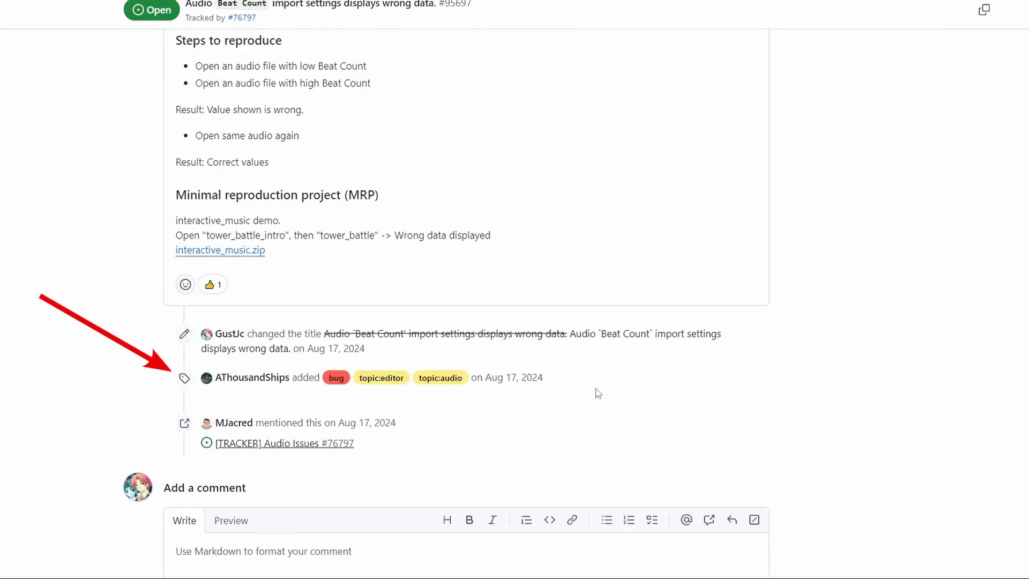
mouse_move(509, 425)
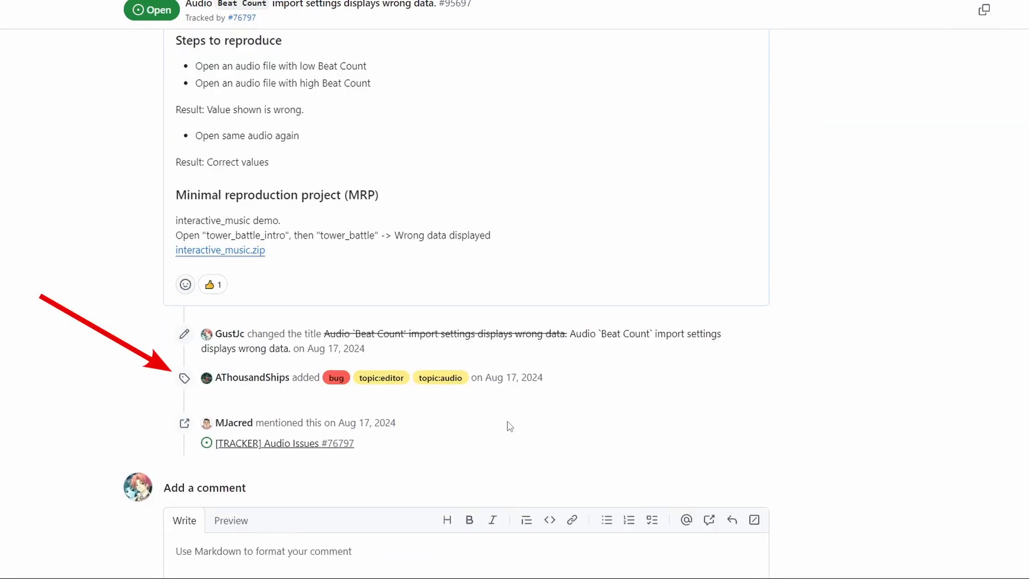
mouse_move(407, 454)
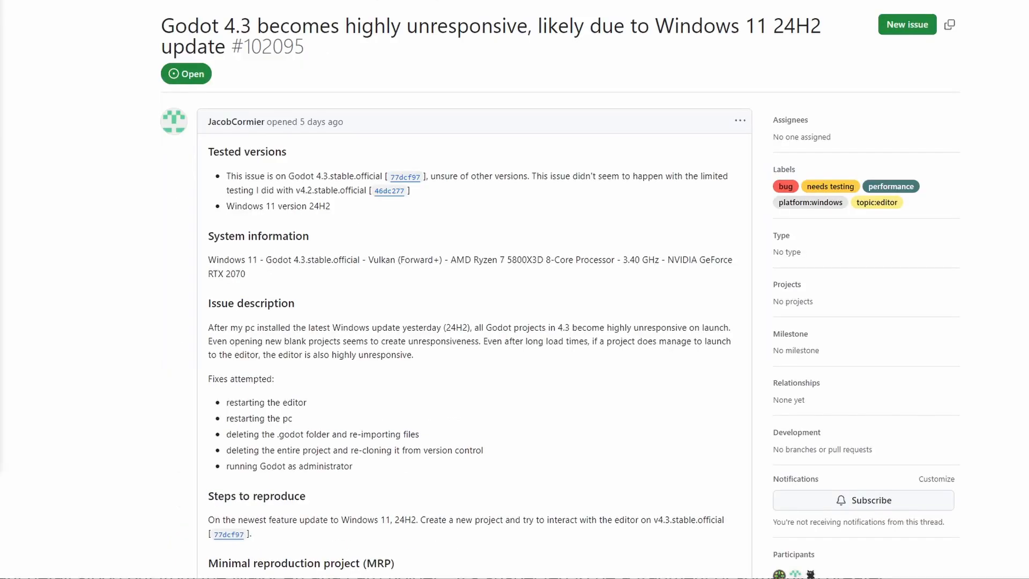
scroll("down", 3)
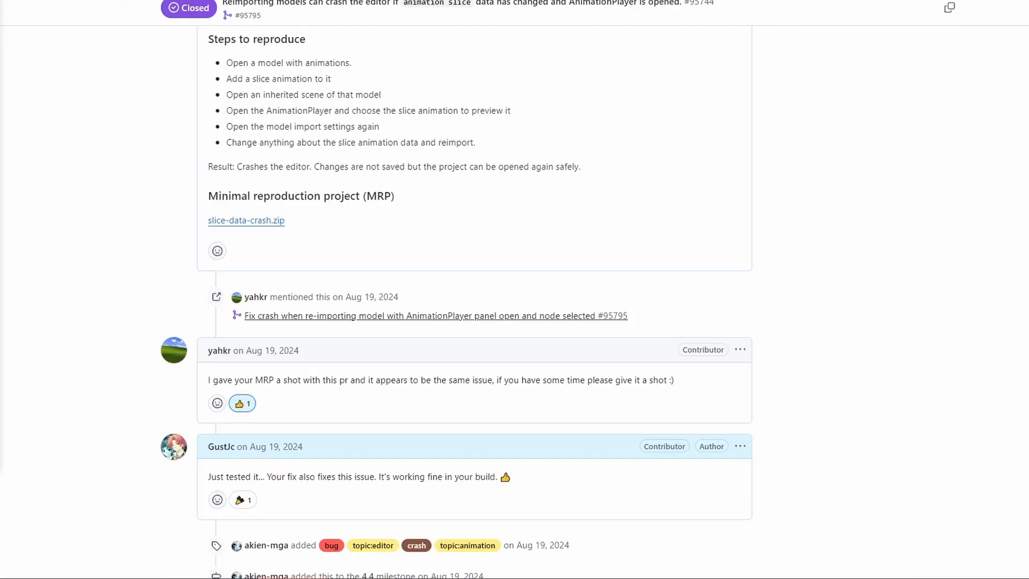
scroll("down", 3)
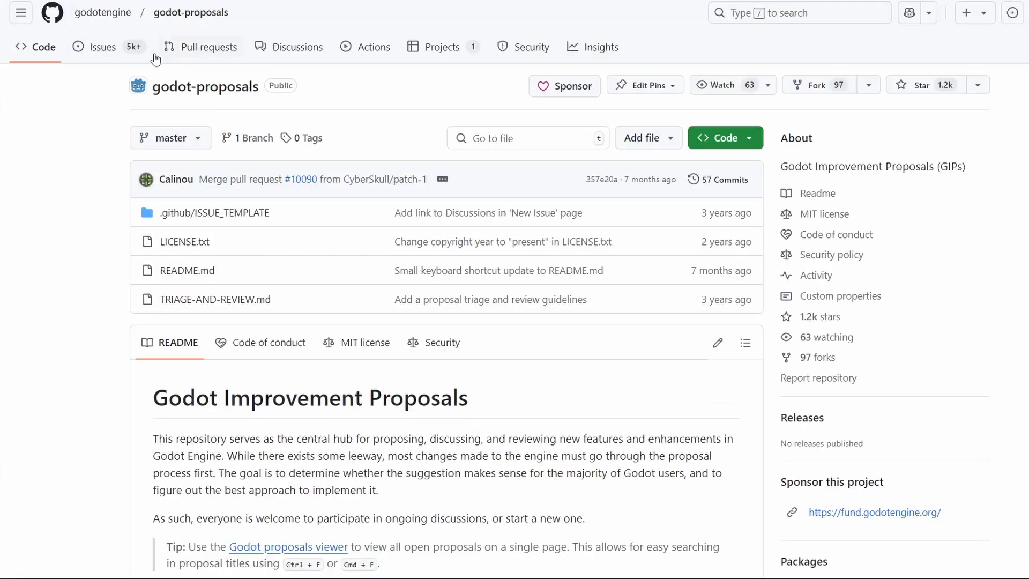
Start a new godot-proposals issue and scroll the previewed Path3D snap-to-colliders proposal to its end
left_click(103, 47)
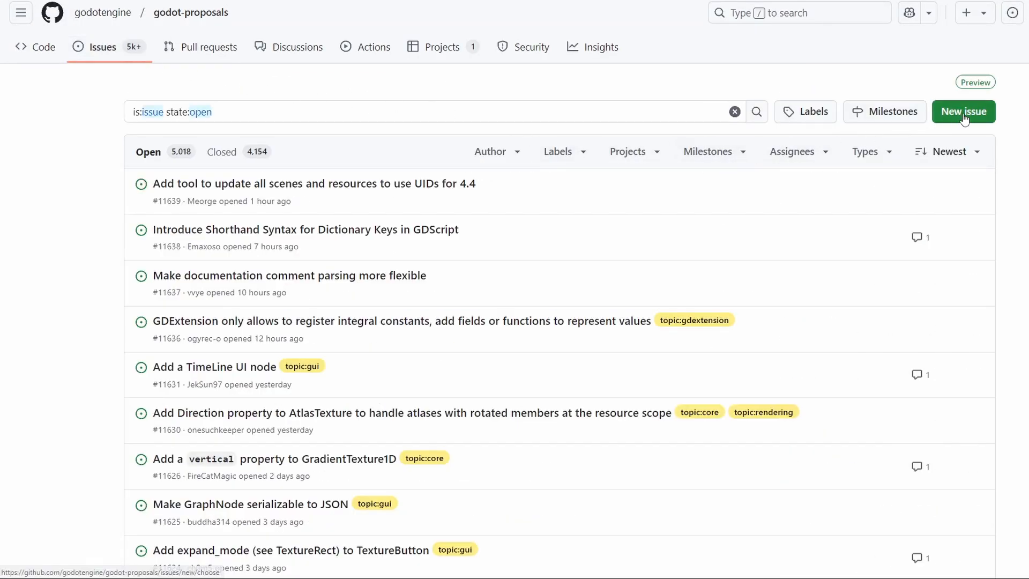
left_click(963, 111)
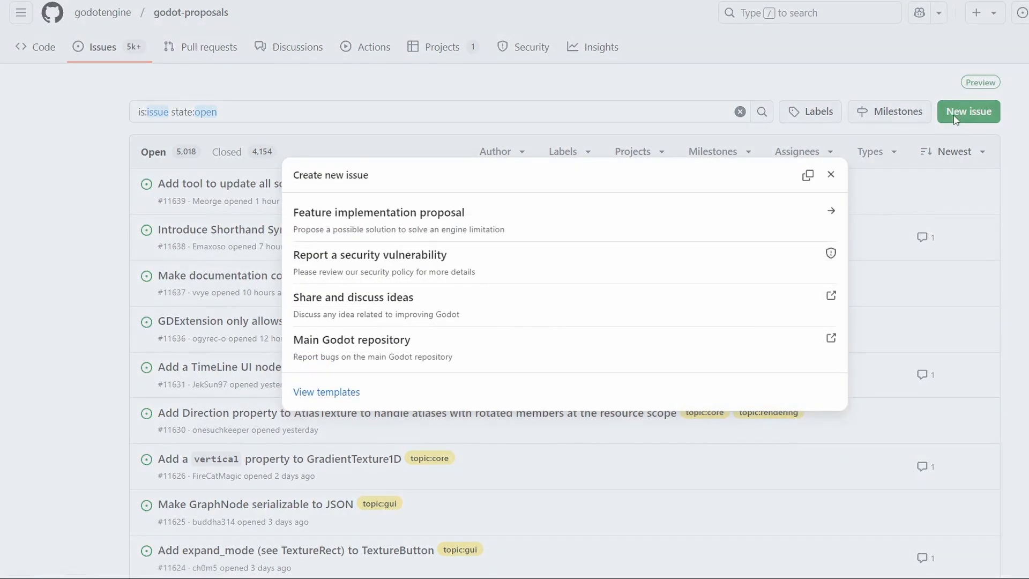
mouse_move(515, 219)
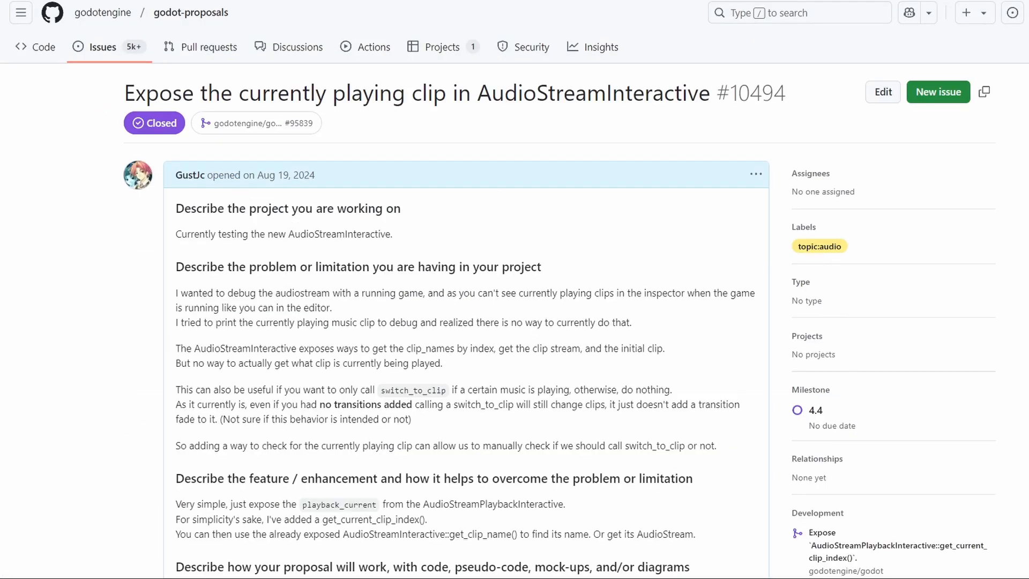
scroll("down", 3)
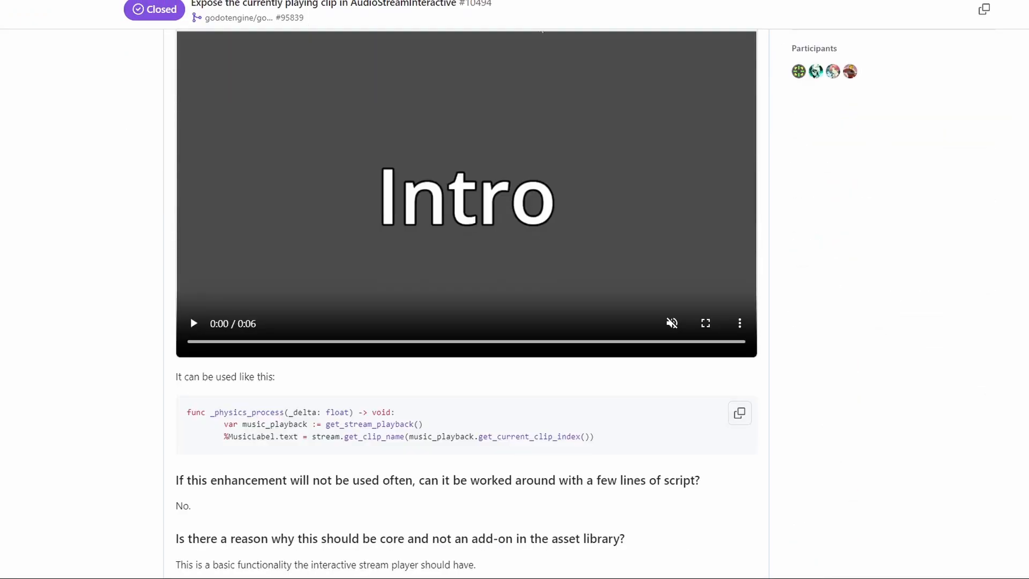
scroll("down", 3)
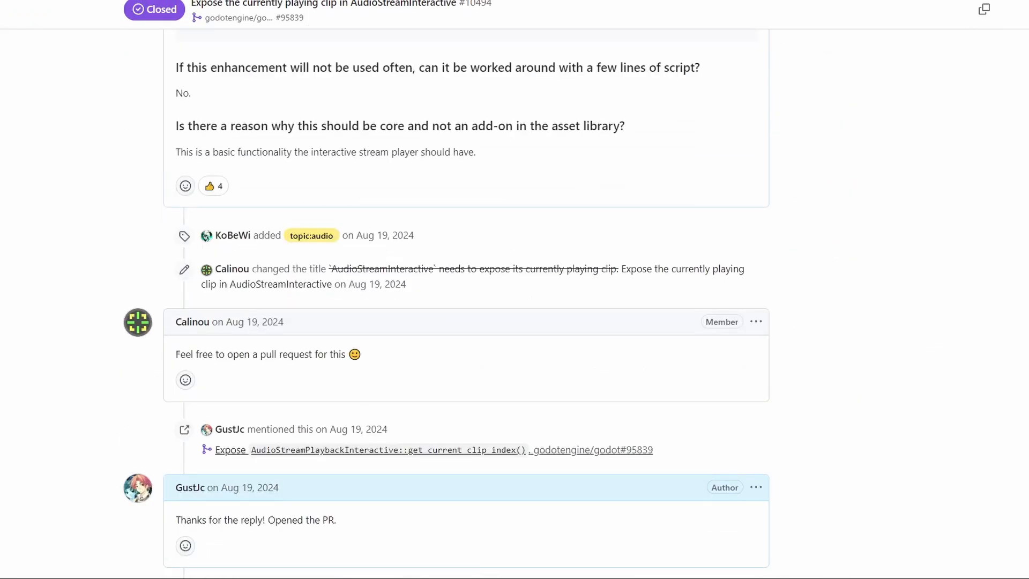
scroll("down", 3)
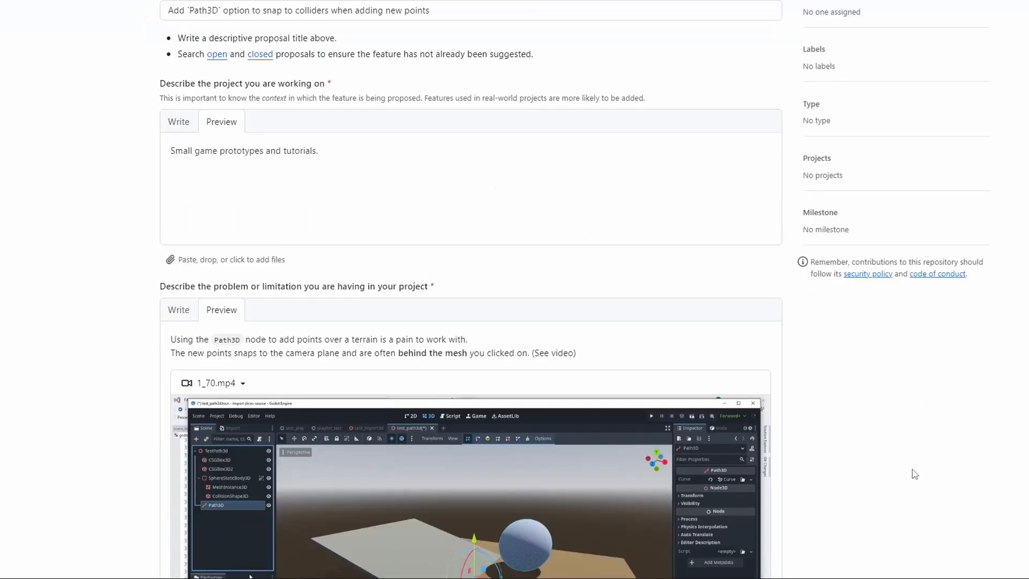
scroll("down", 3)
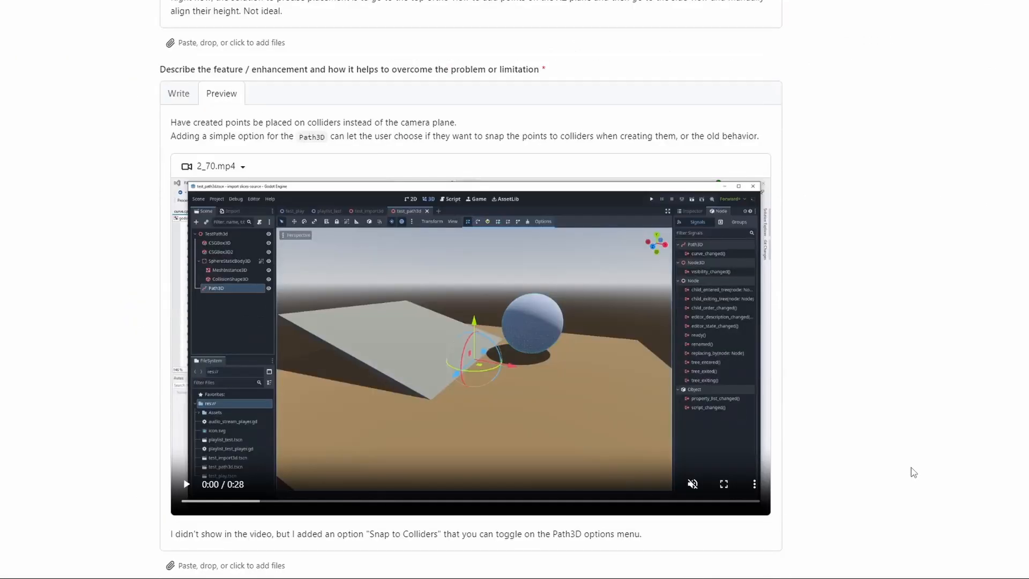
scroll("down", 3)
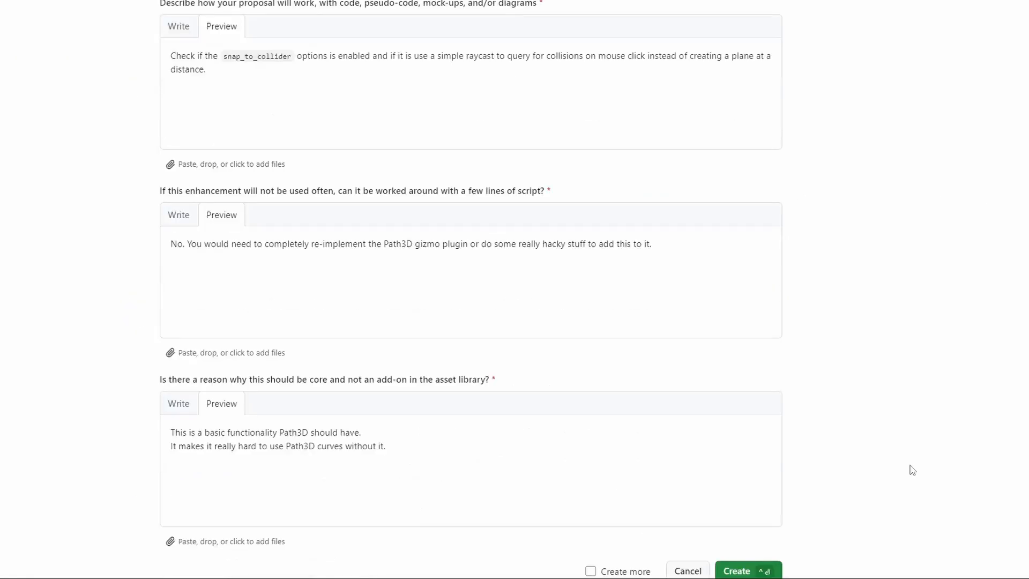
scroll("down", 3)
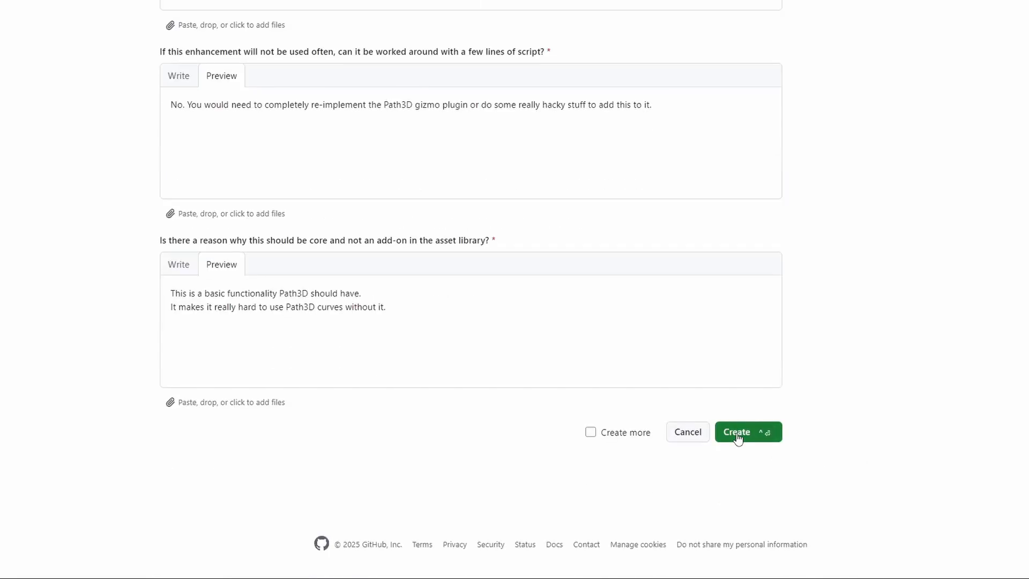
Open merged pull request #95839 and scroll its Conversation history
left_click(737, 431)
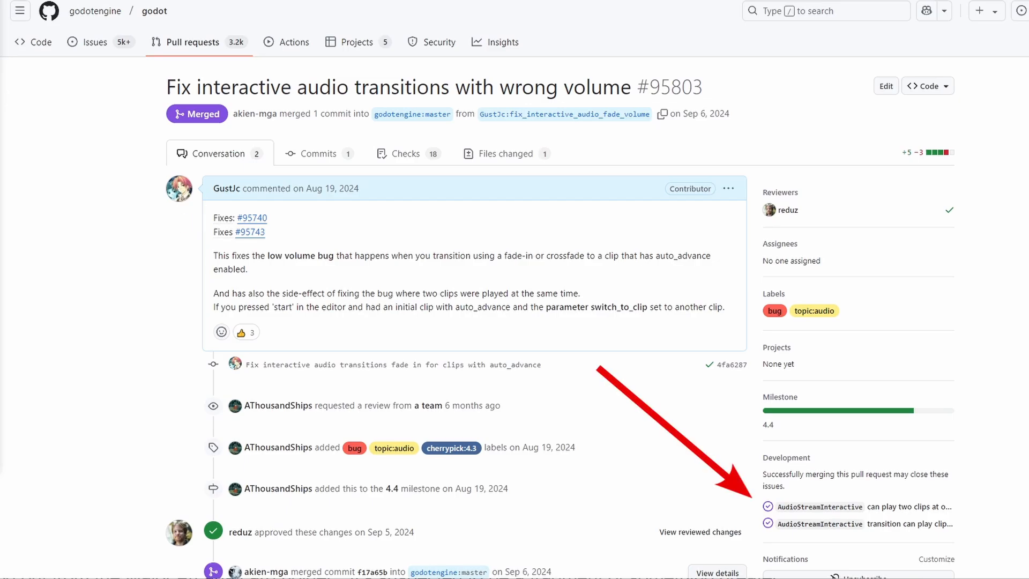
scroll("down", 3)
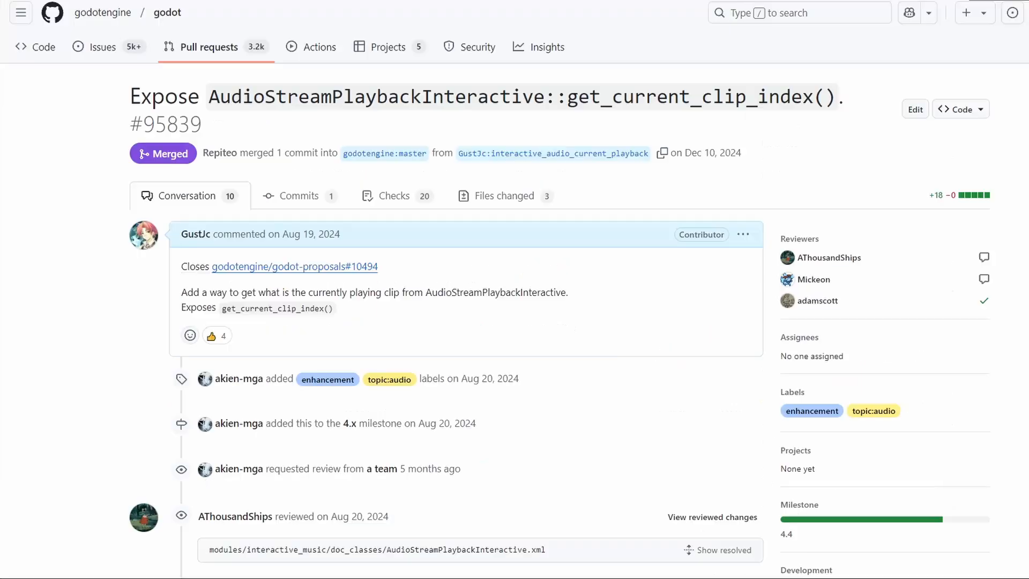
scroll("down", 3)
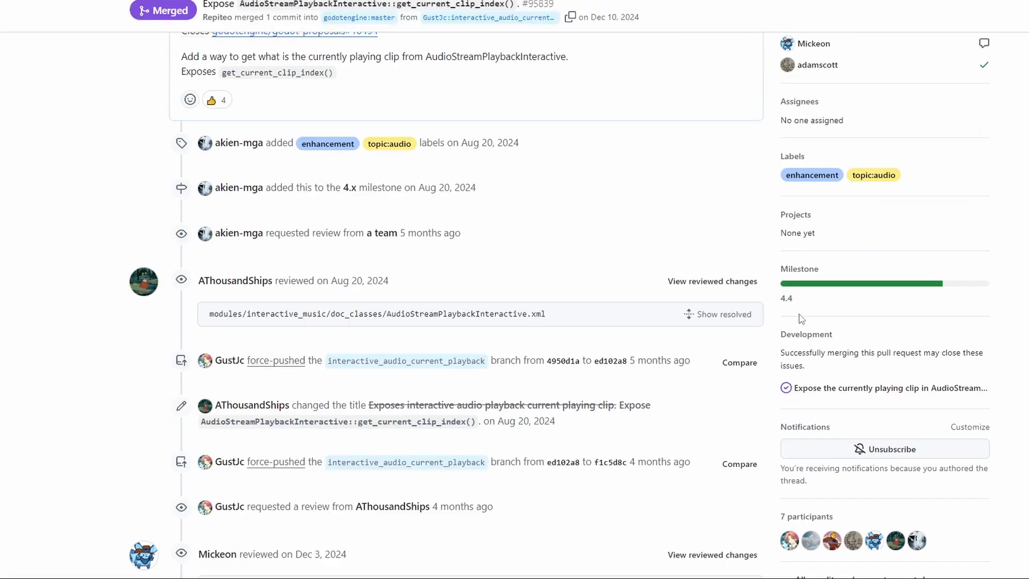
Toggle the resolved docs review suggestion and view the force-push Compare changes
left_click(726, 314)
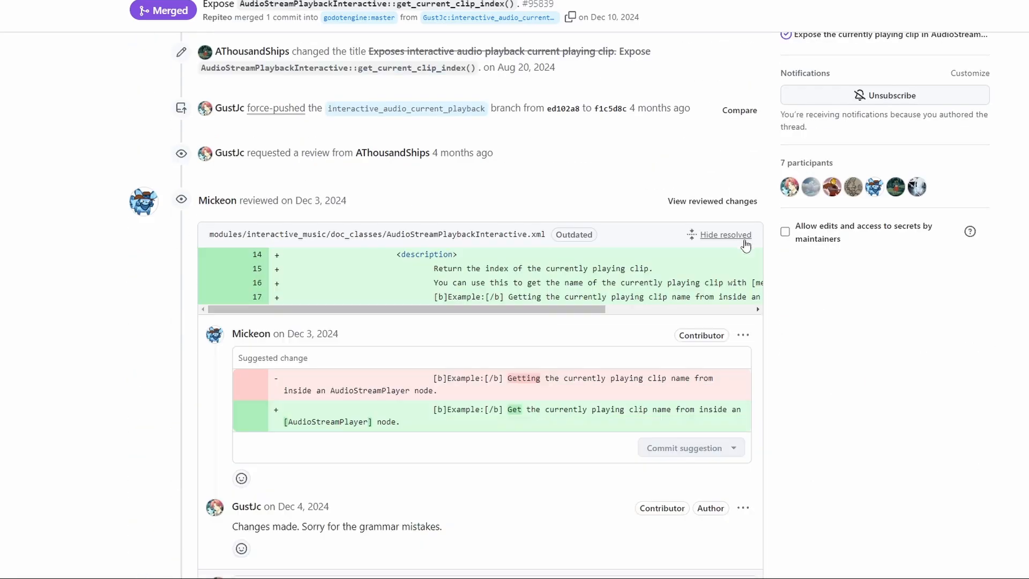
left_click(725, 235)
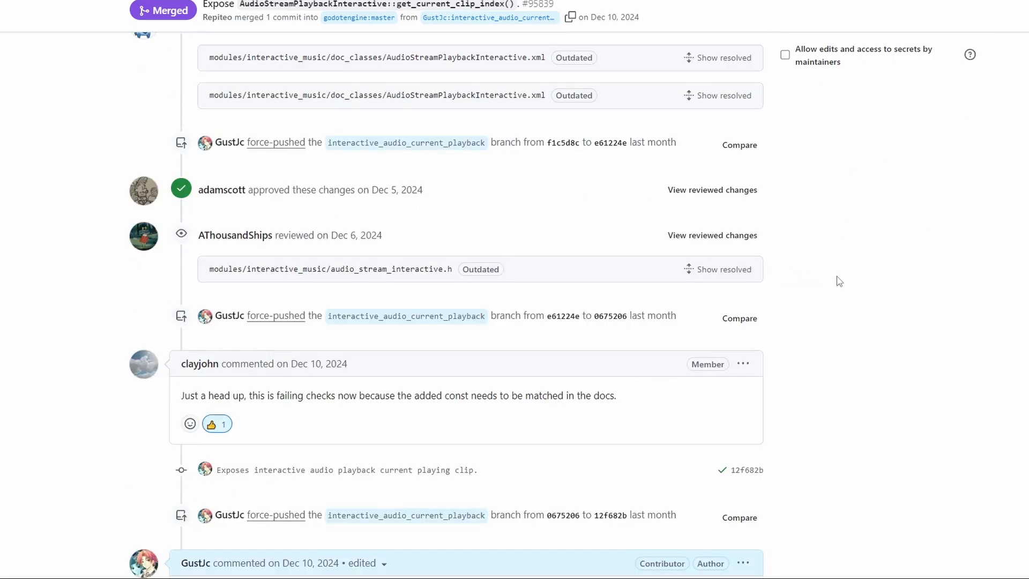
mouse_move(744, 324)
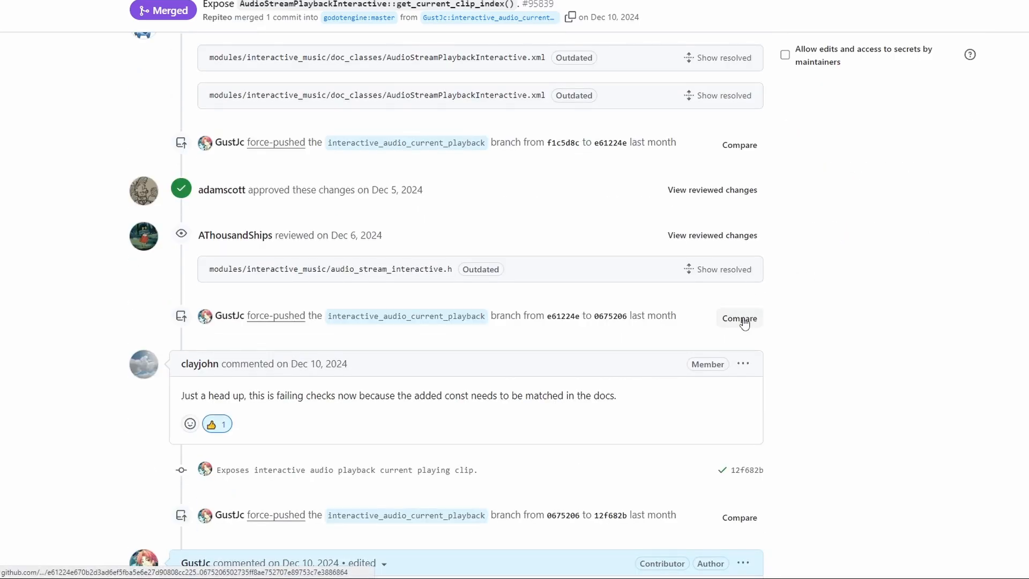
left_click(739, 318)
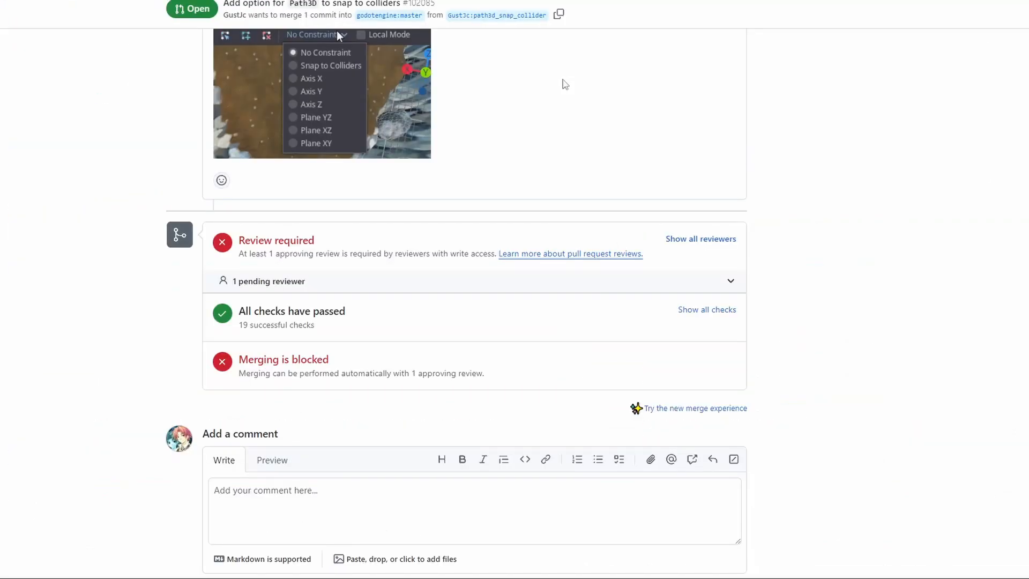
mouse_move(720, 290)
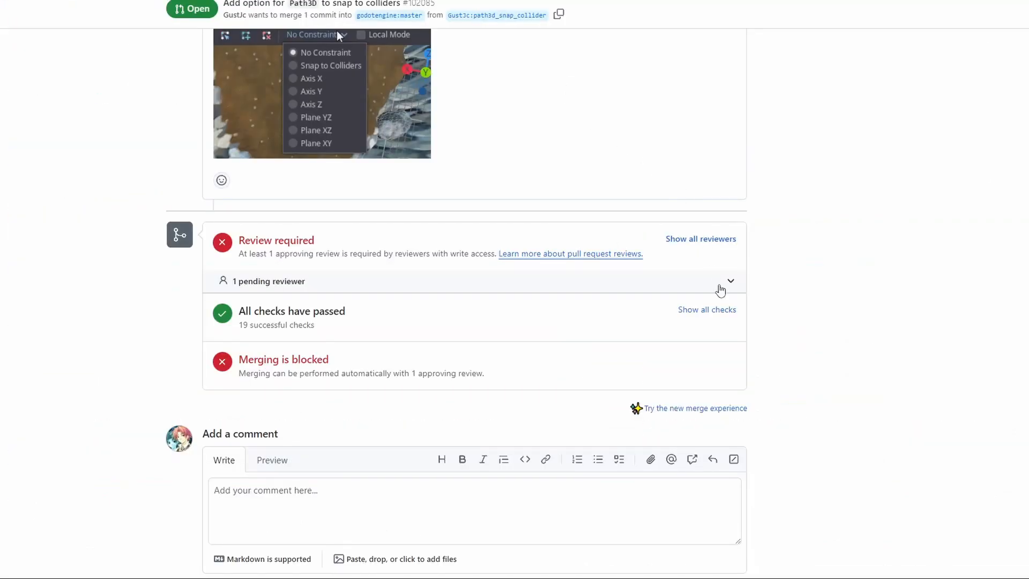
Show all checks on the Path3D pull request and view the Static checks job log
left_click(707, 309)
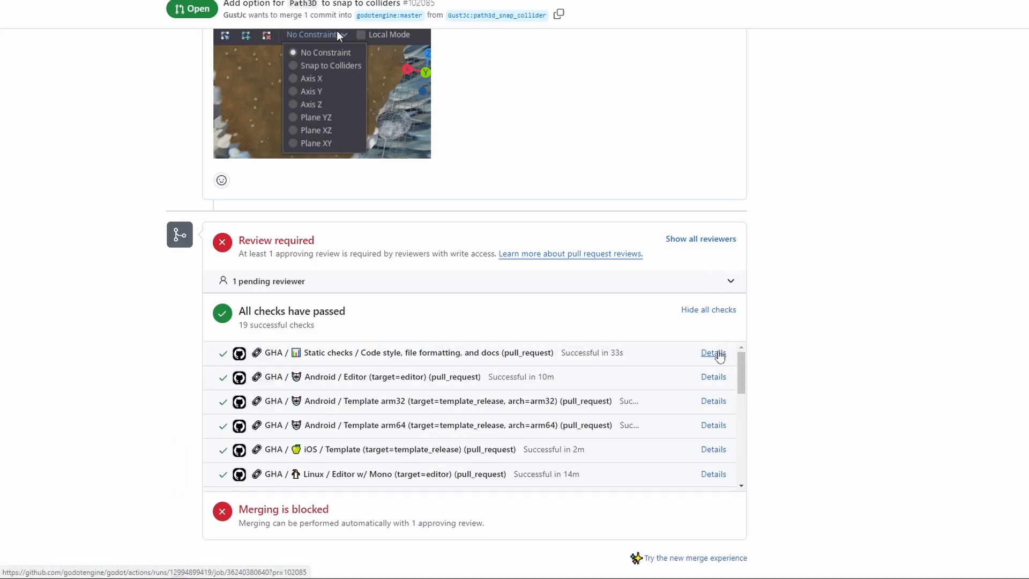
left_click(713, 352)
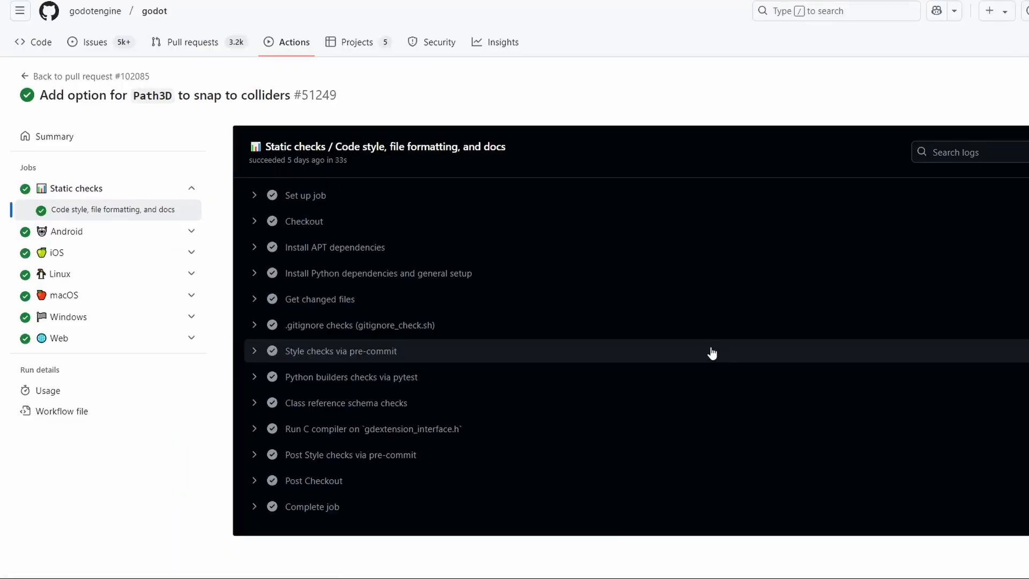
mouse_move(248, 247)
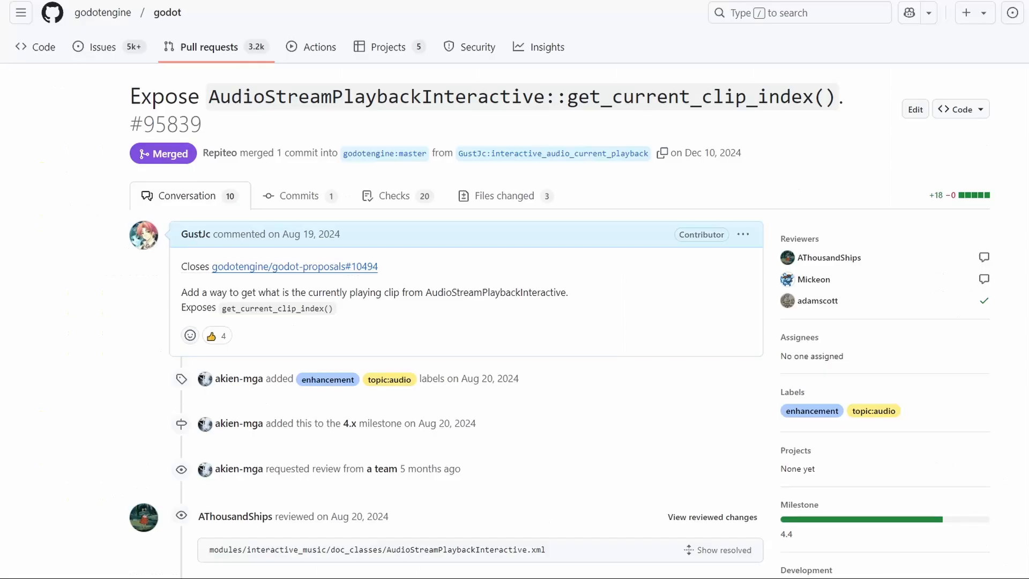
scroll("down", 3)
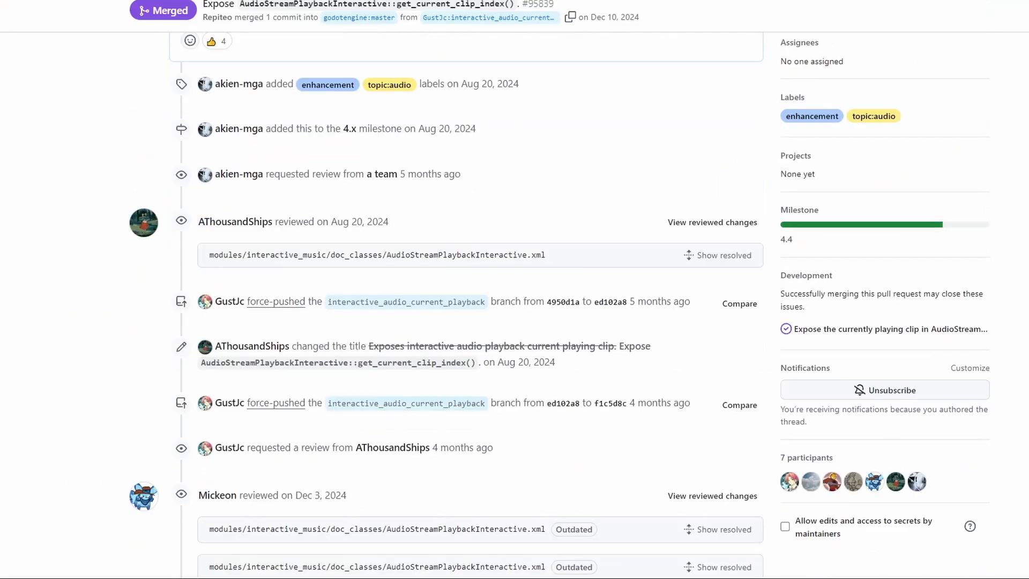
scroll("down", 3)
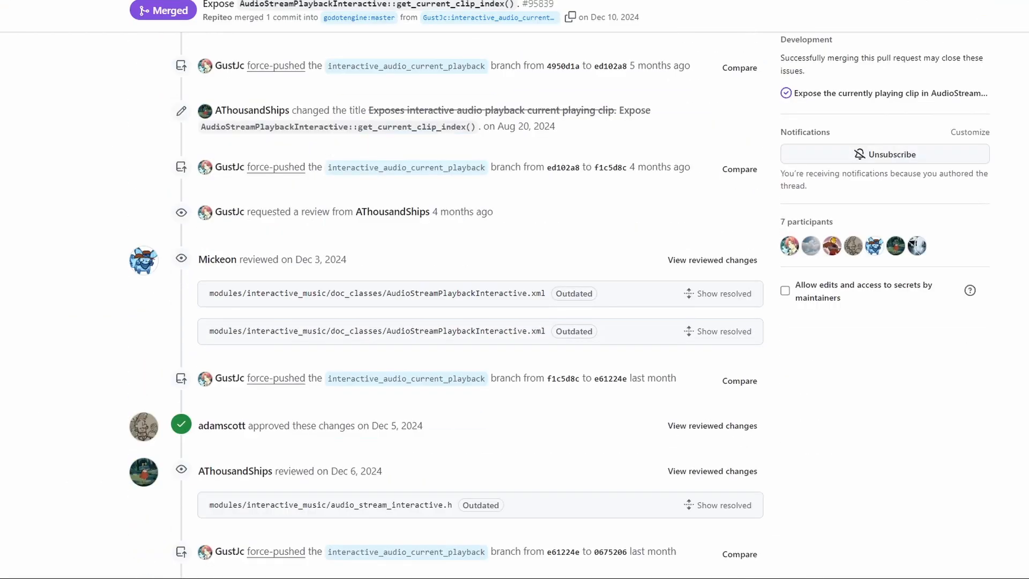
left_click(724, 294)
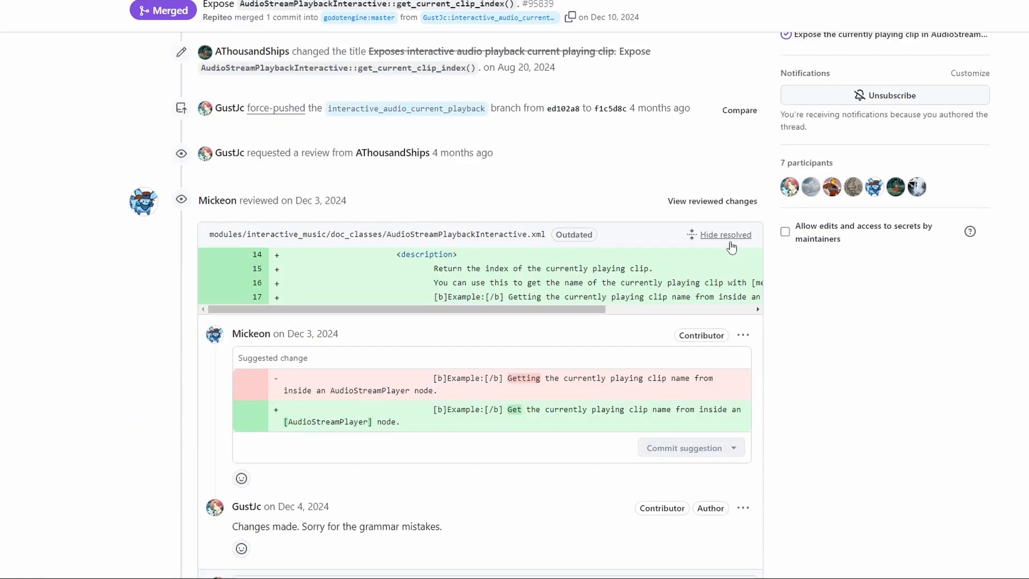
left_click(725, 235)
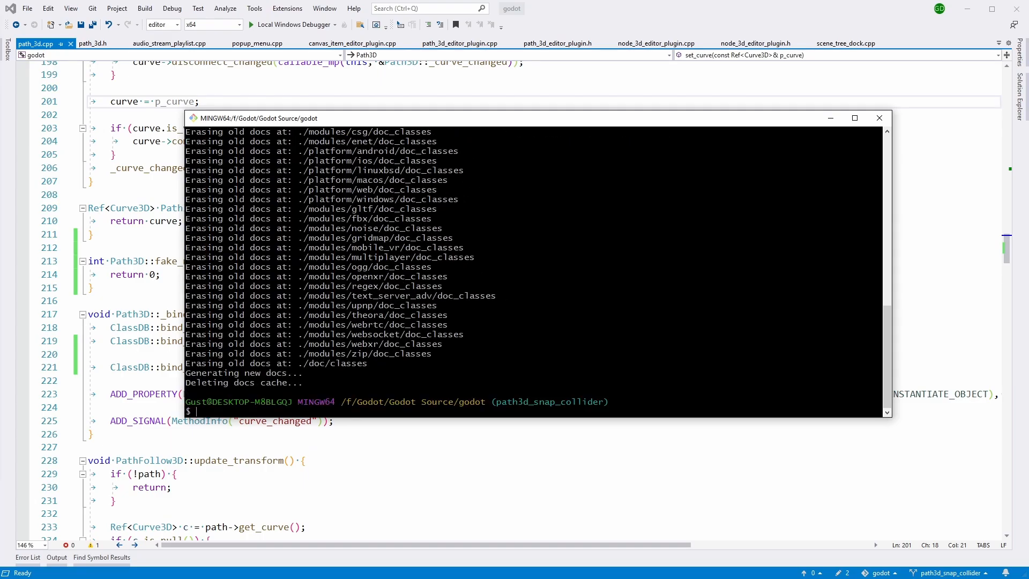
Confirm the doctool changes with git status and view the regenerated Path3D.xml class reference
type("git status")
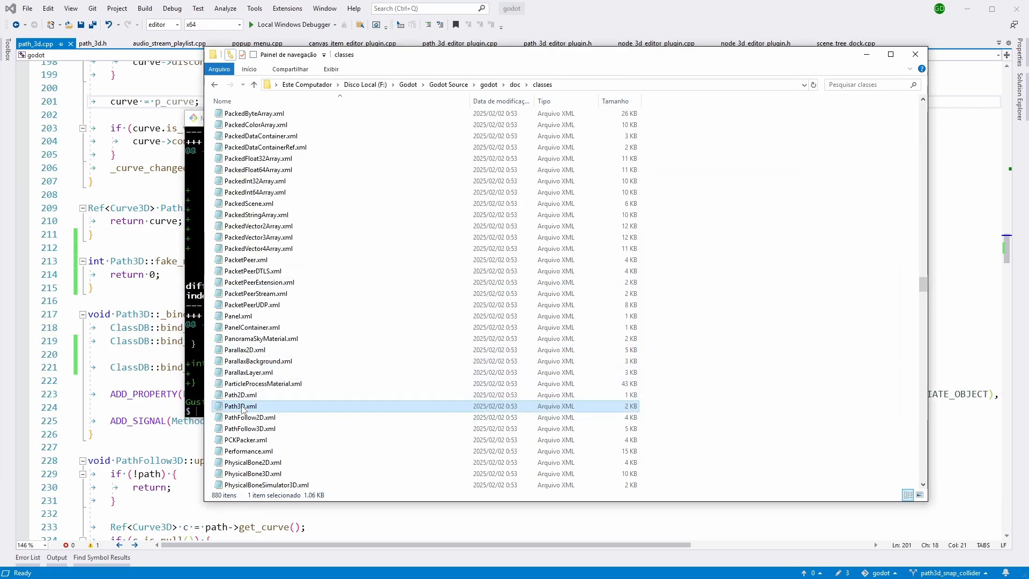
double_click(239, 406)
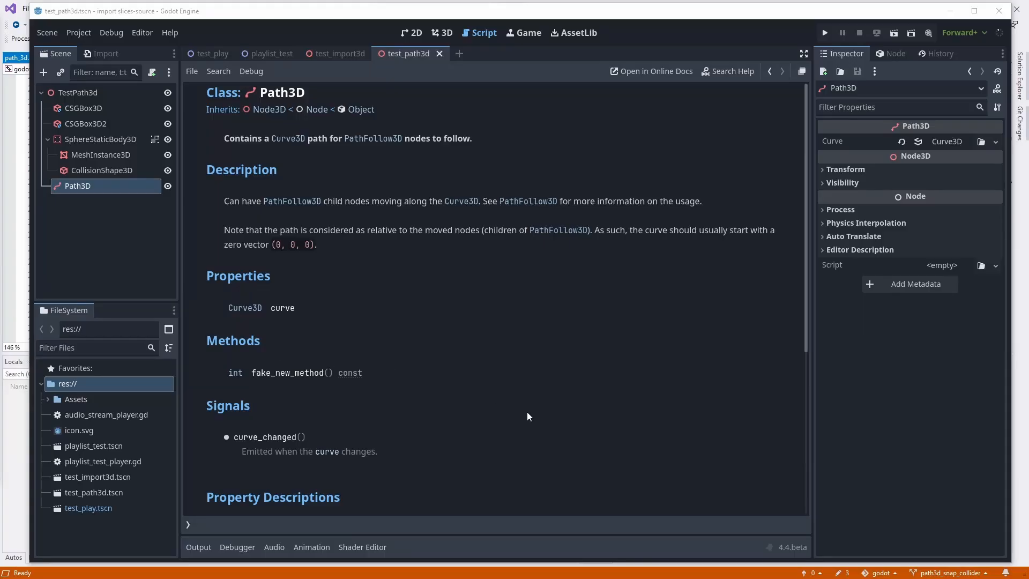
Scroll through the Path3D help page and the BBCode class reference tag table
scroll("down", 3)
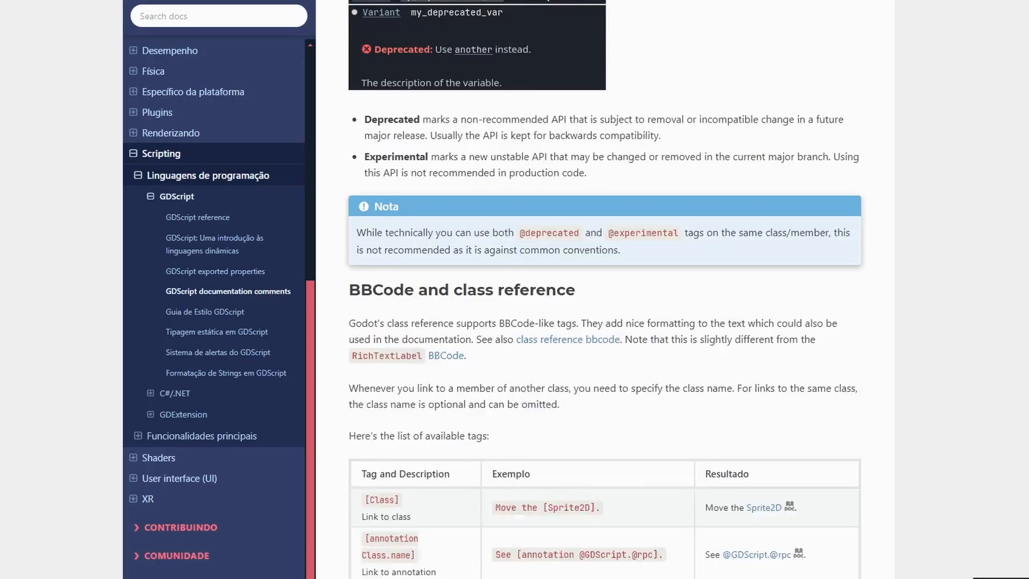
scroll("down", 3)
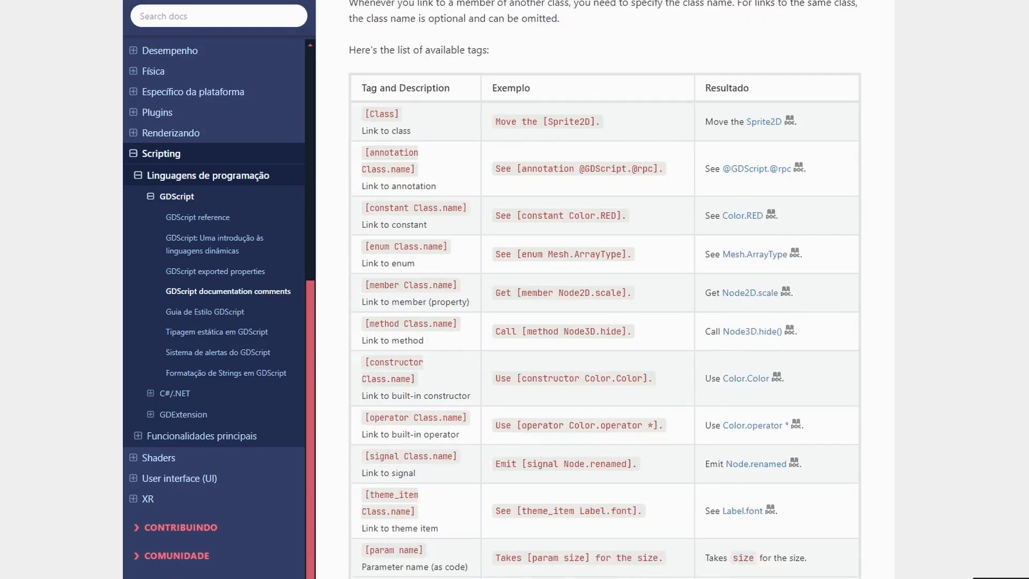
scroll("down", 3)
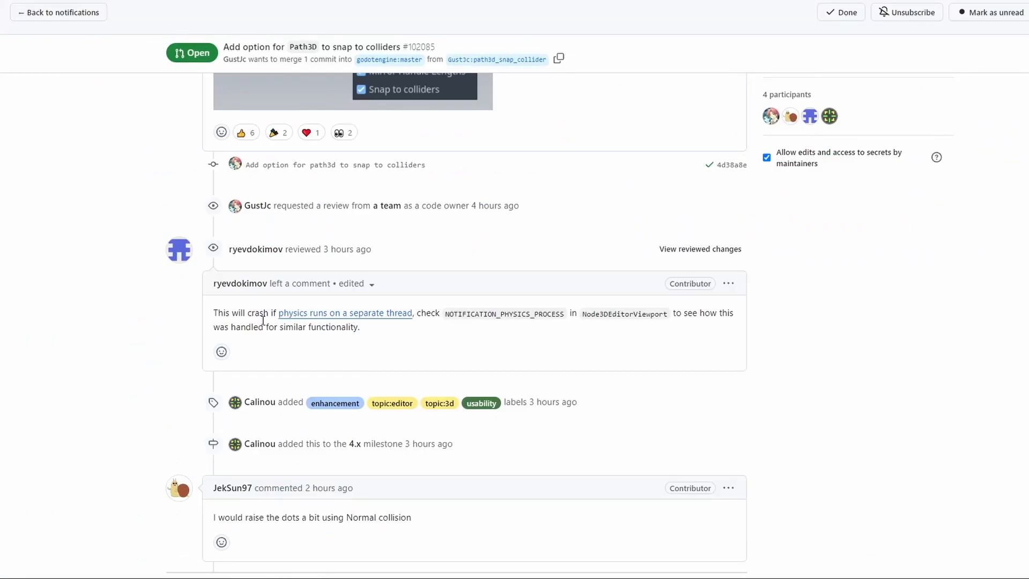
mouse_move(368, 337)
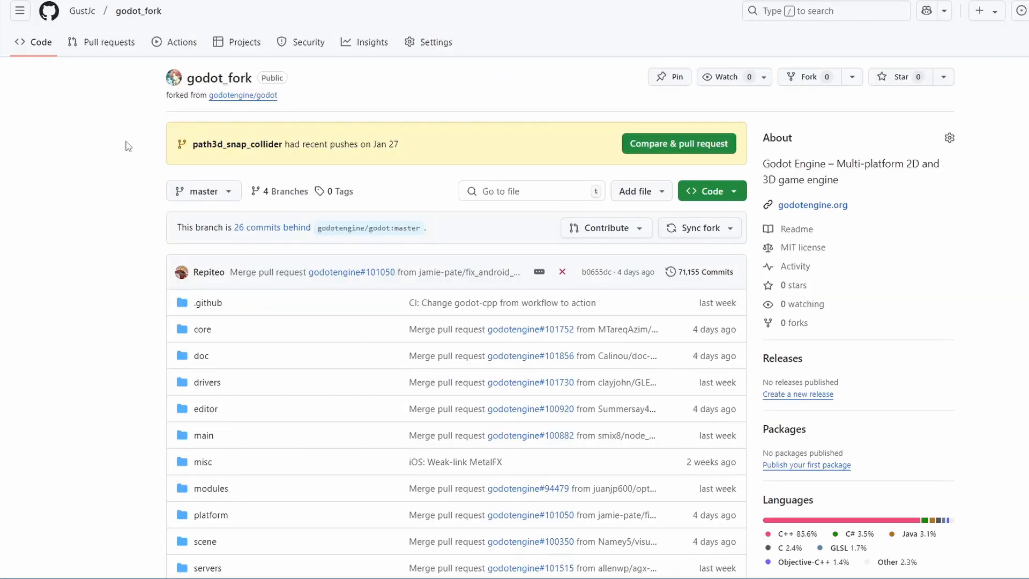
mouse_move(660, 156)
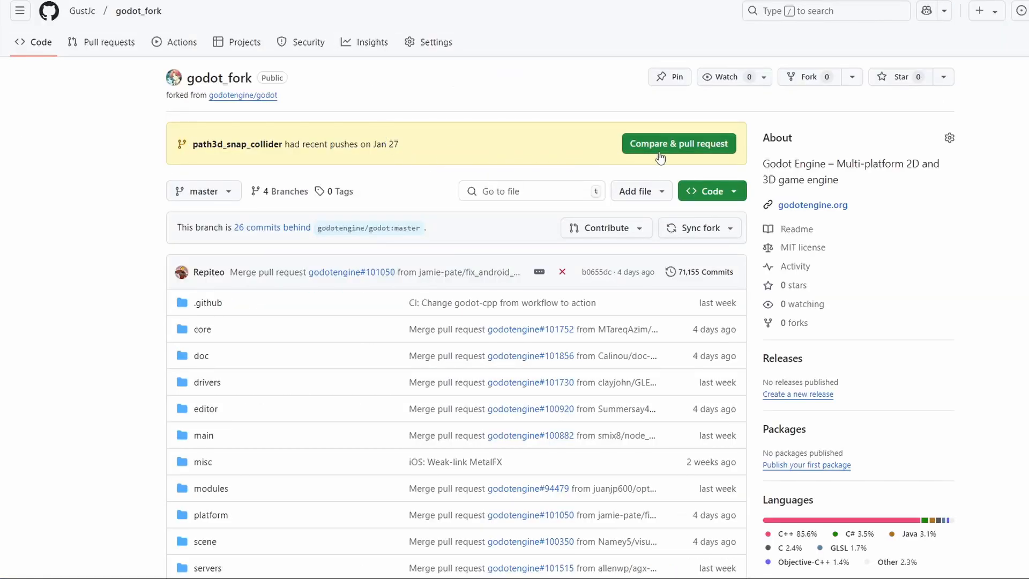